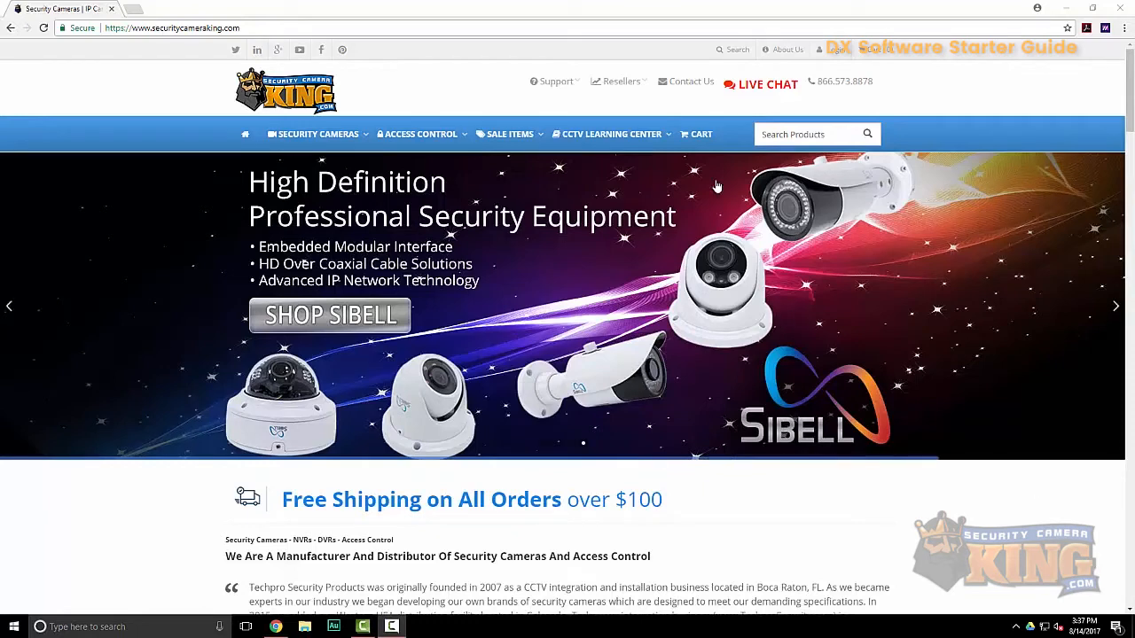
# Go to the Support > Downloads page and scroll to DX Access Control Software & Manuals
pyautogui.click(555, 80)
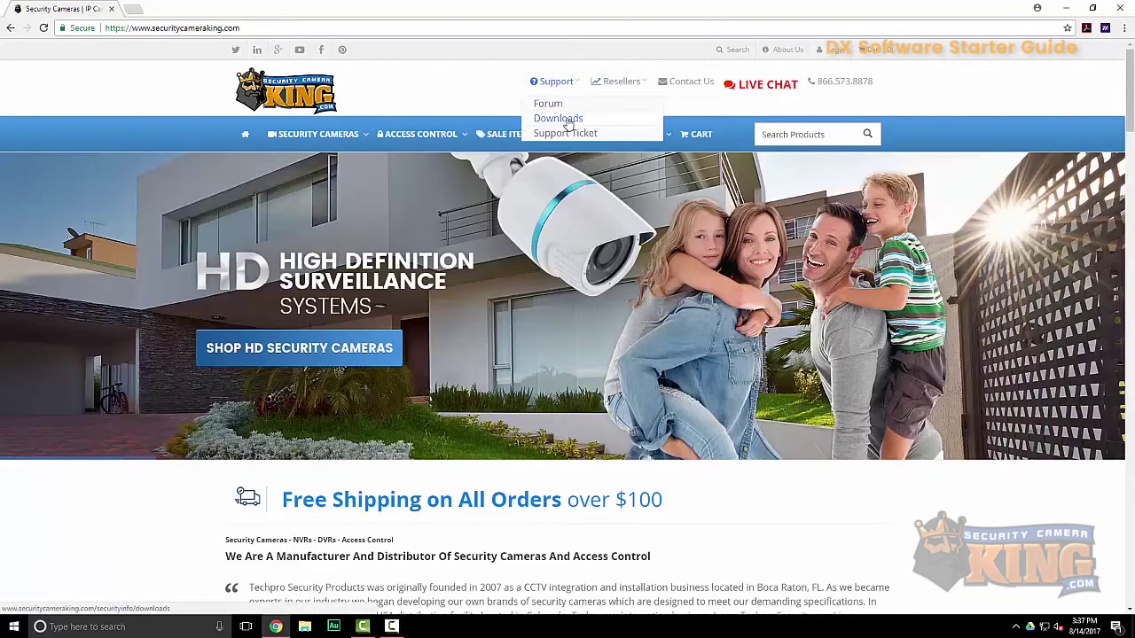
pyautogui.click(557, 118)
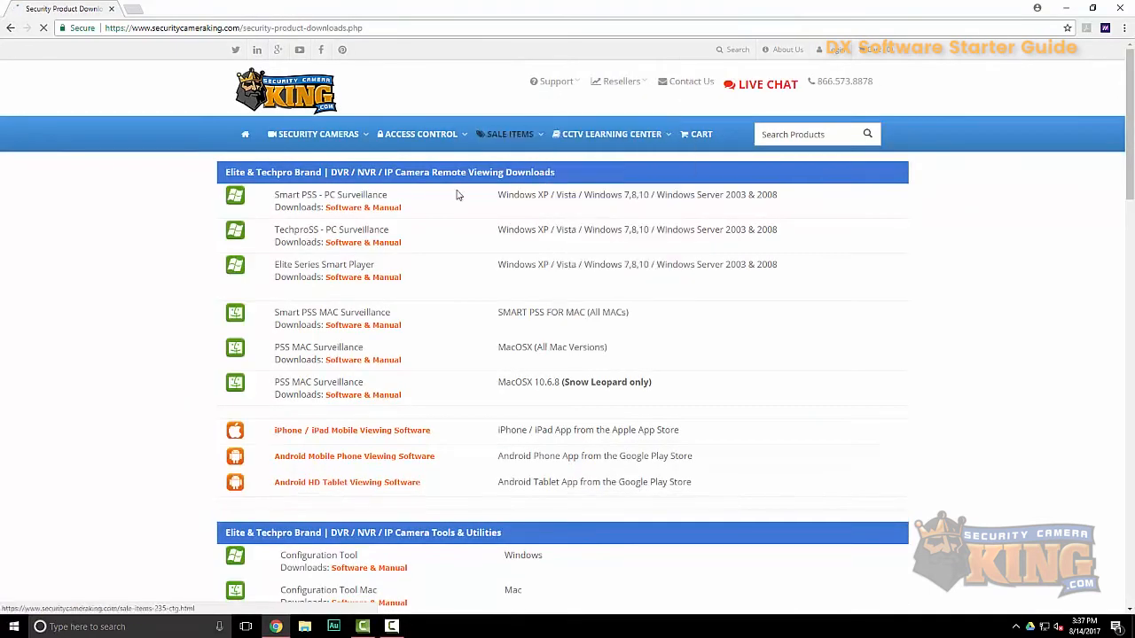
pyautogui.scroll(-3)
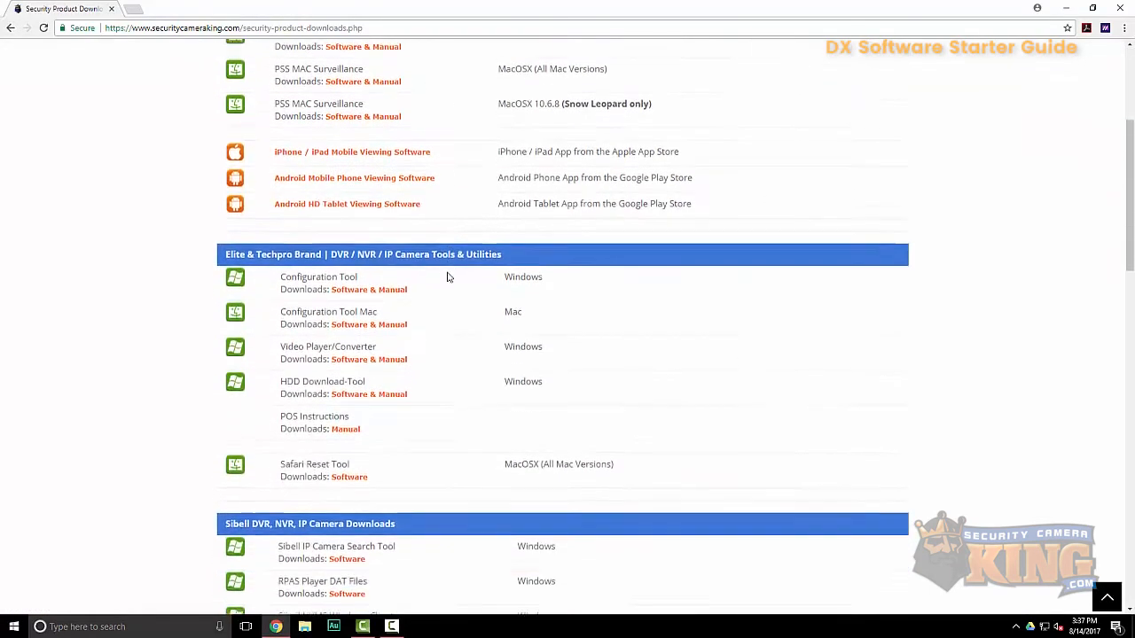
pyautogui.scroll(-3)
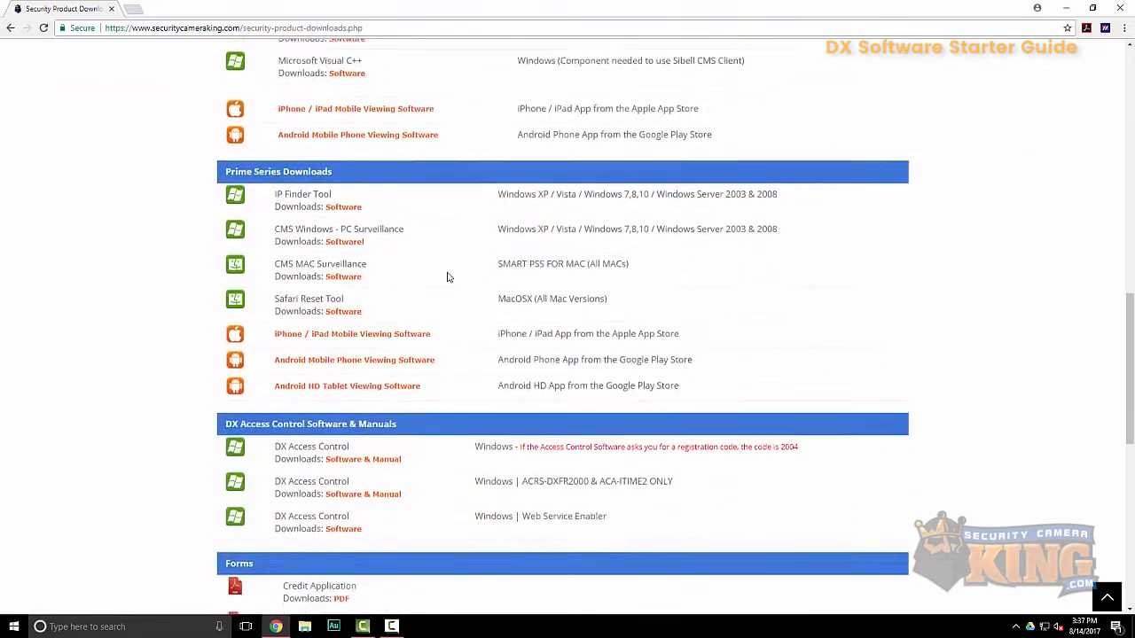
pyautogui.scroll(-3)
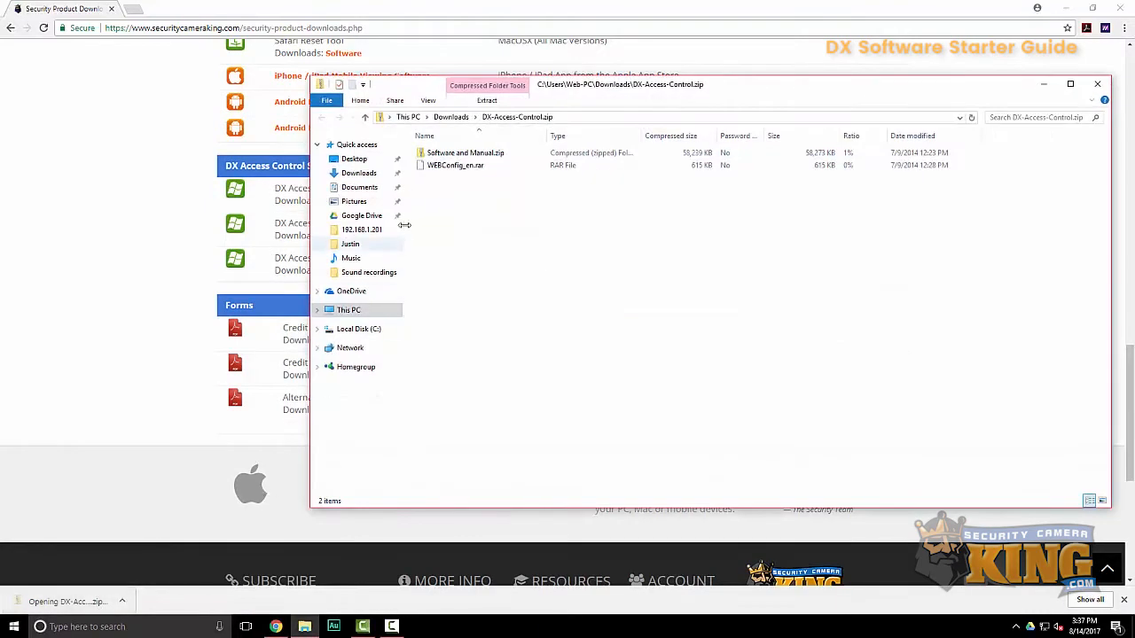
# Open Software and Manual.zip, select N3000.exe and start extracting the archive
pyautogui.doubleClick(461, 152)
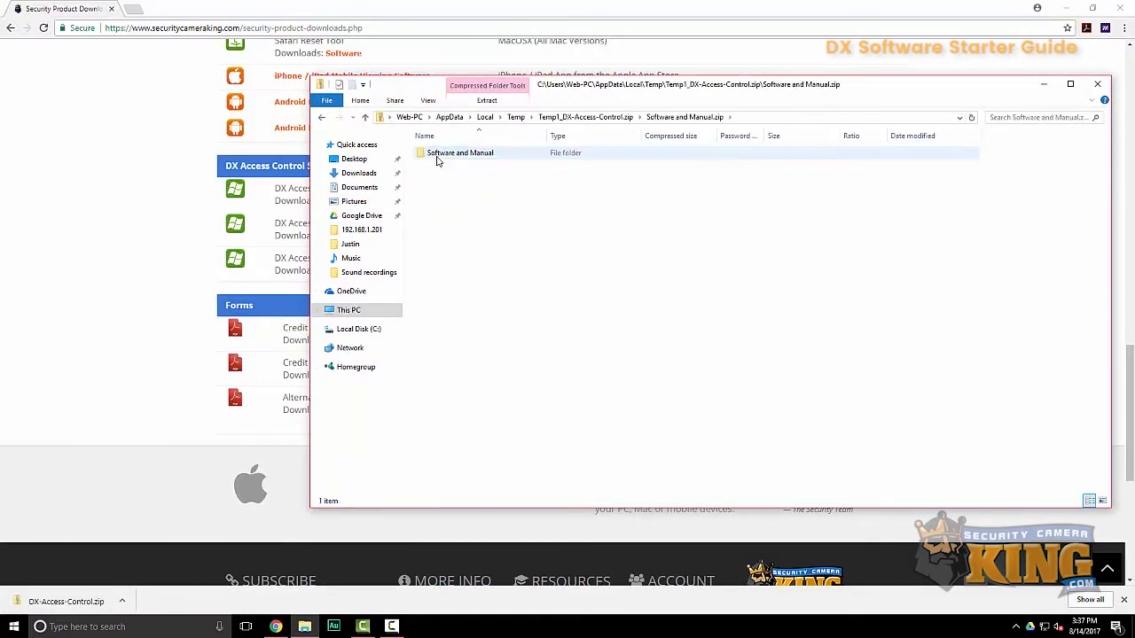
pyautogui.doubleClick(461, 152)
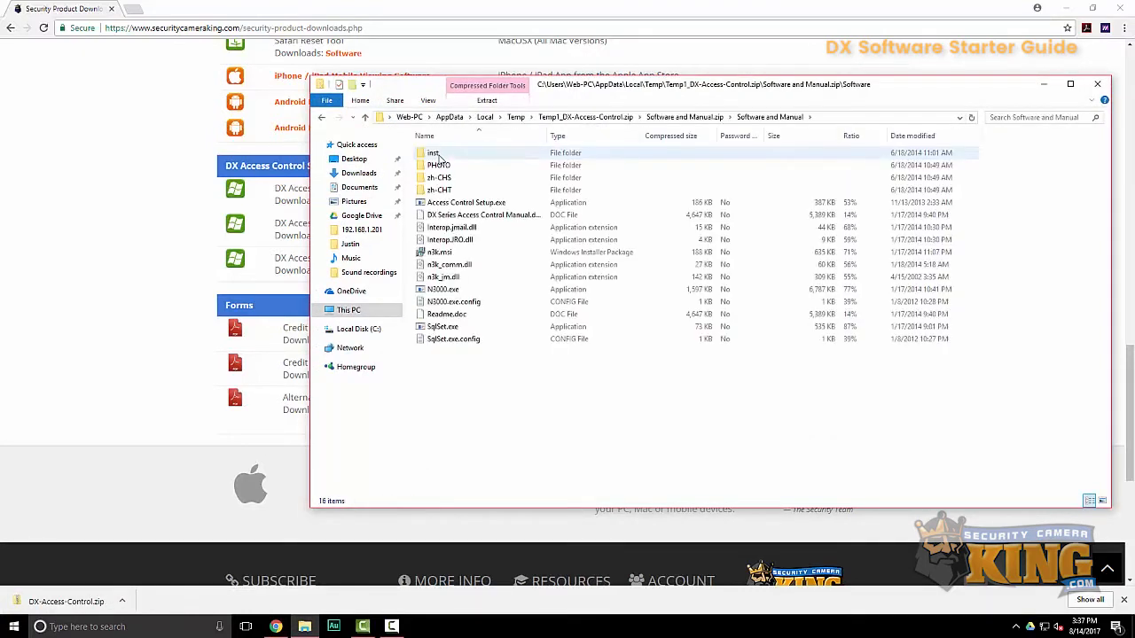
pyautogui.click(442, 289)
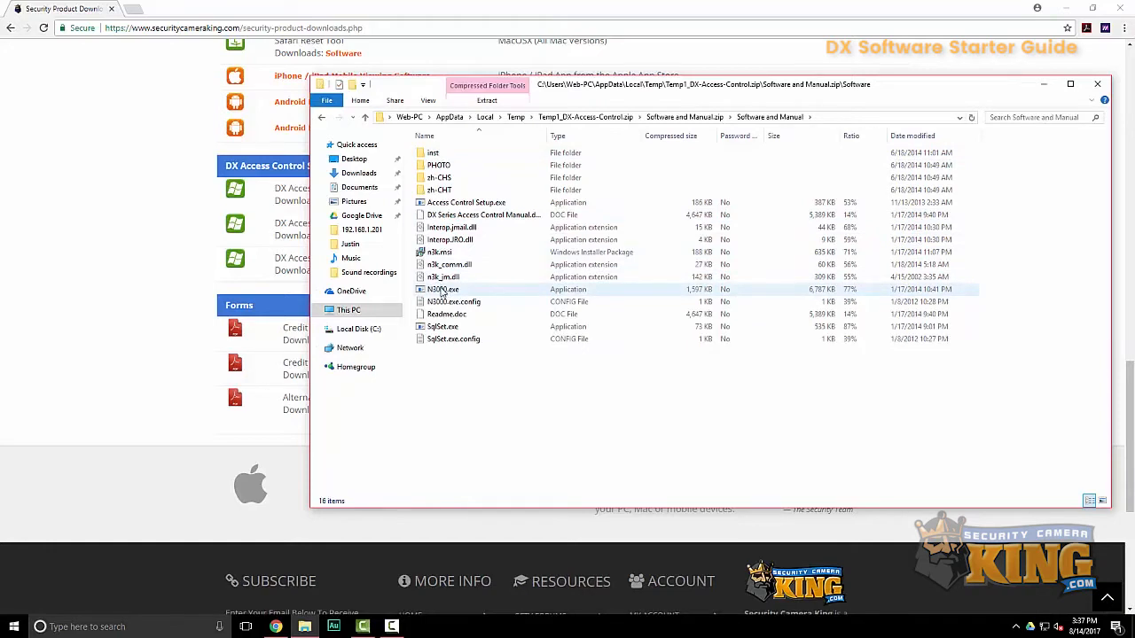
pyautogui.click(442, 289)
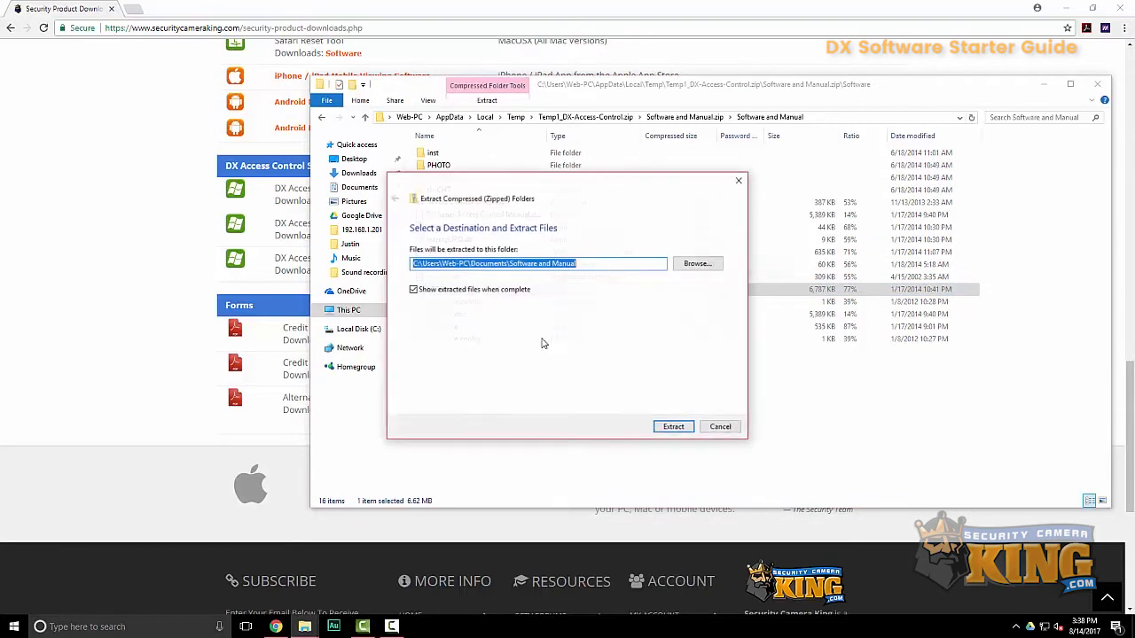
# Extract the archive into a Software and Manual folder in Documents
pyautogui.click(673, 427)
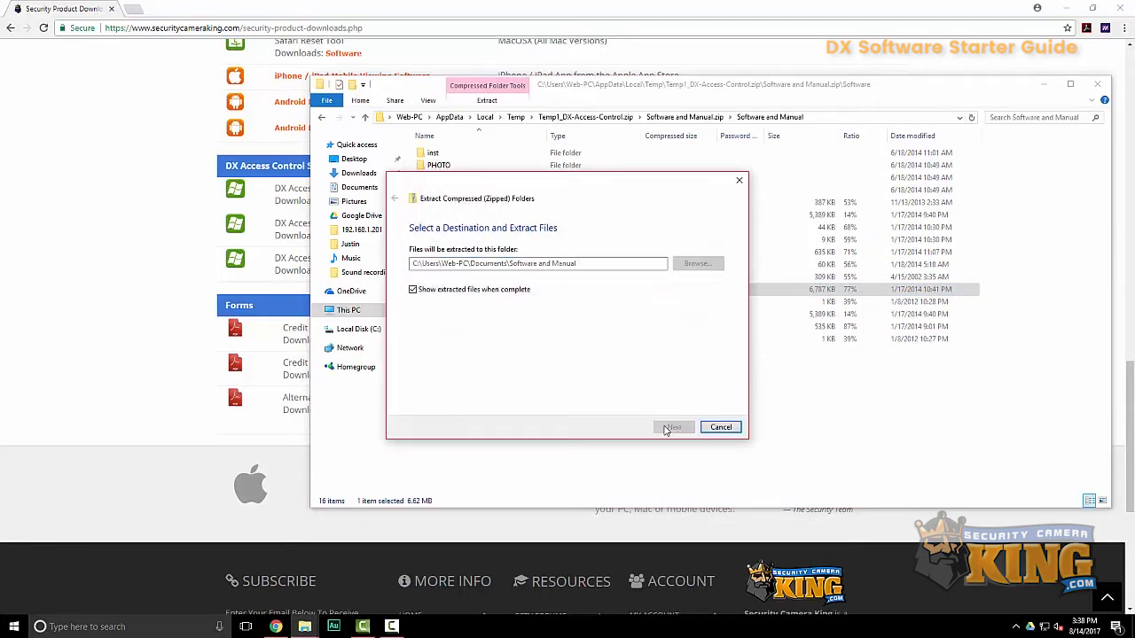
pyautogui.click(673, 426)
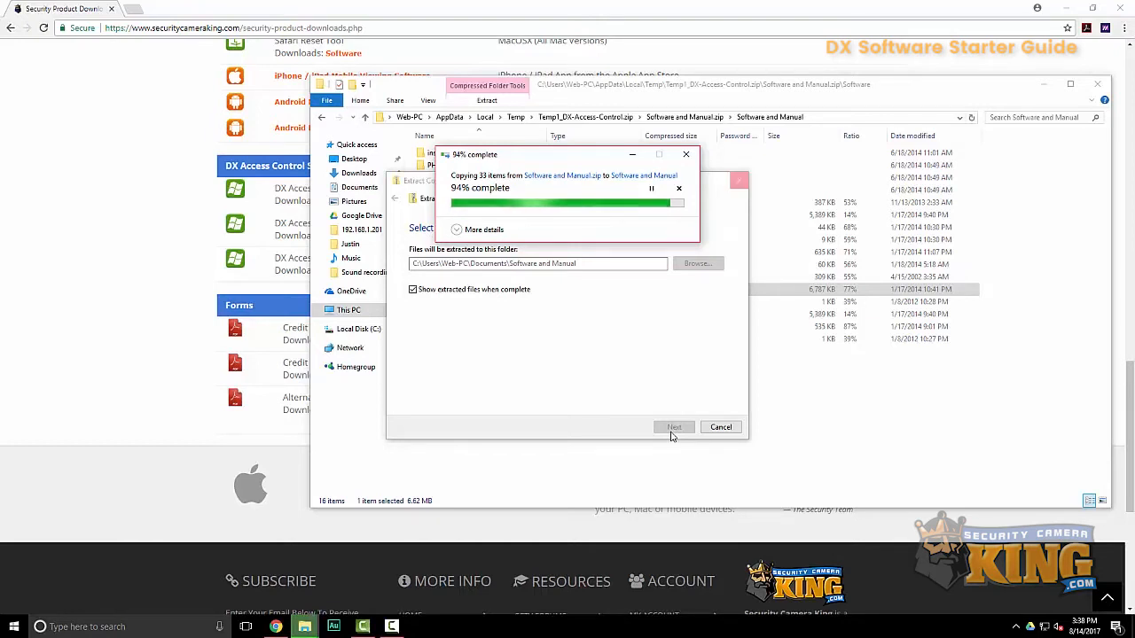
pyautogui.click(673, 426)
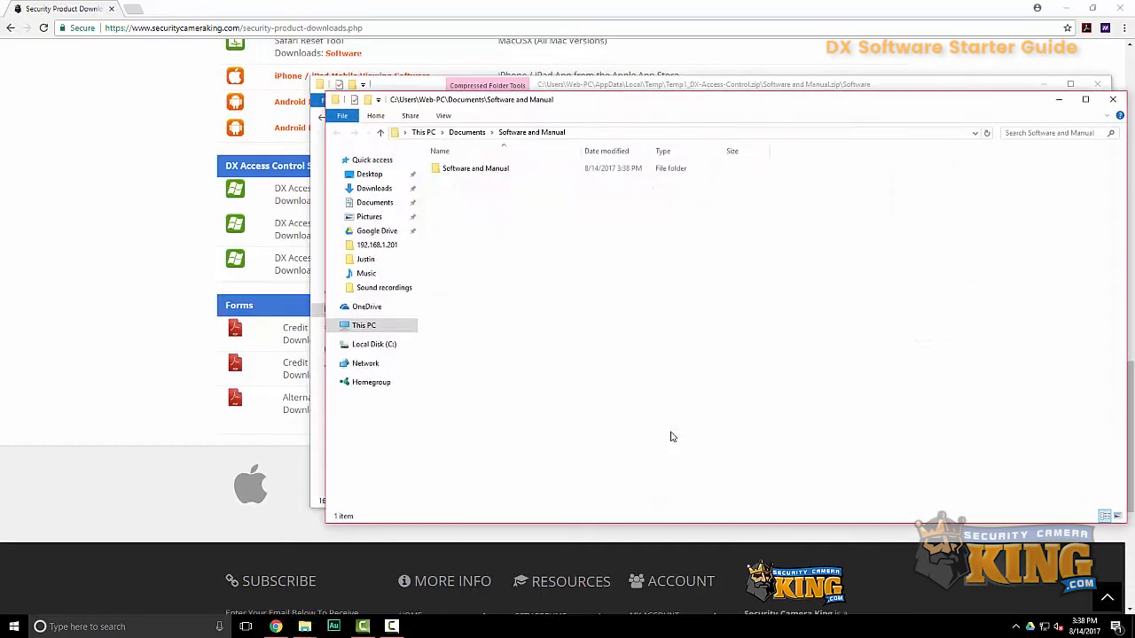
# Run N3000.exe from the extracted folder, allowing it past the unverified publisher warning
pyautogui.doubleClick(474, 168)
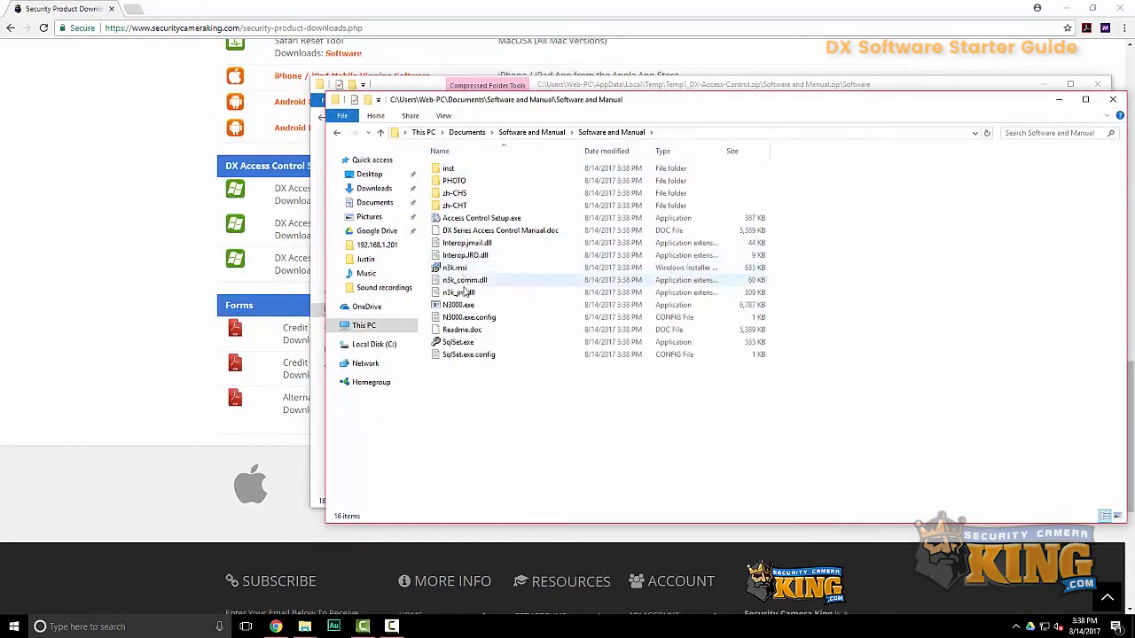
pyautogui.click(459, 304)
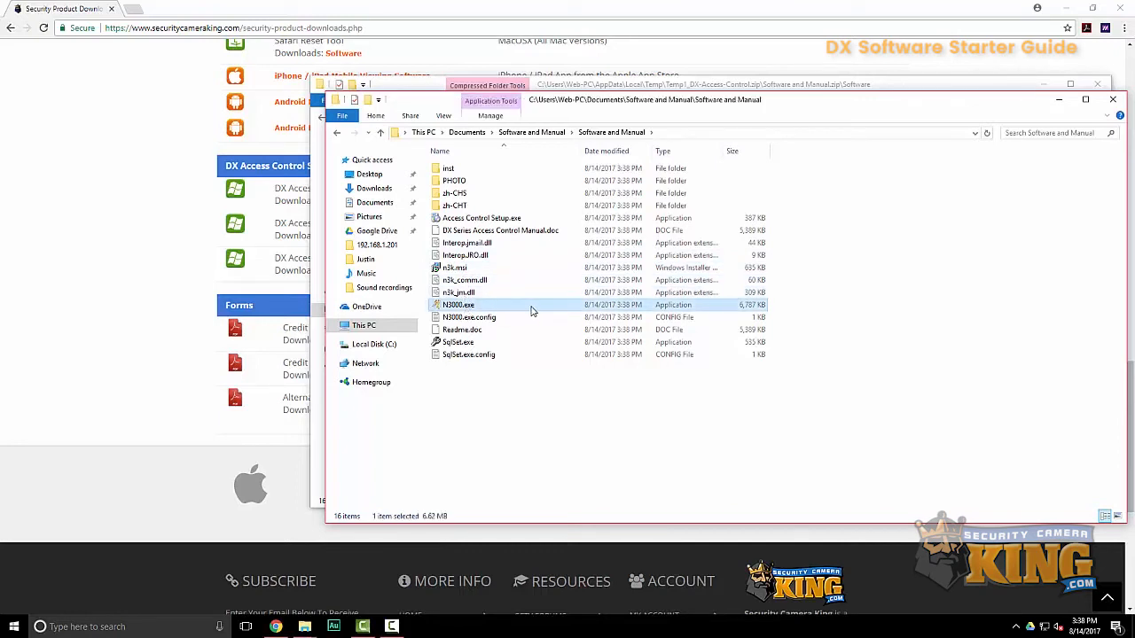
pyautogui.doubleClick(456, 304)
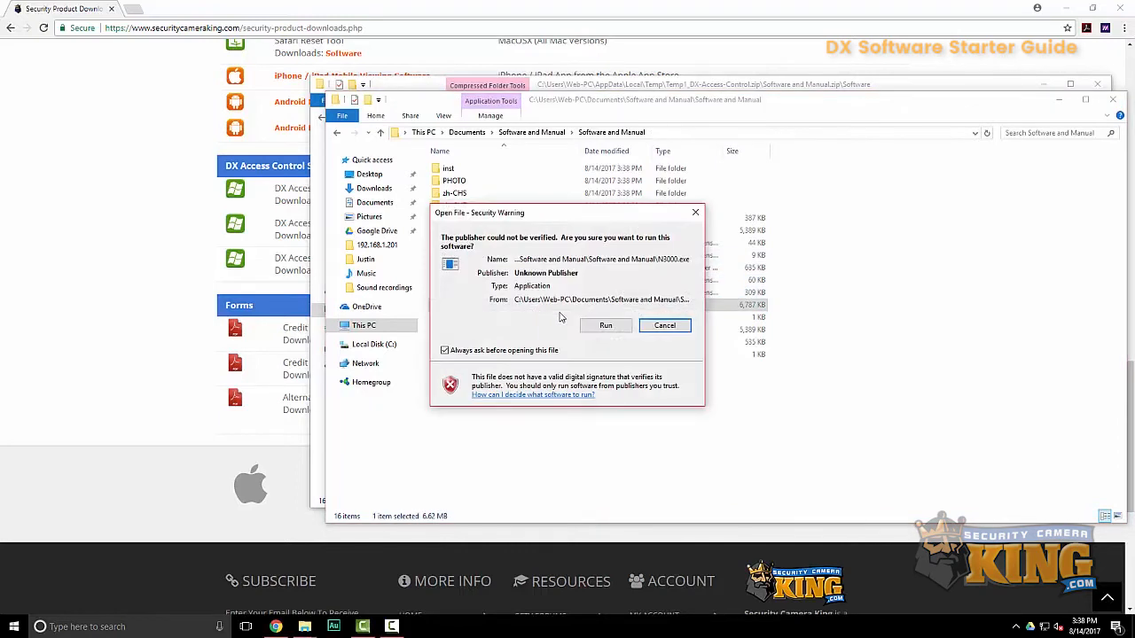
pyautogui.click(664, 325)
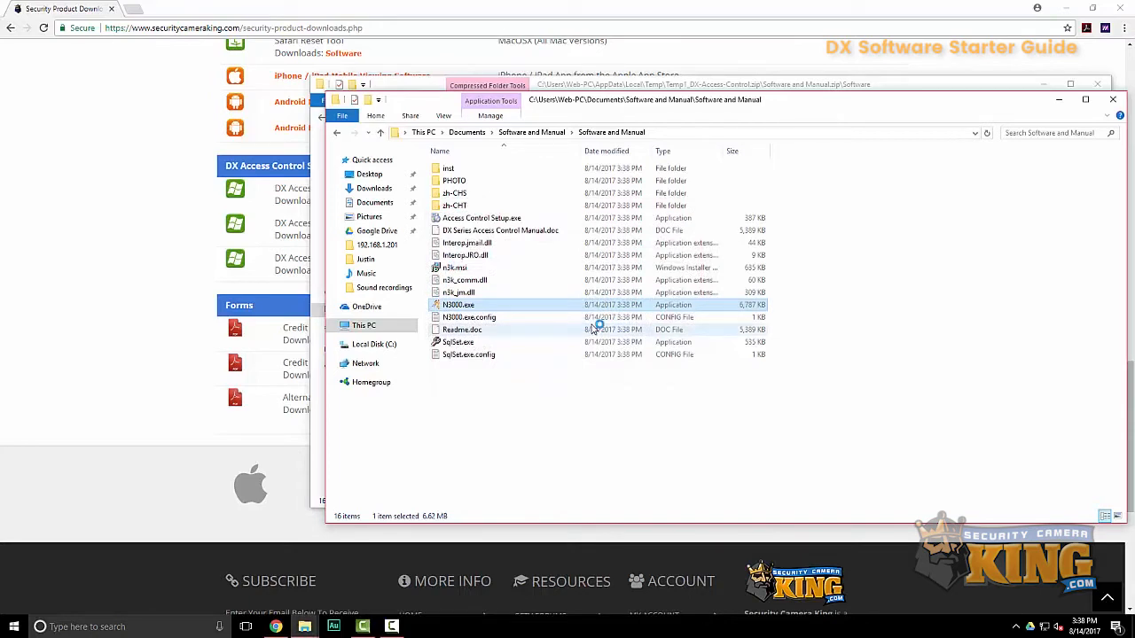
pyautogui.doubleClick(459, 304)
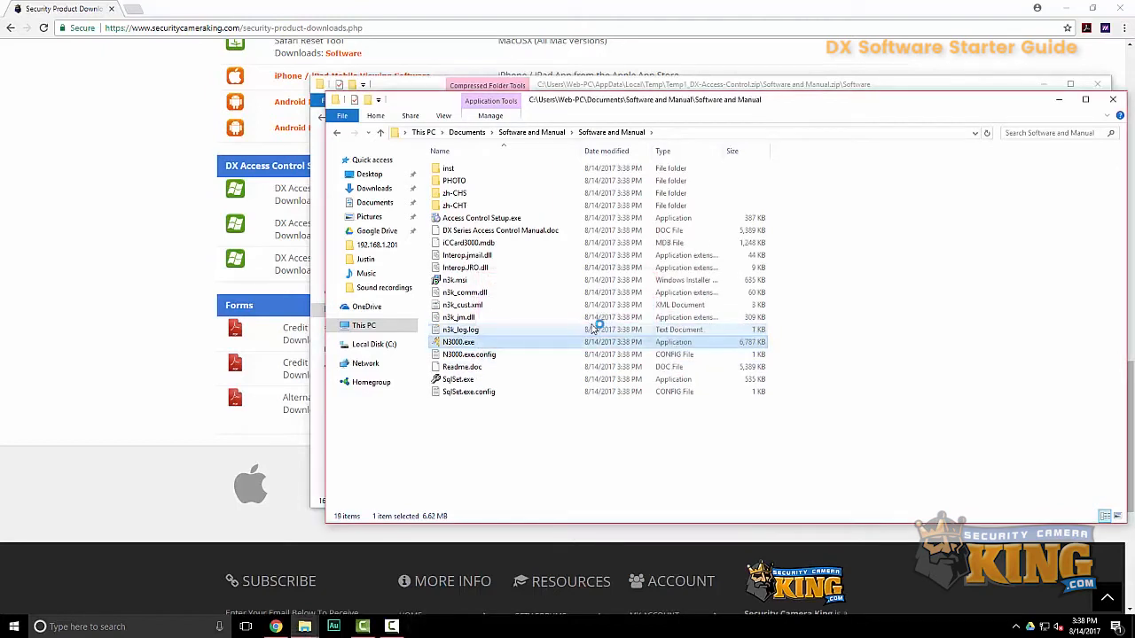
# Log in to Professional Door Control Management with user name 'abc'
pyautogui.doubleClick(458, 342)
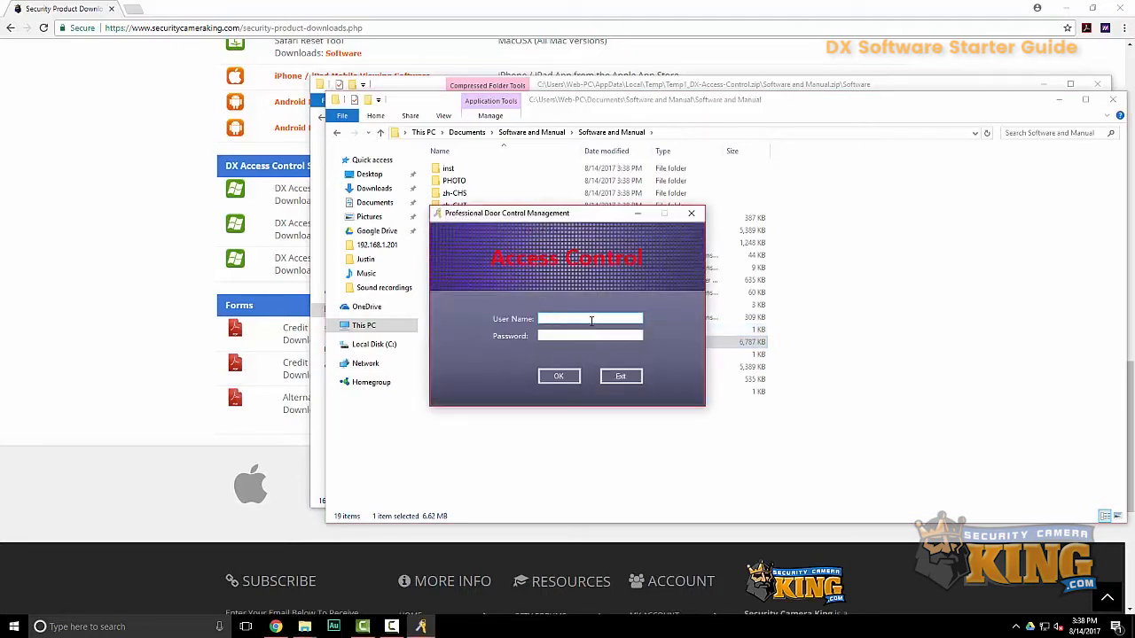
pyautogui.click(590, 319)
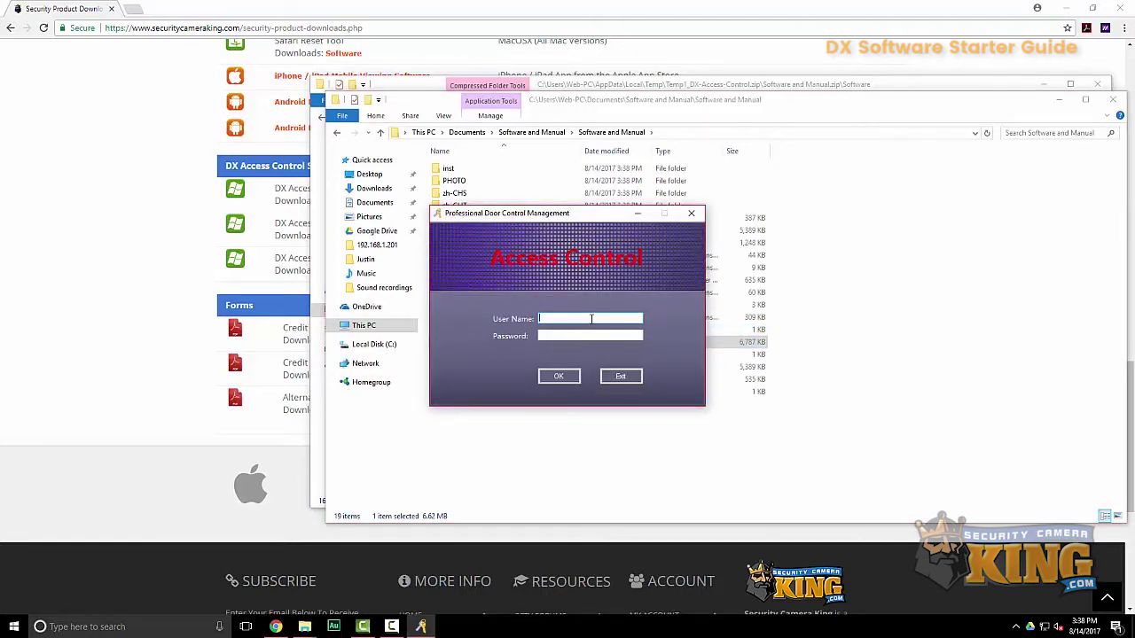
pyautogui.write('abc')
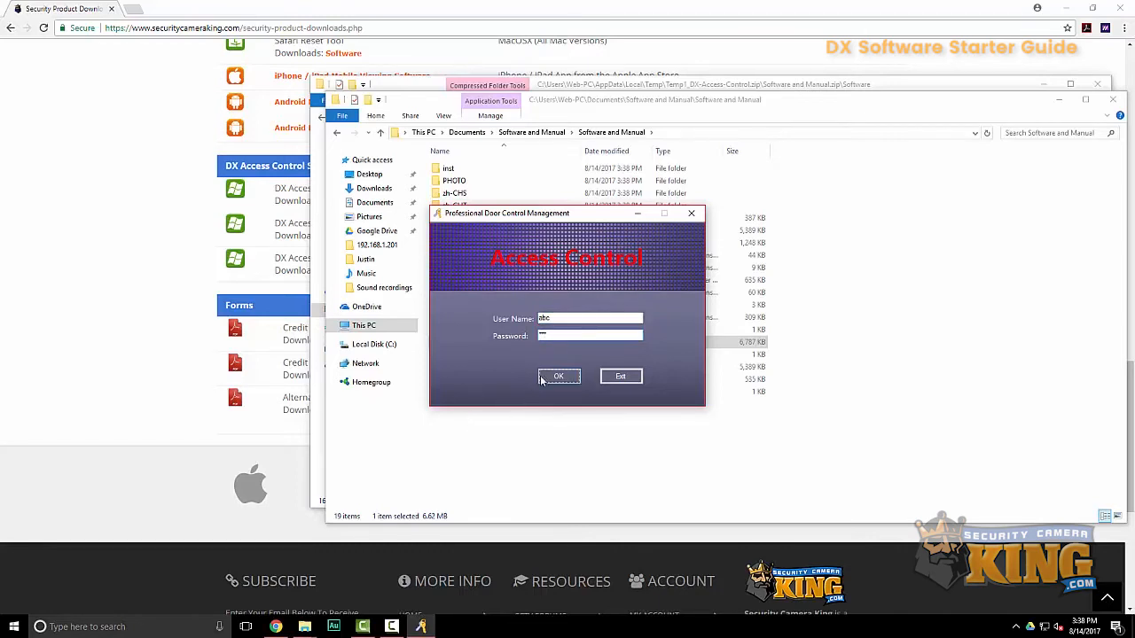
pyautogui.click(559, 376)
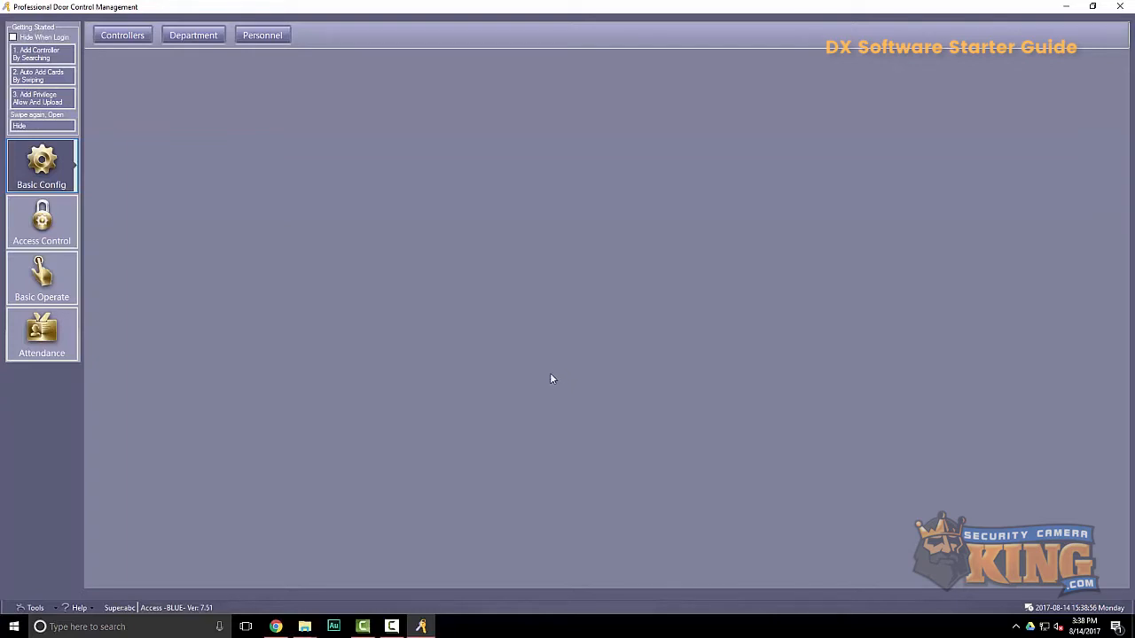
pyautogui.moveTo(127, 39)
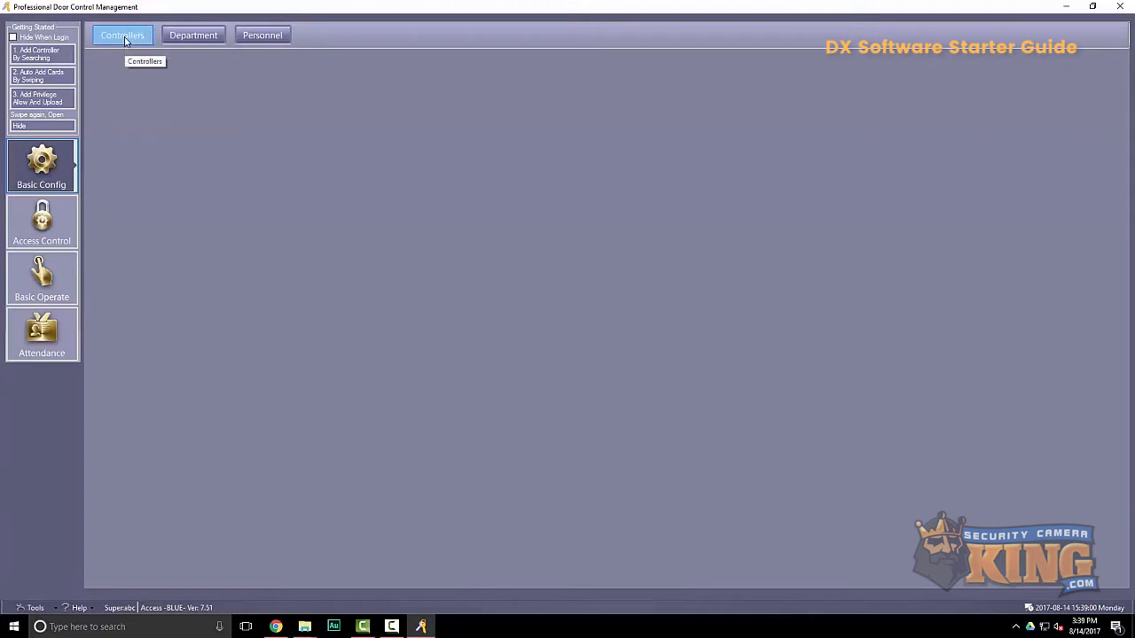
# Show the empty Controllers list under Basic Config
pyautogui.click(121, 34)
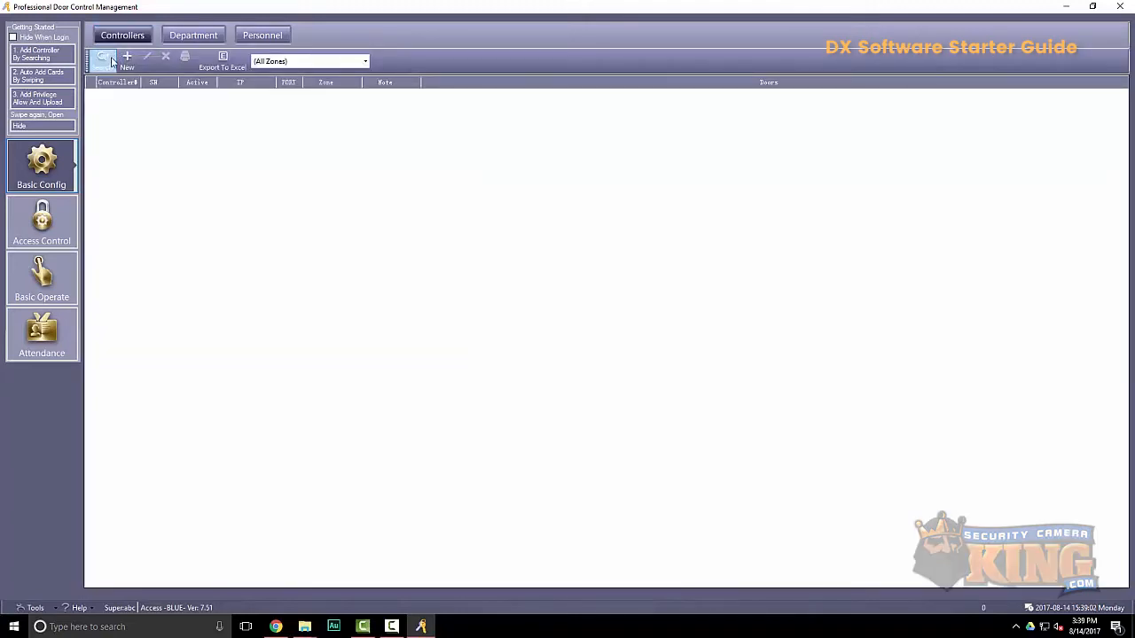
pyautogui.moveTo(107, 64)
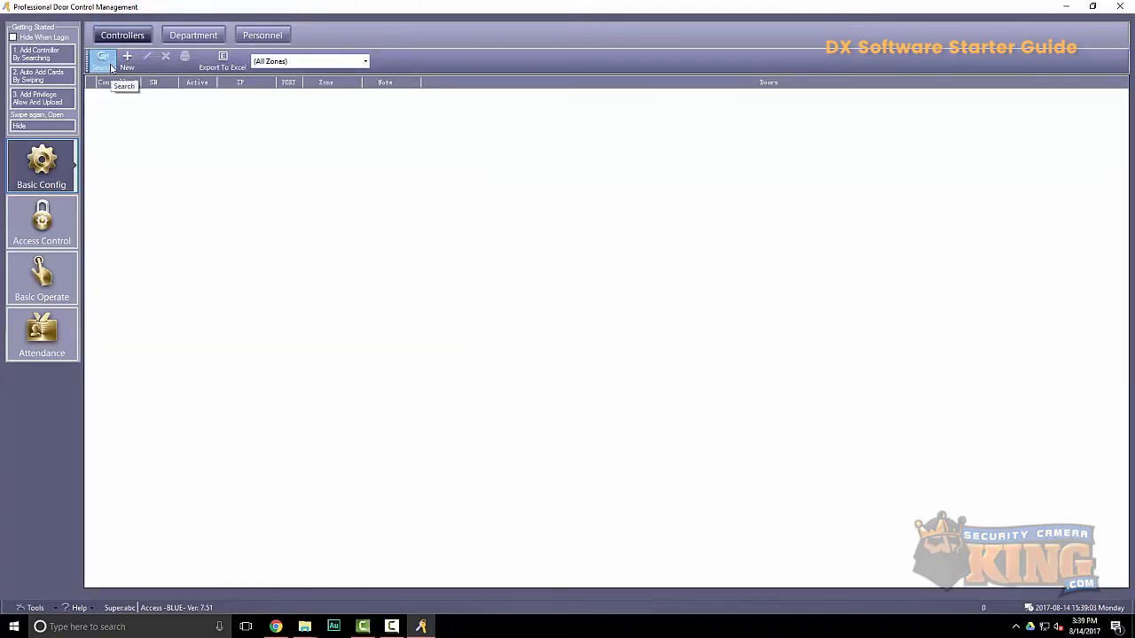
# Search the network and add the found controller 223125639 to the system
pyautogui.click(102, 58)
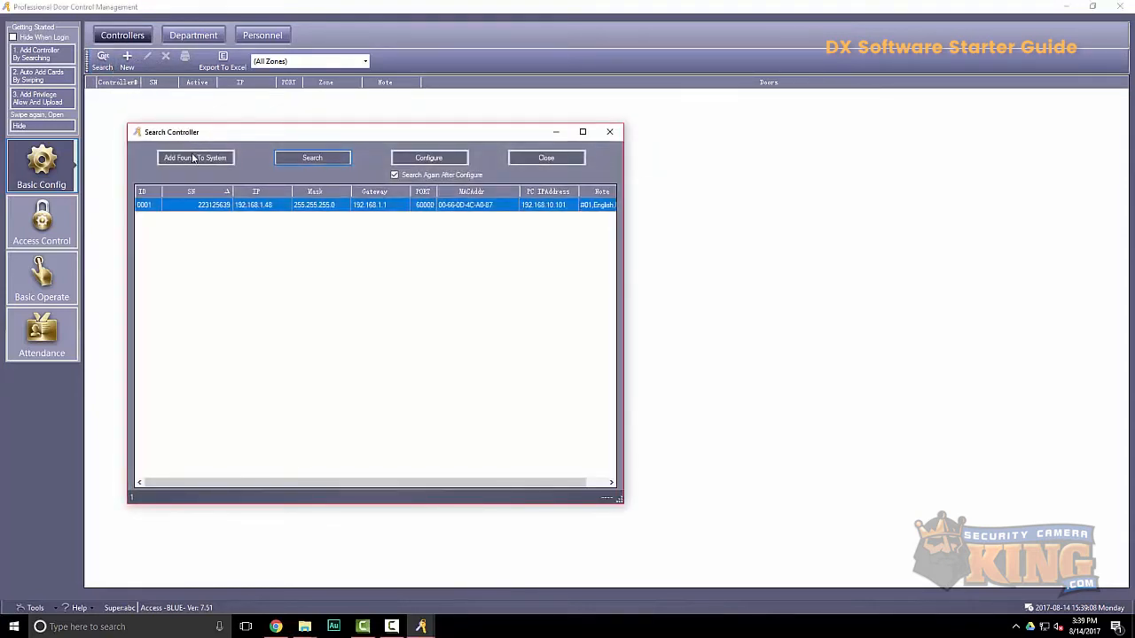
pyautogui.moveTo(237, 210)
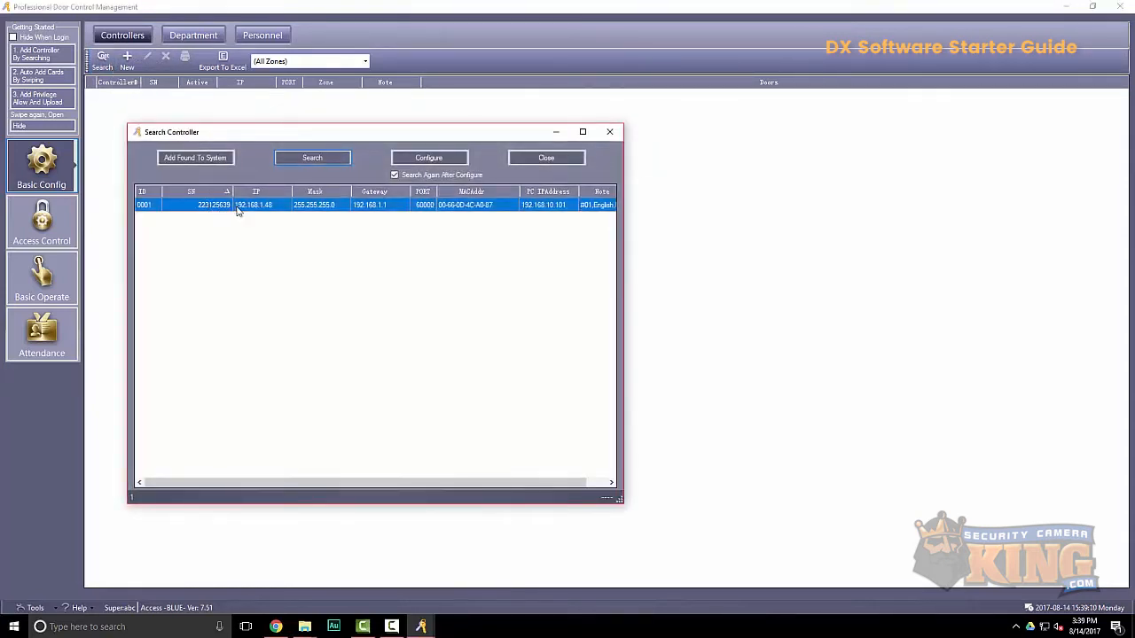
pyautogui.moveTo(461, 213)
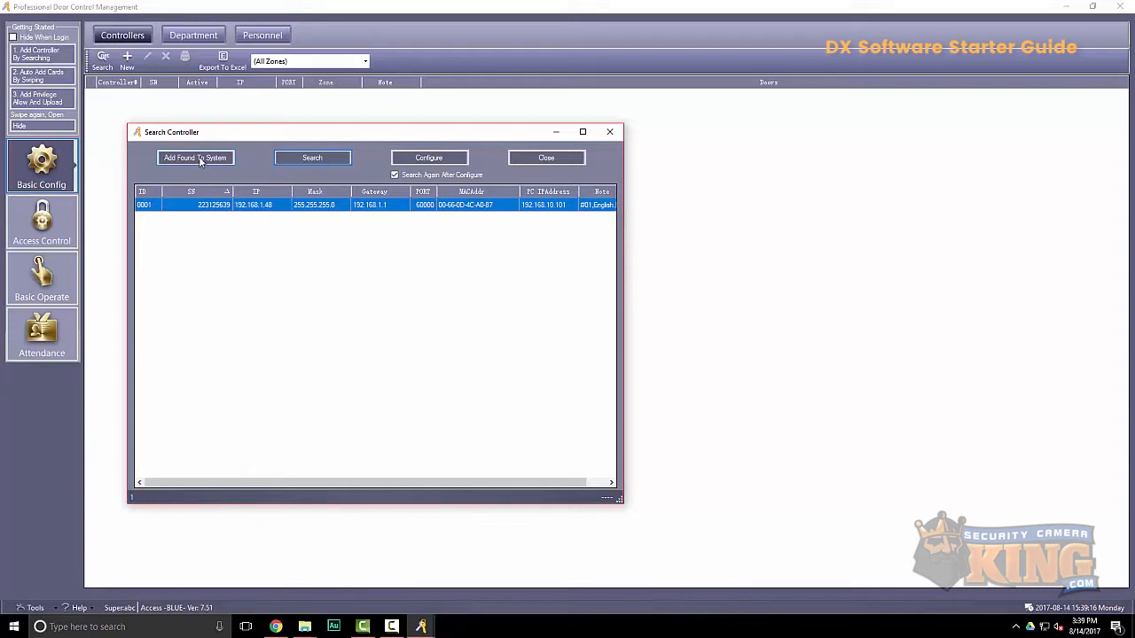
pyautogui.click(195, 157)
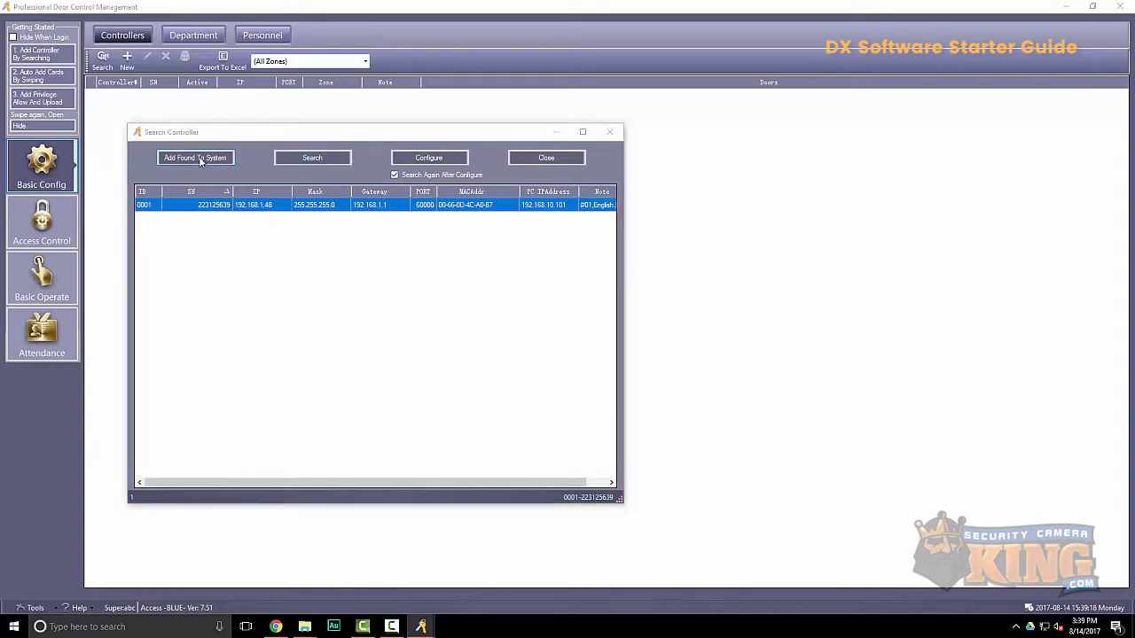
pyautogui.click(195, 158)
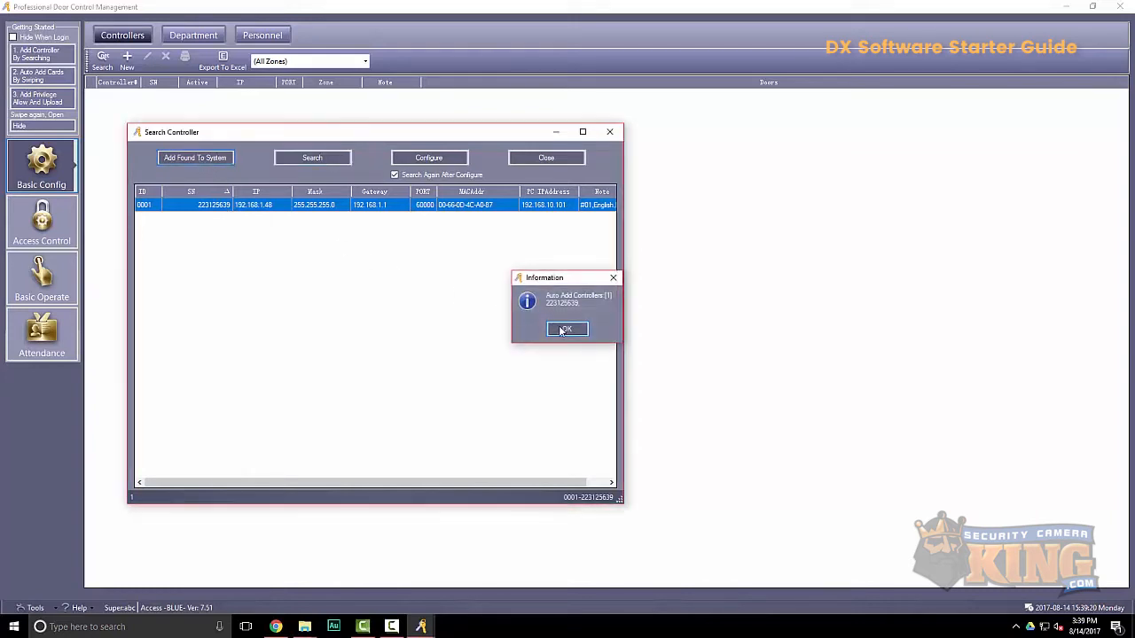
pyautogui.click(566, 329)
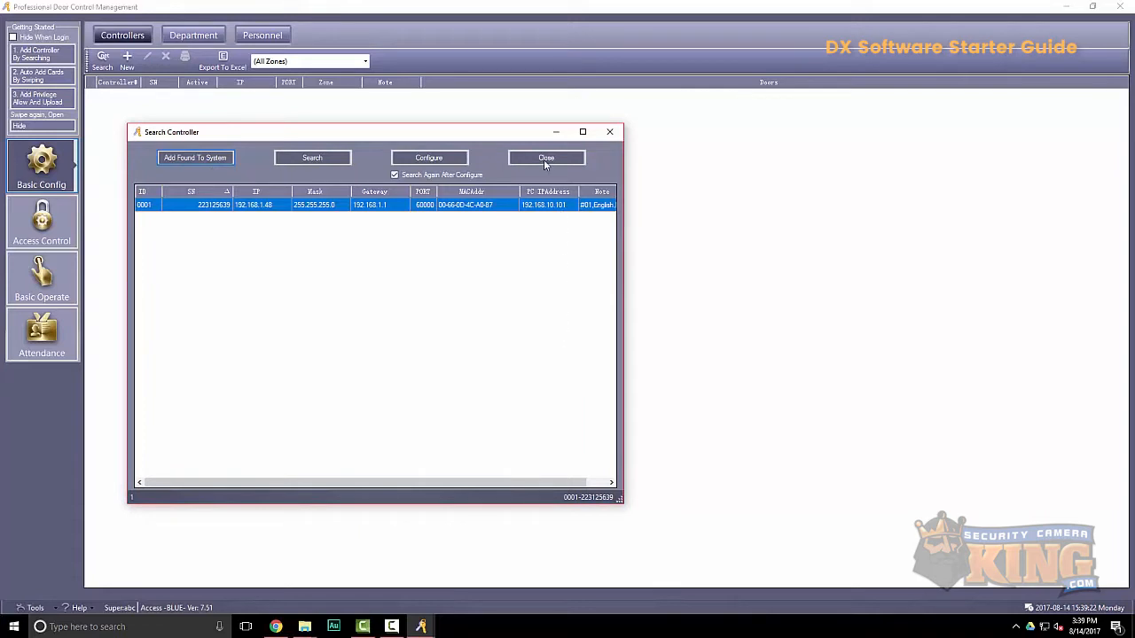
pyautogui.click(546, 157)
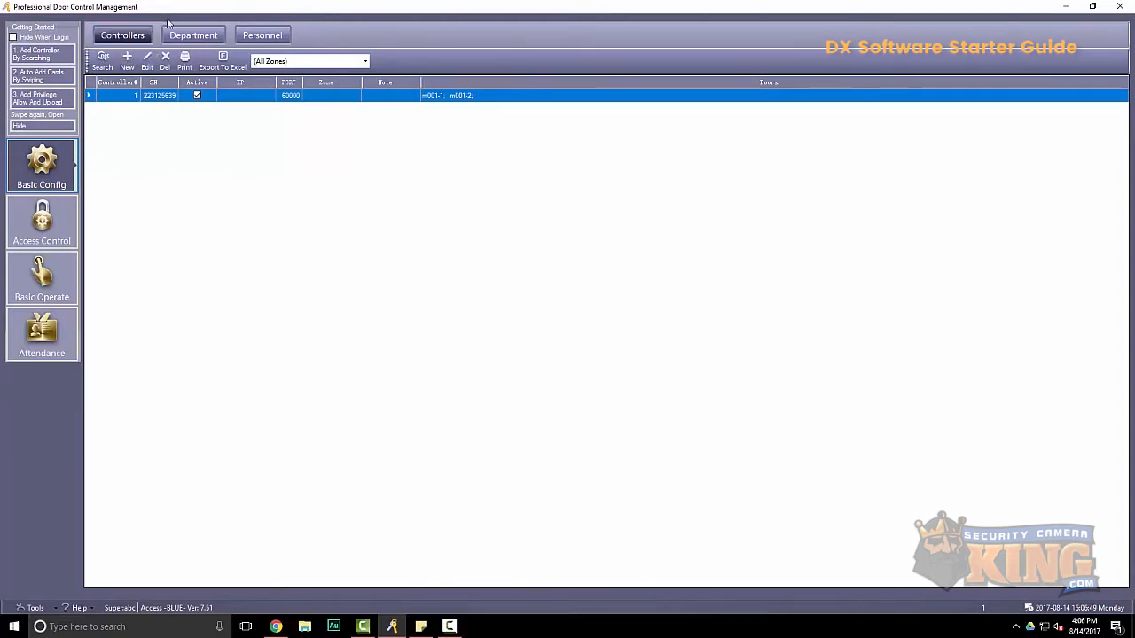
# Add a top-level Tech department, then show the Personnel list
pyautogui.click(192, 35)
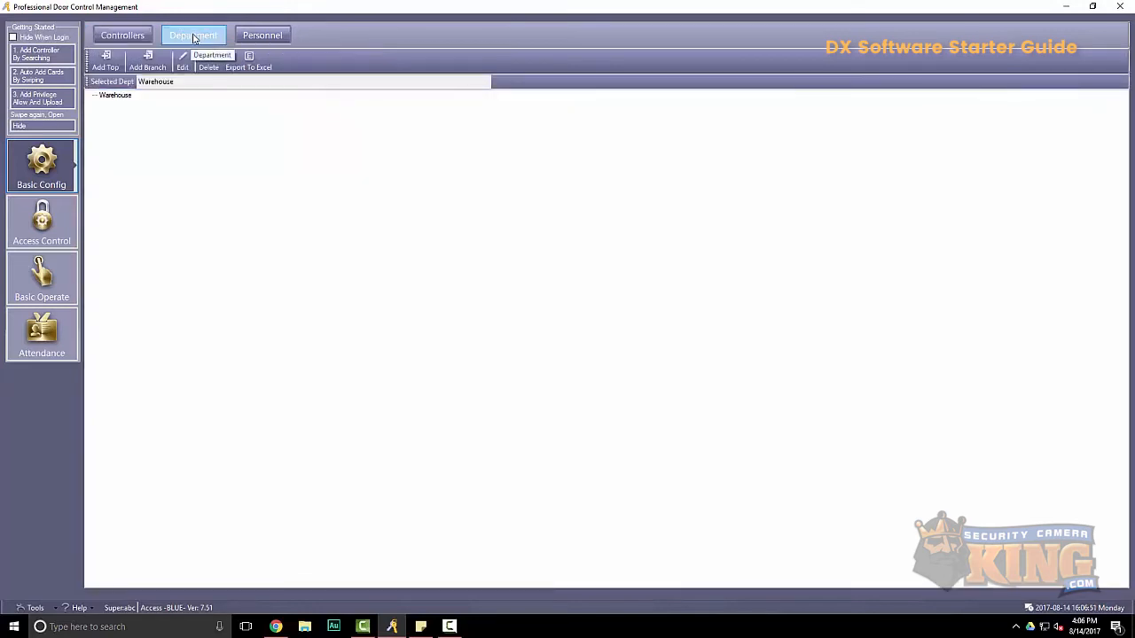
pyautogui.moveTo(106, 62)
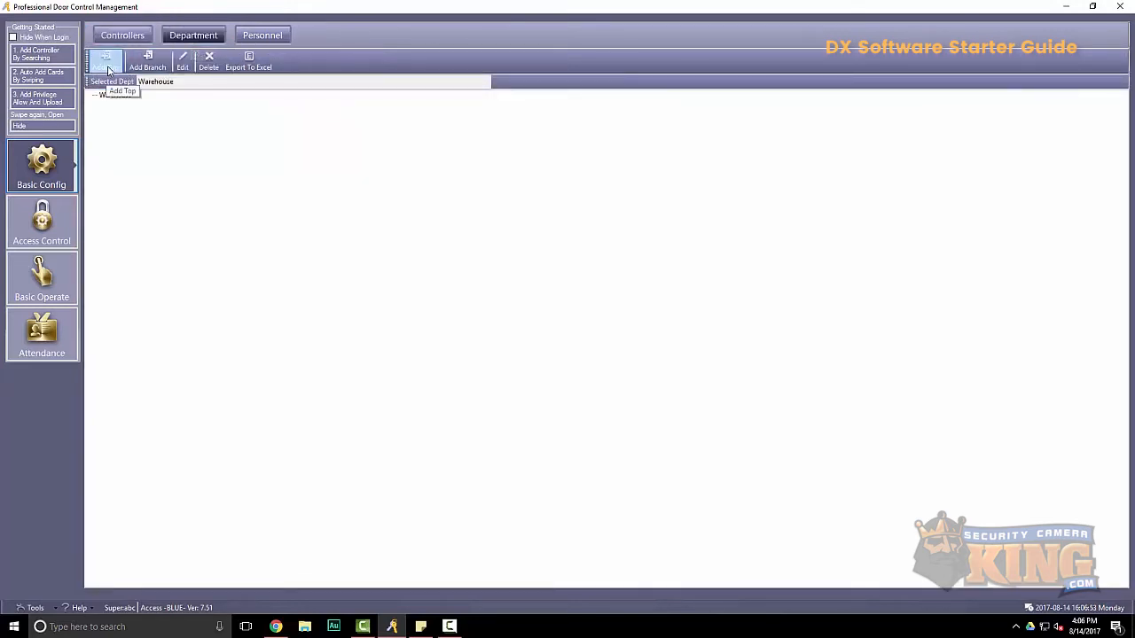
pyautogui.click(106, 60)
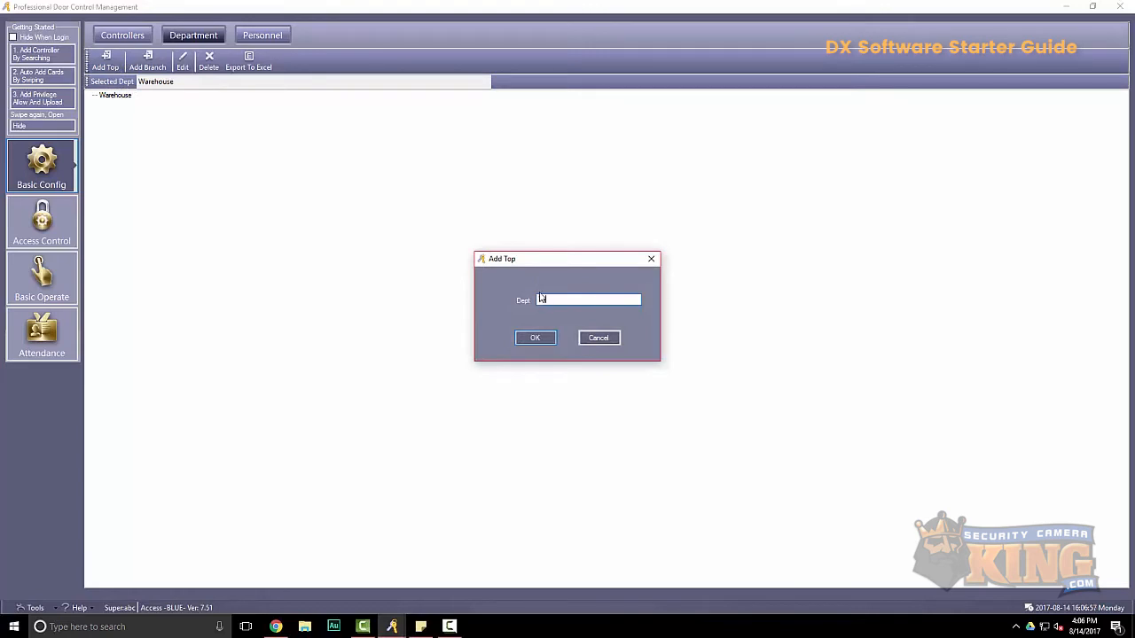
pyautogui.click(535, 338)
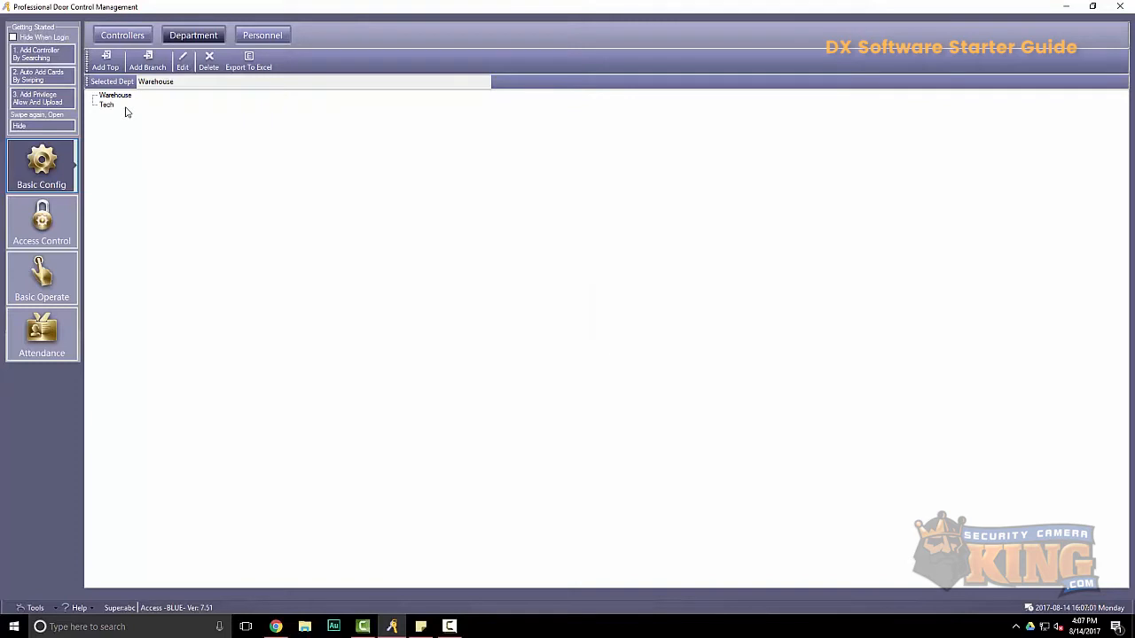
pyautogui.moveTo(120, 117)
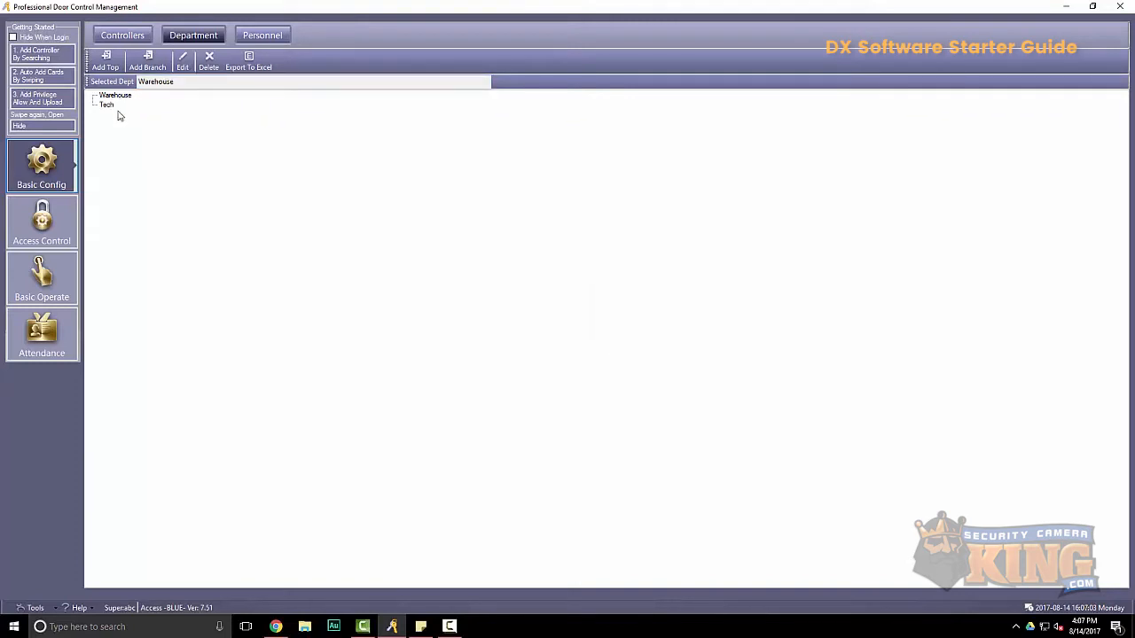
pyautogui.click(261, 34)
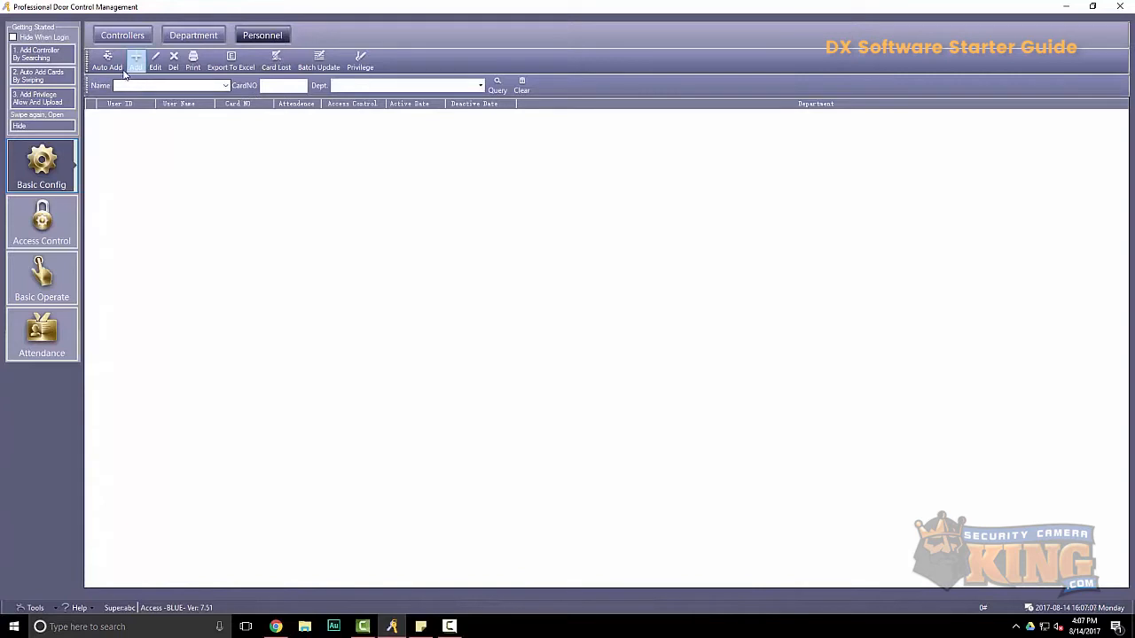
pyautogui.moveTo(137, 64)
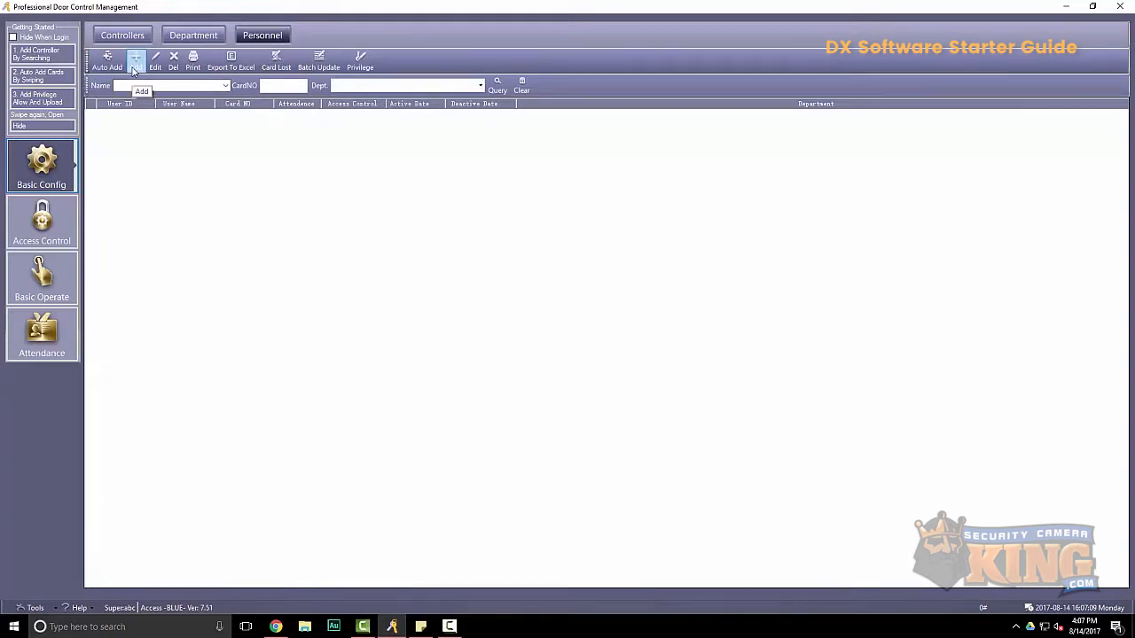
pyautogui.moveTo(110, 69)
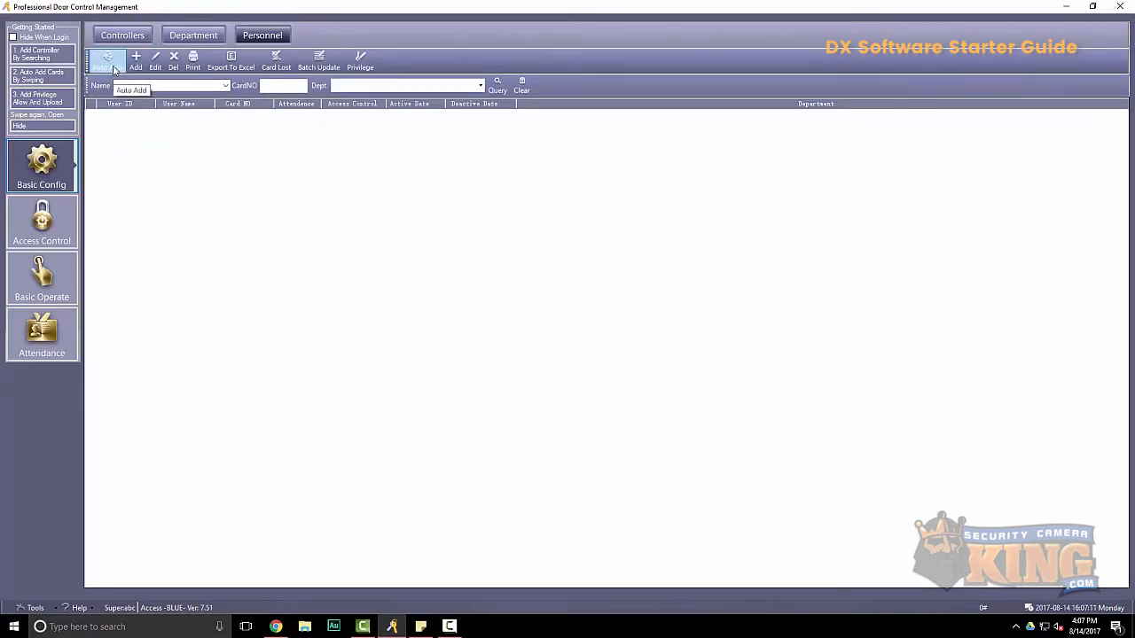
# Auto-add card 14607569, swiped at door m001-1, as a new user
pyautogui.click(108, 60)
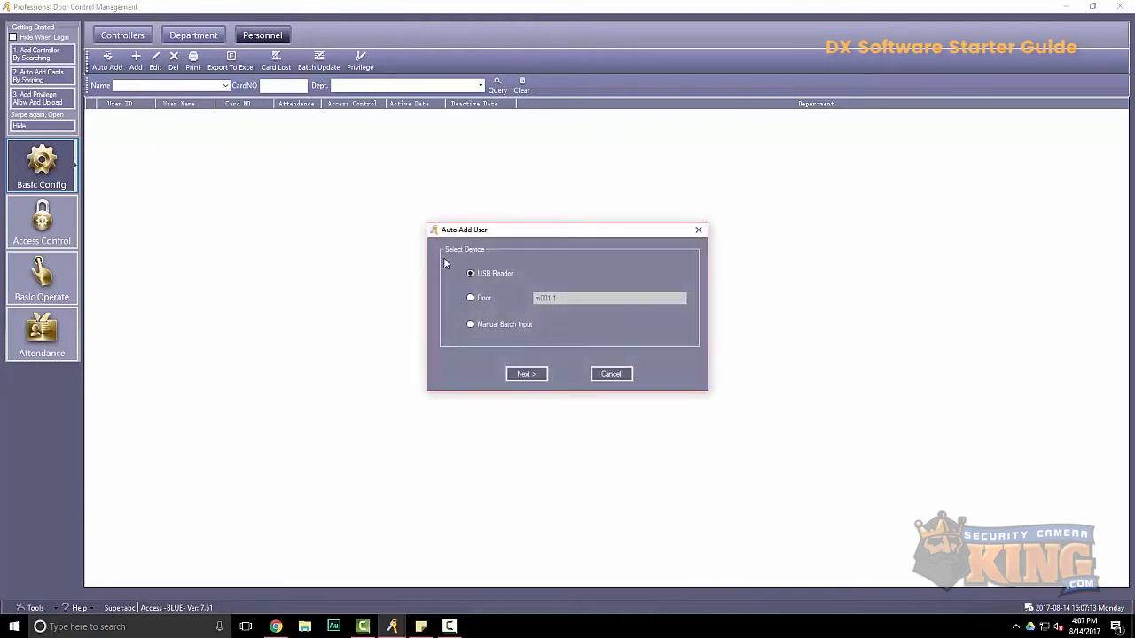
pyautogui.moveTo(490, 306)
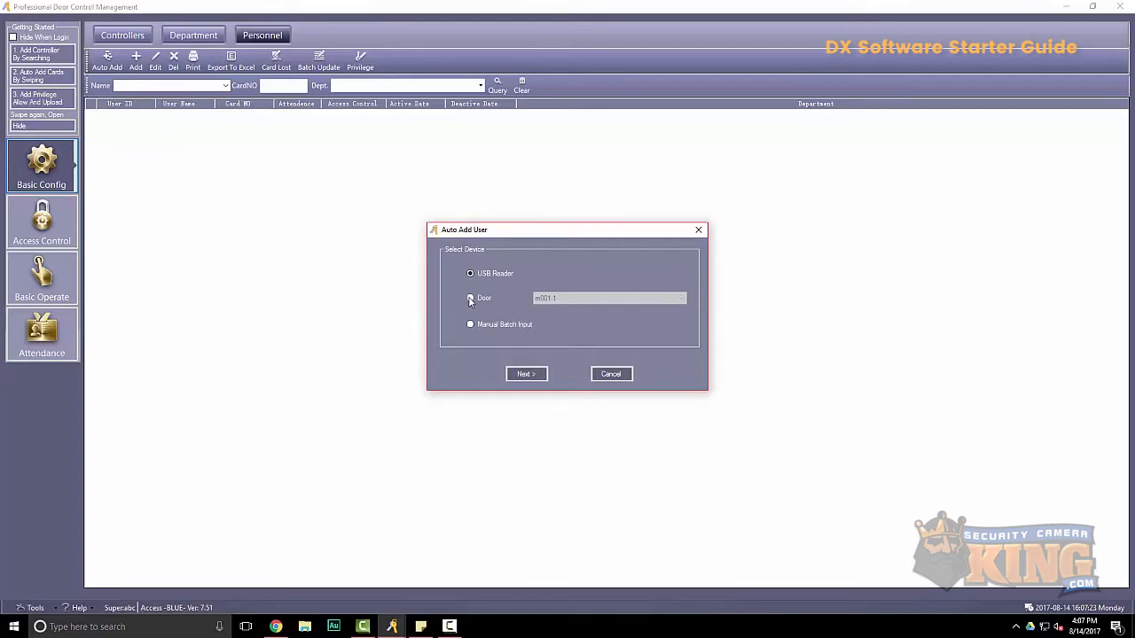
pyautogui.click(470, 297)
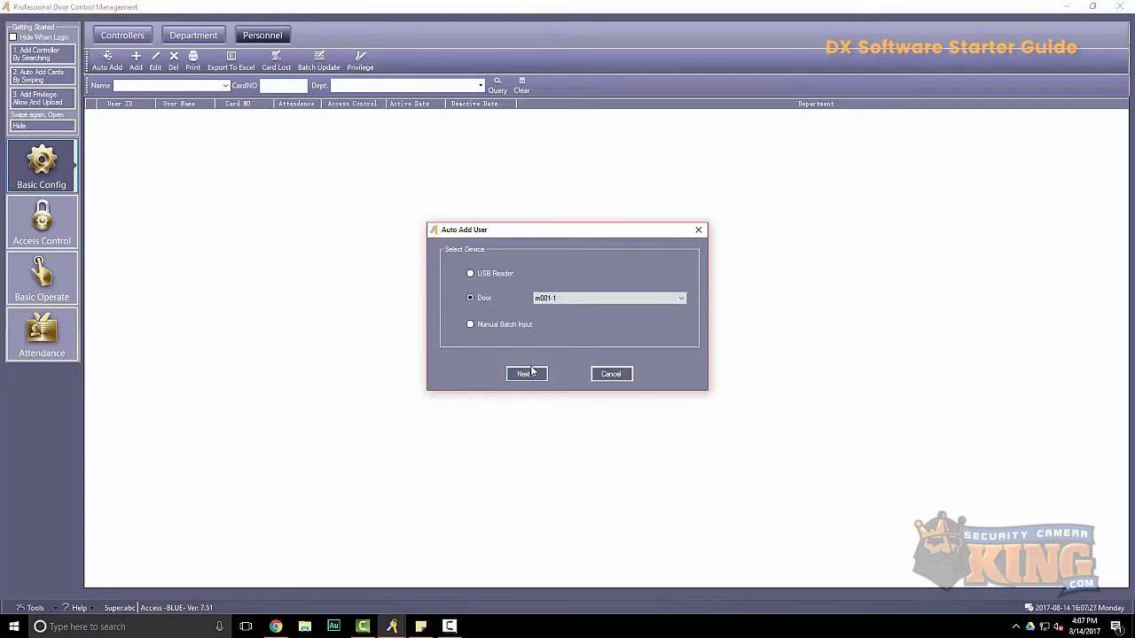
pyautogui.click(526, 374)
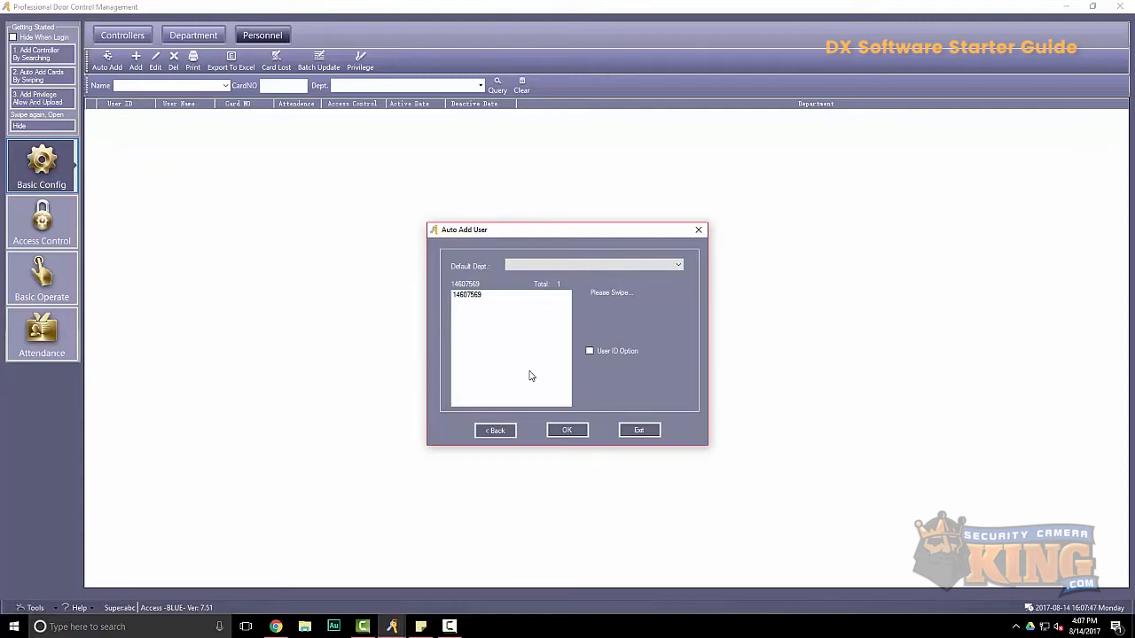
pyautogui.moveTo(517, 329)
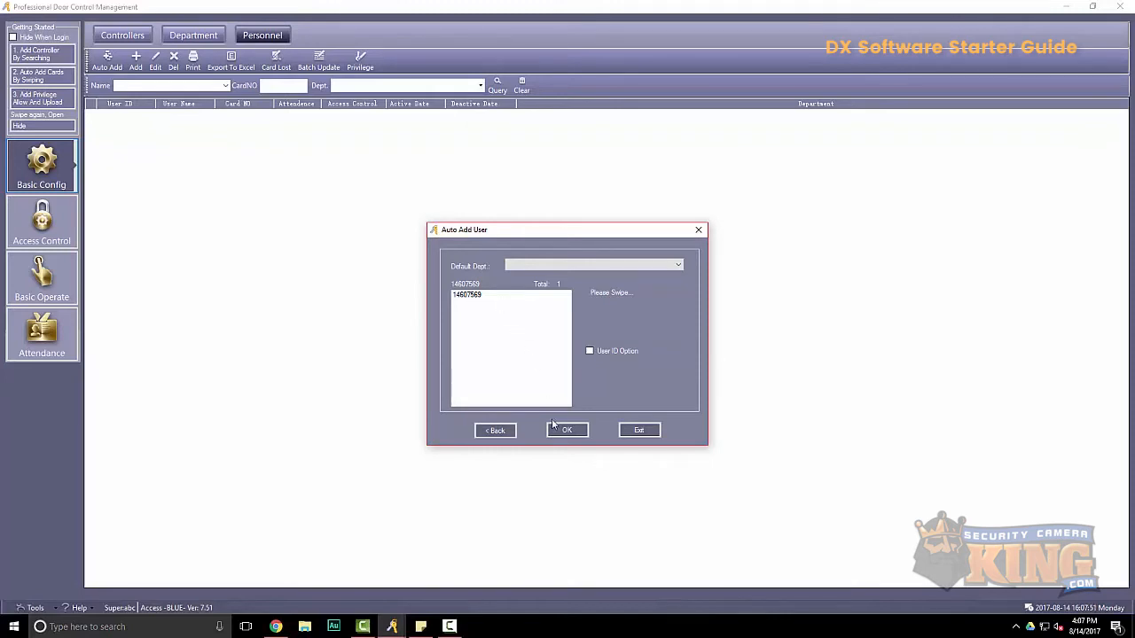
pyautogui.click(567, 430)
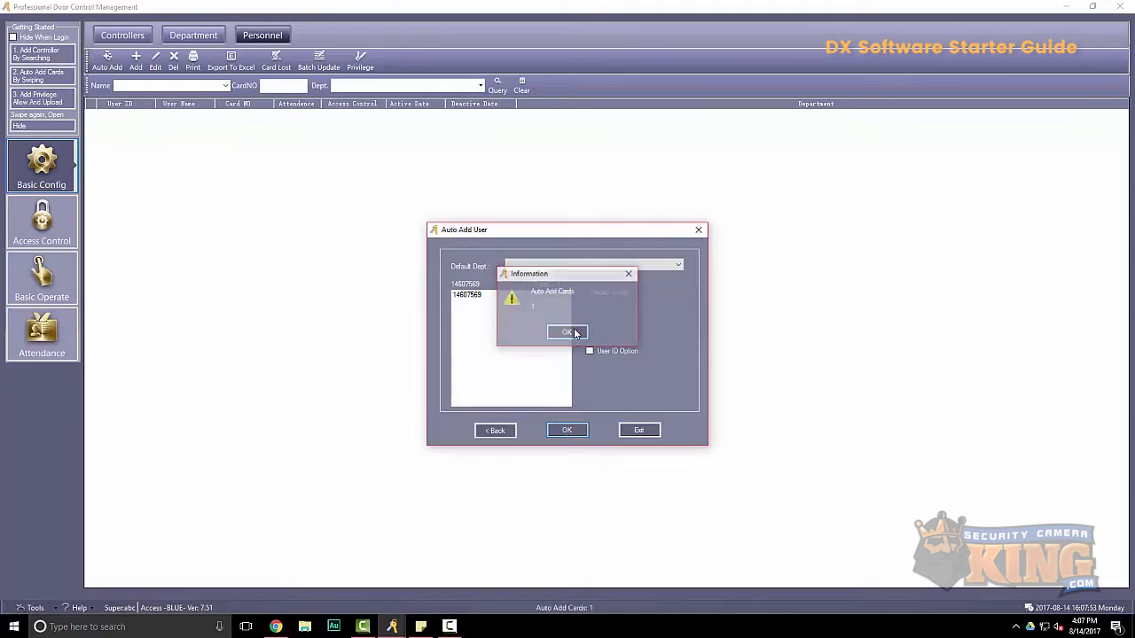
pyautogui.click(566, 332)
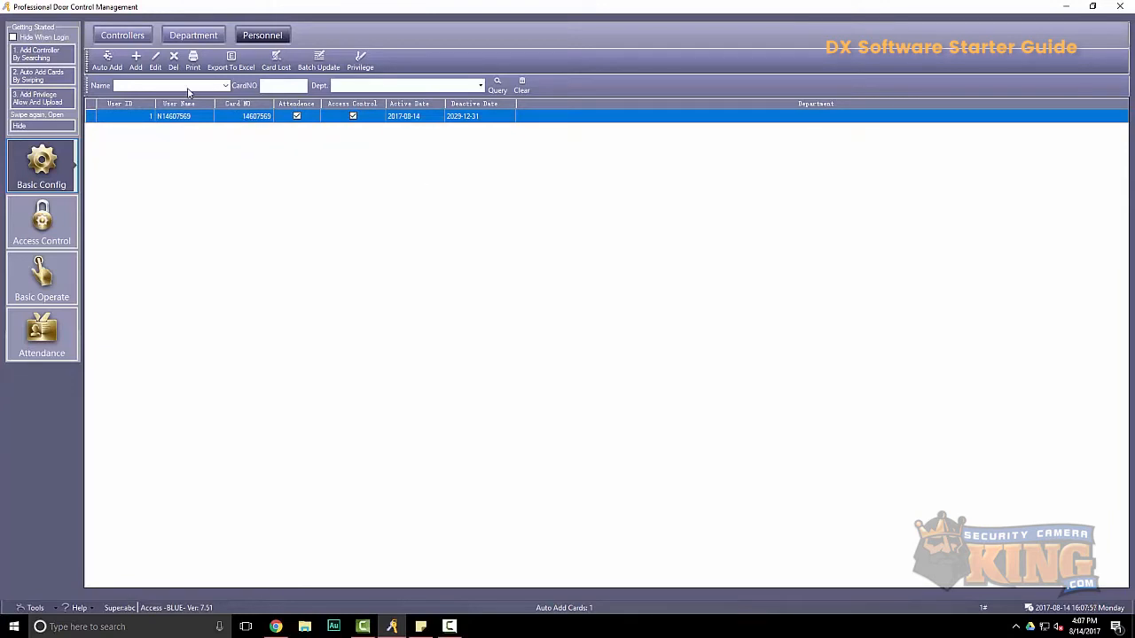
pyautogui.moveTo(202, 121)
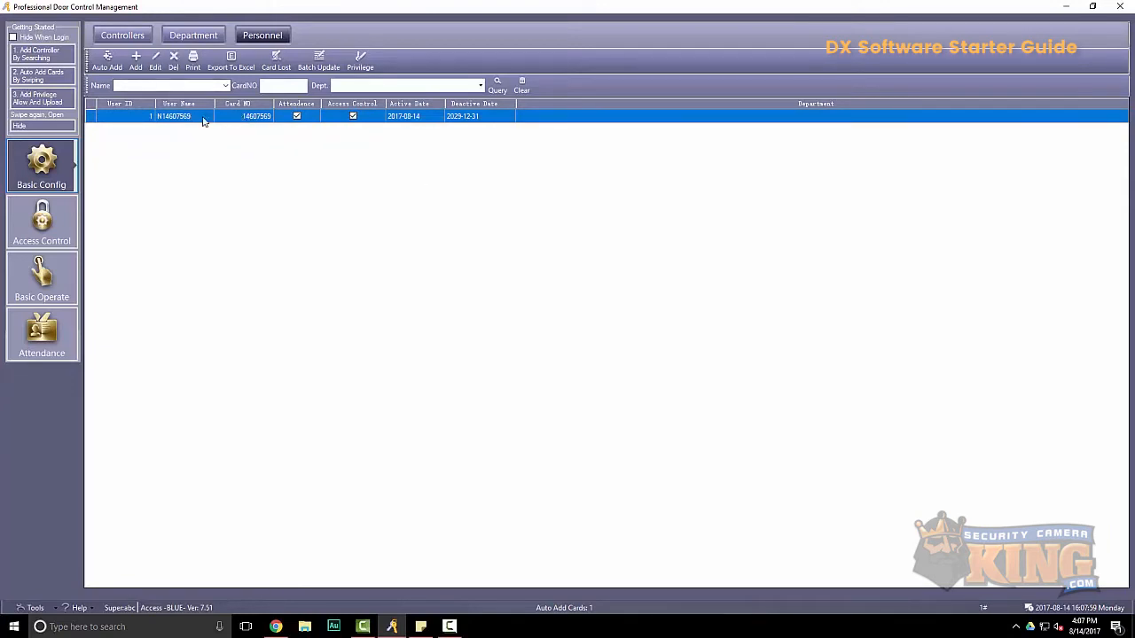
# Rename the new user to Brad FOB and assign them to the Tech department
pyautogui.click(162, 59)
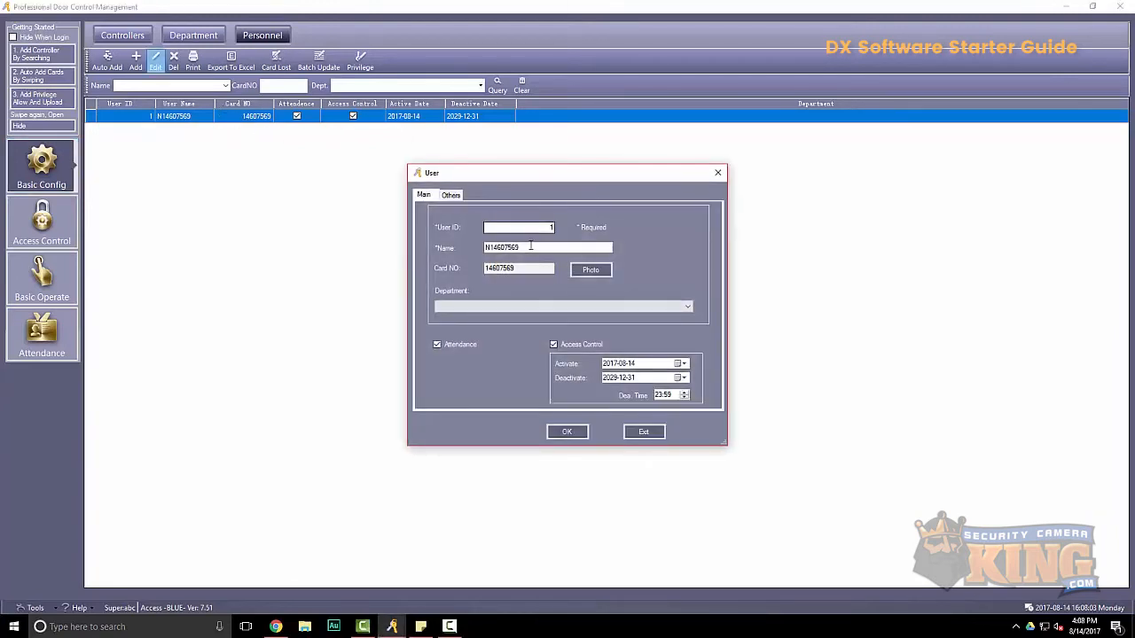
pyautogui.write('B')
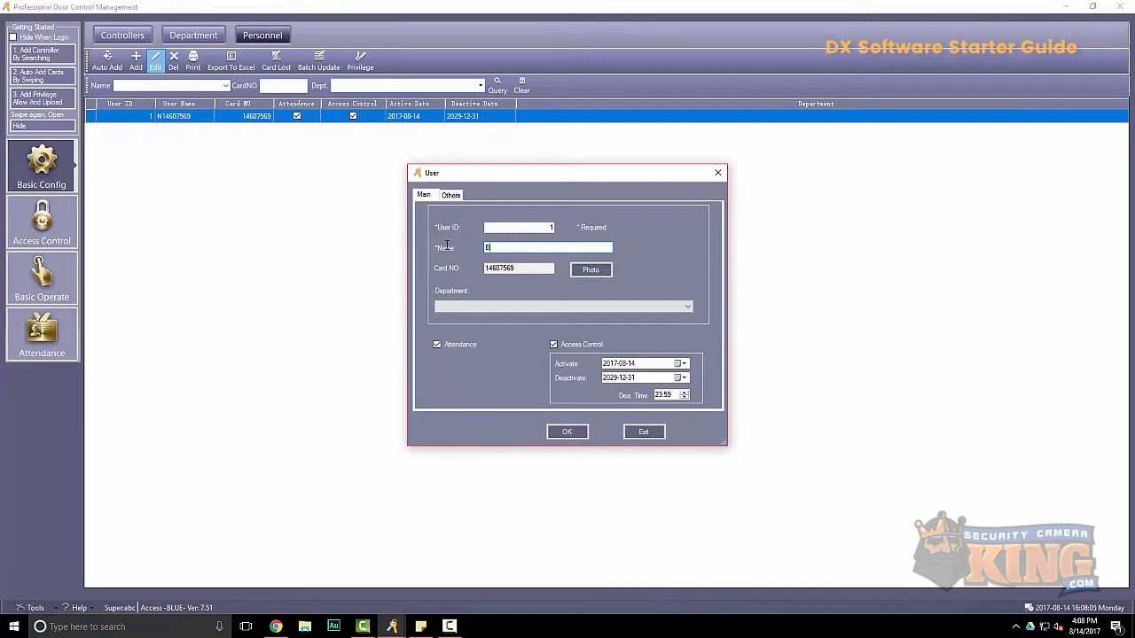
pyautogui.write('rad FOB')
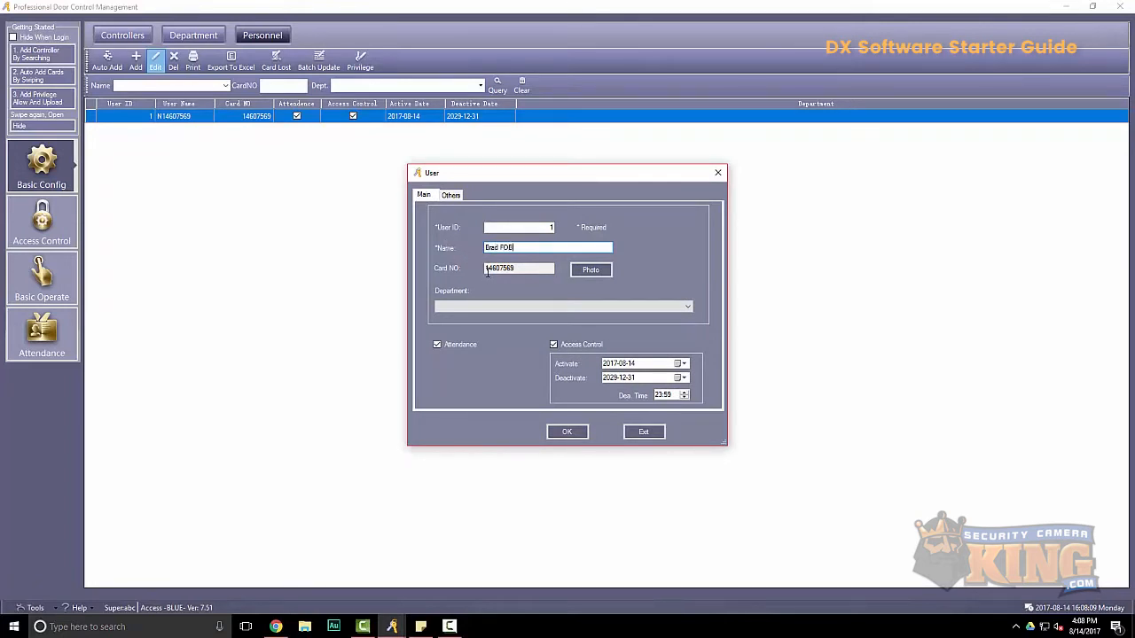
pyautogui.click(686, 305)
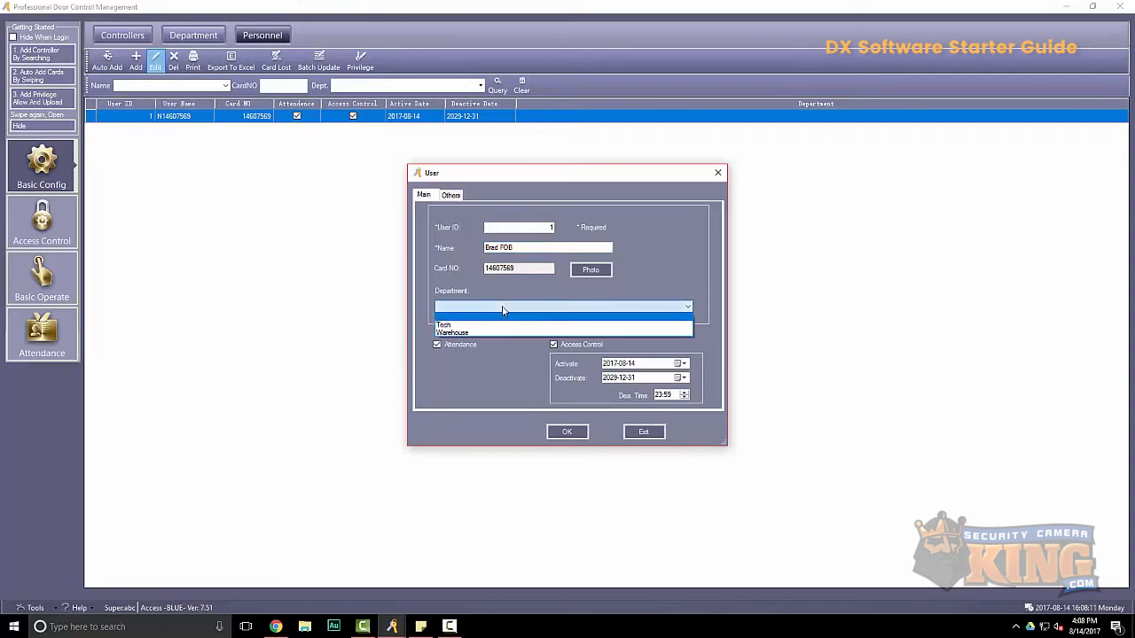
pyautogui.click(443, 324)
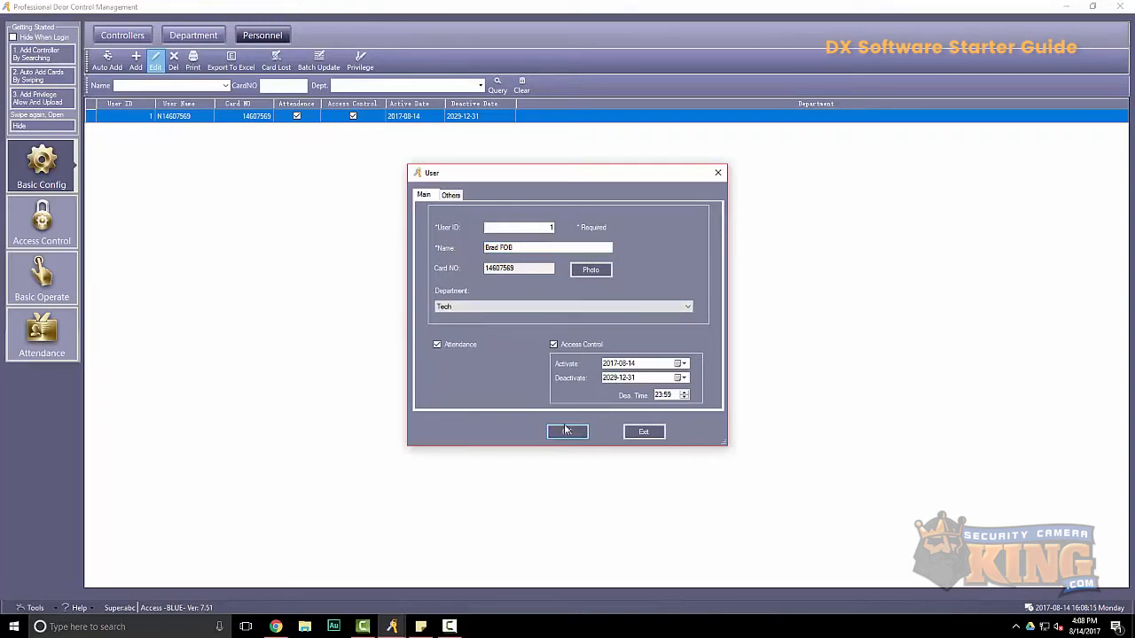
pyautogui.click(567, 431)
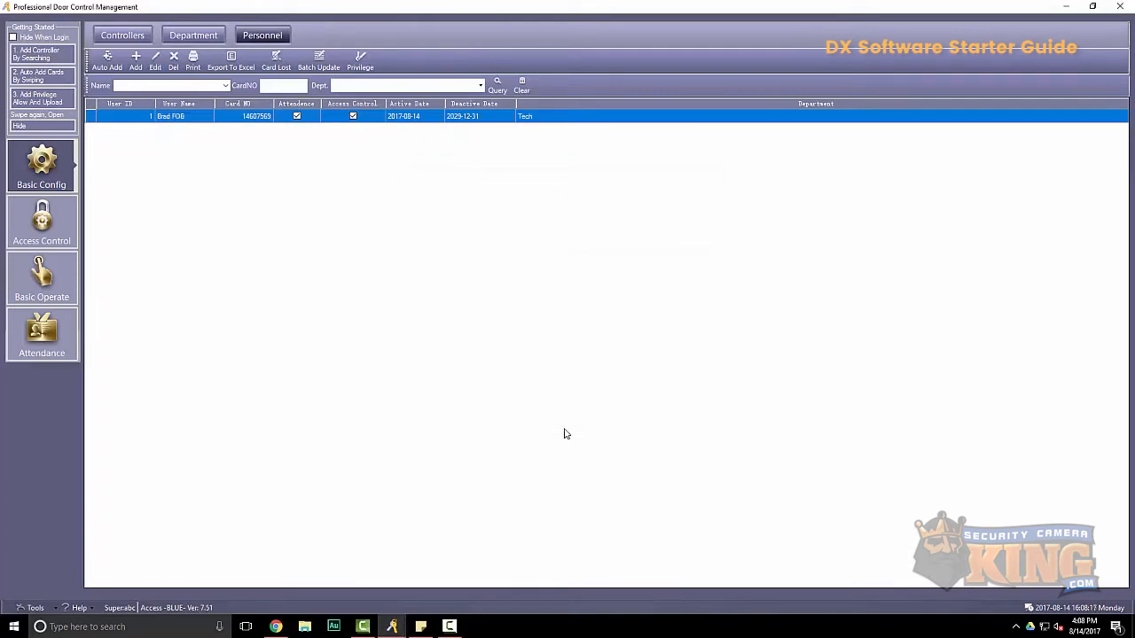
pyautogui.moveTo(561, 420)
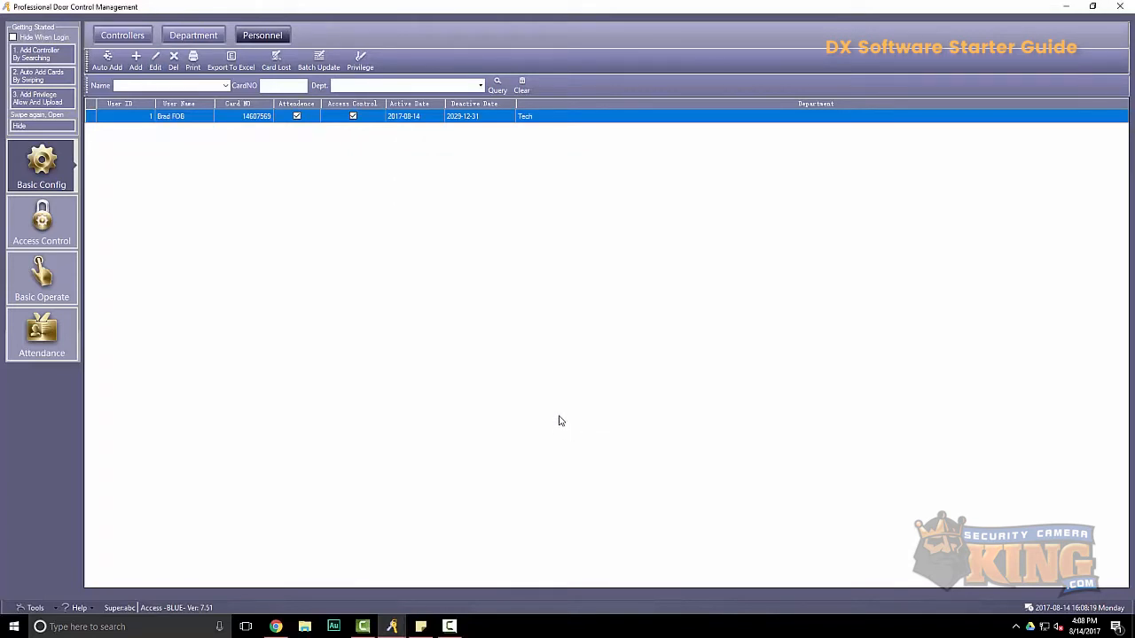
pyautogui.moveTo(334, 312)
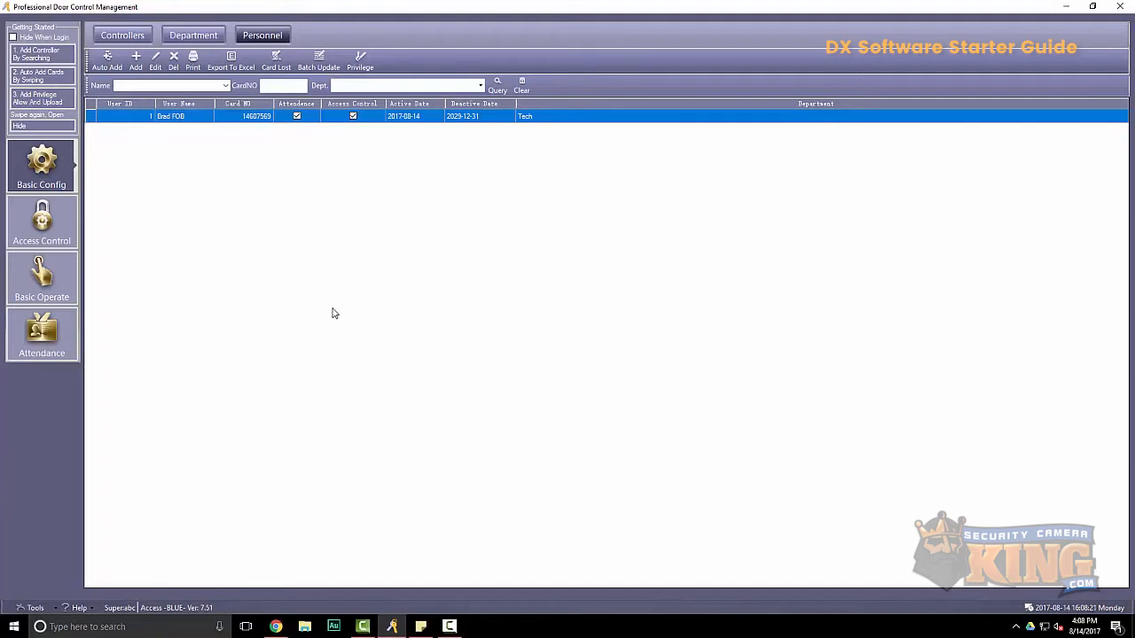
# Upload basic configuration and access privileges from the Console, then return to Basic Config
pyautogui.click(41, 278)
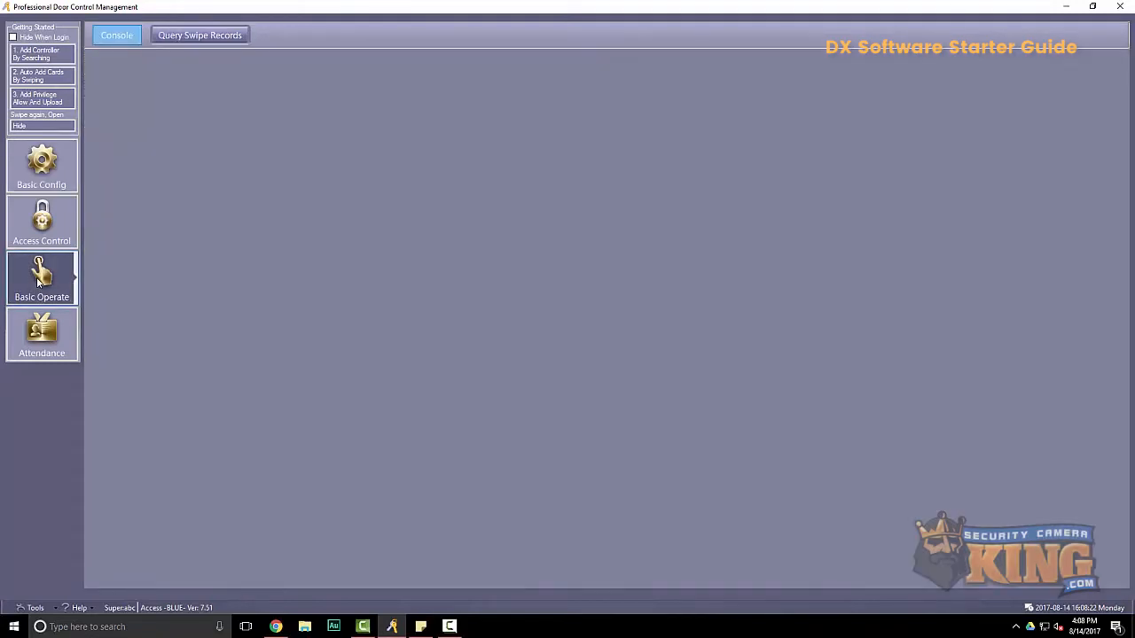
pyautogui.click(41, 279)
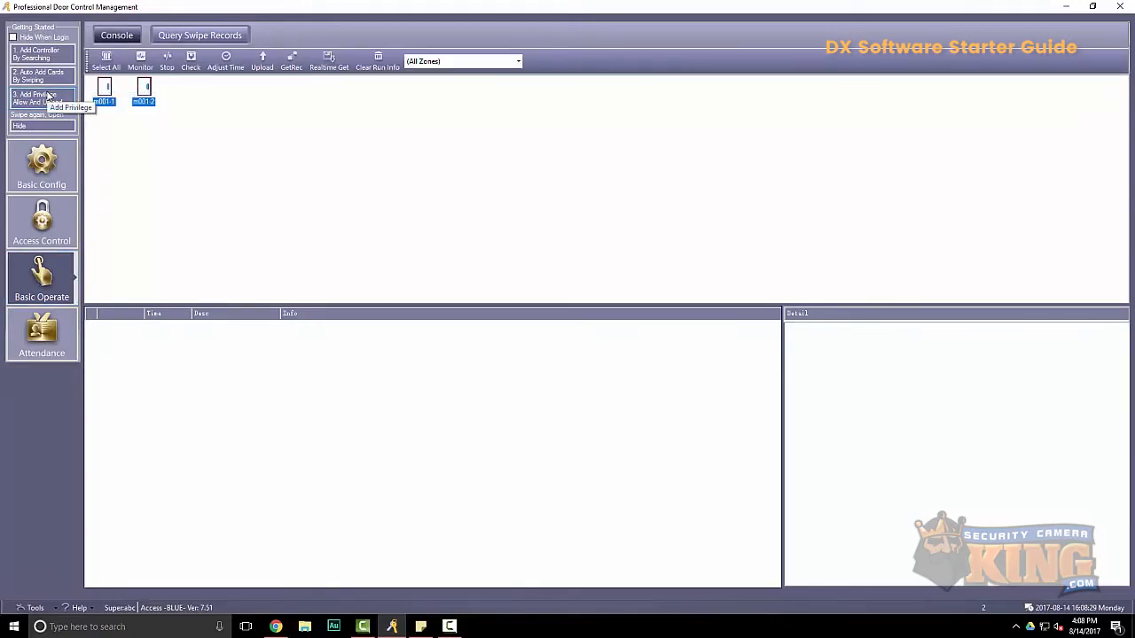
pyautogui.click(270, 58)
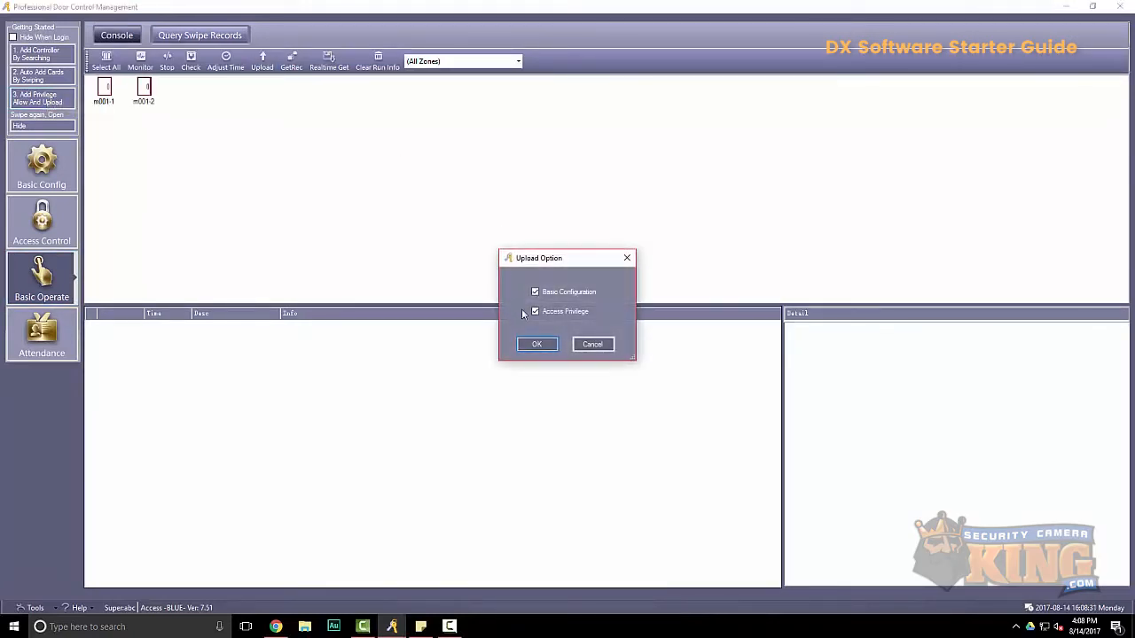
pyautogui.click(537, 344)
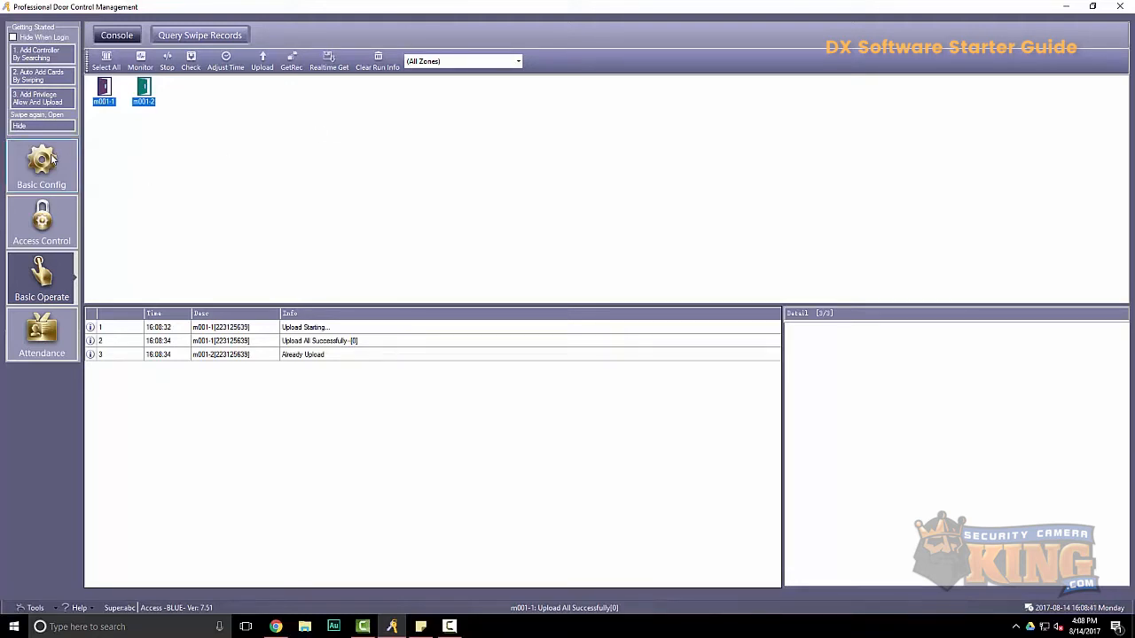
pyautogui.click(41, 166)
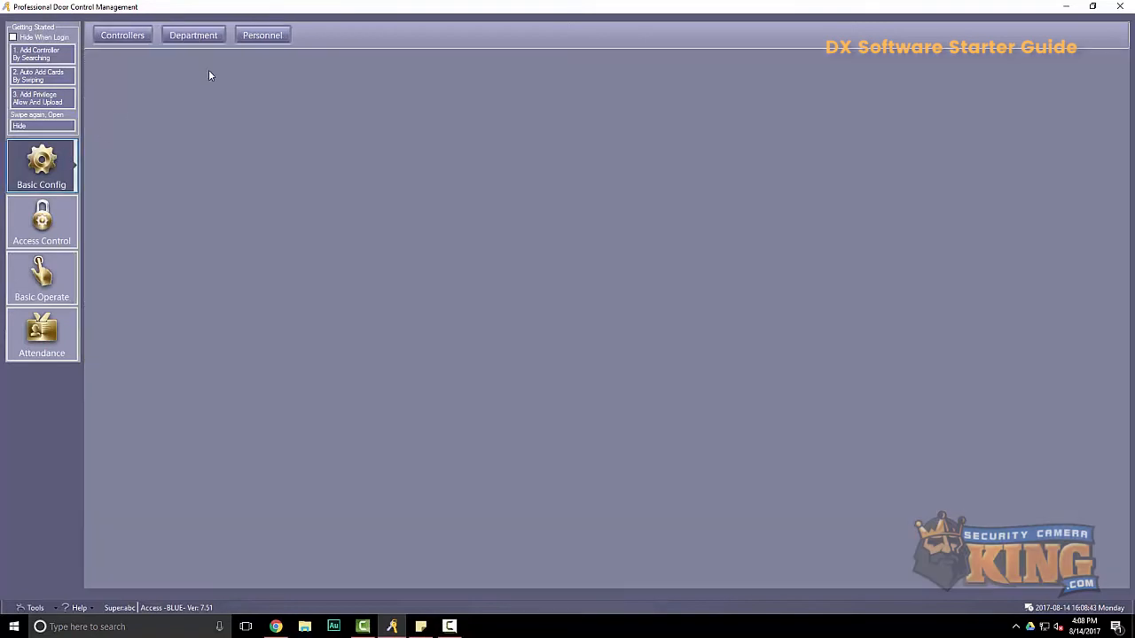
# Unlock Tools > Extended Functions by submitting the extended function password
pyautogui.click(262, 34)
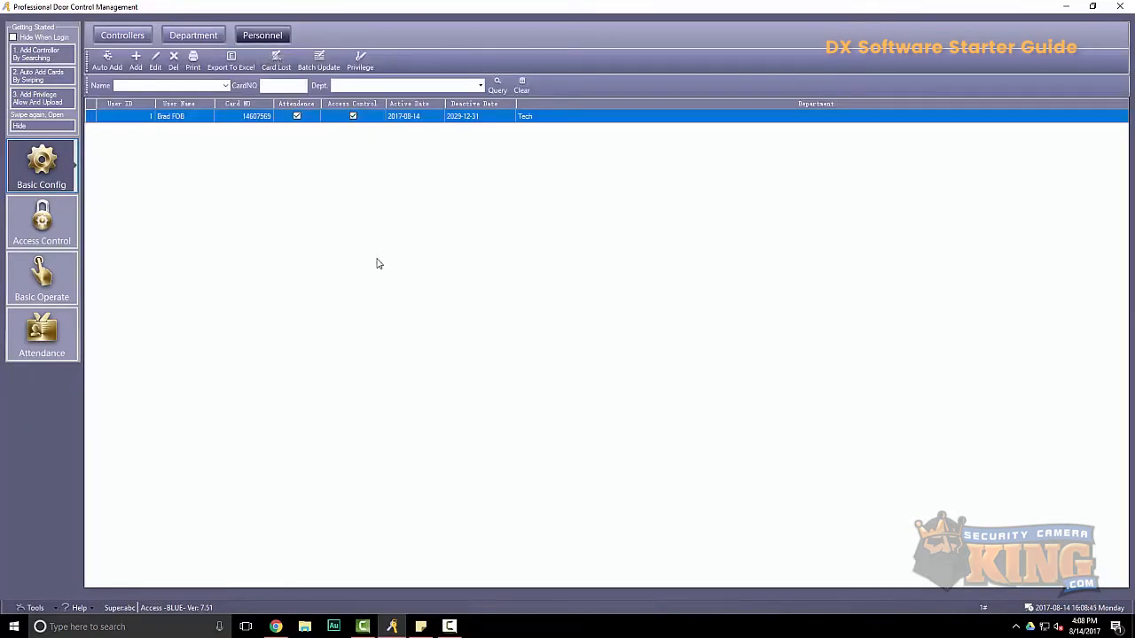
pyautogui.moveTo(180, 128)
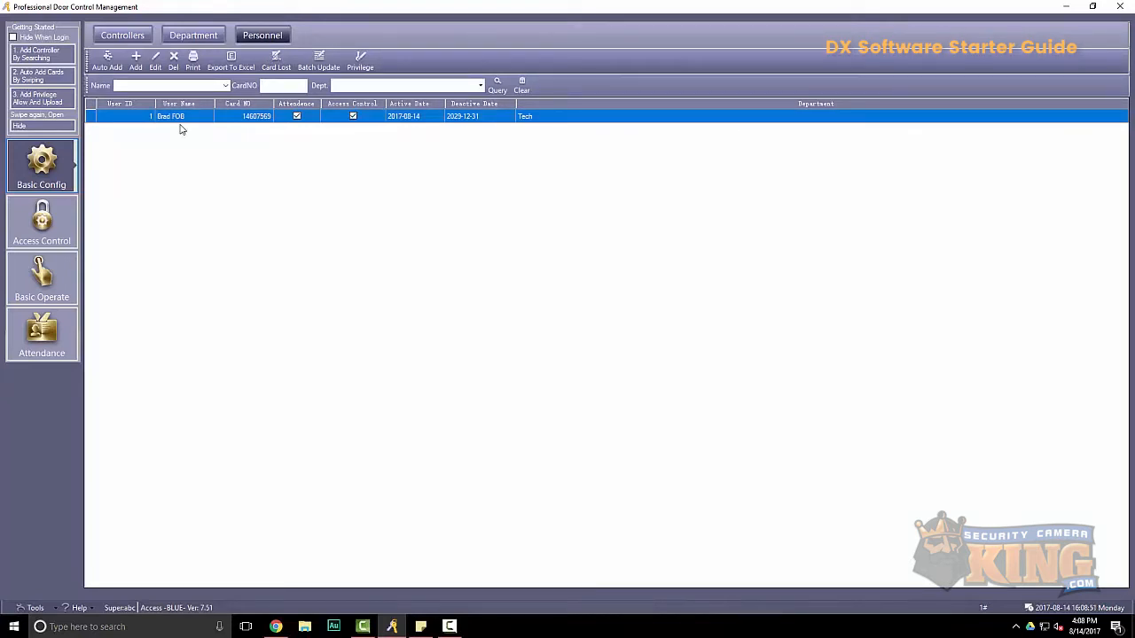
pyautogui.moveTo(99, 578)
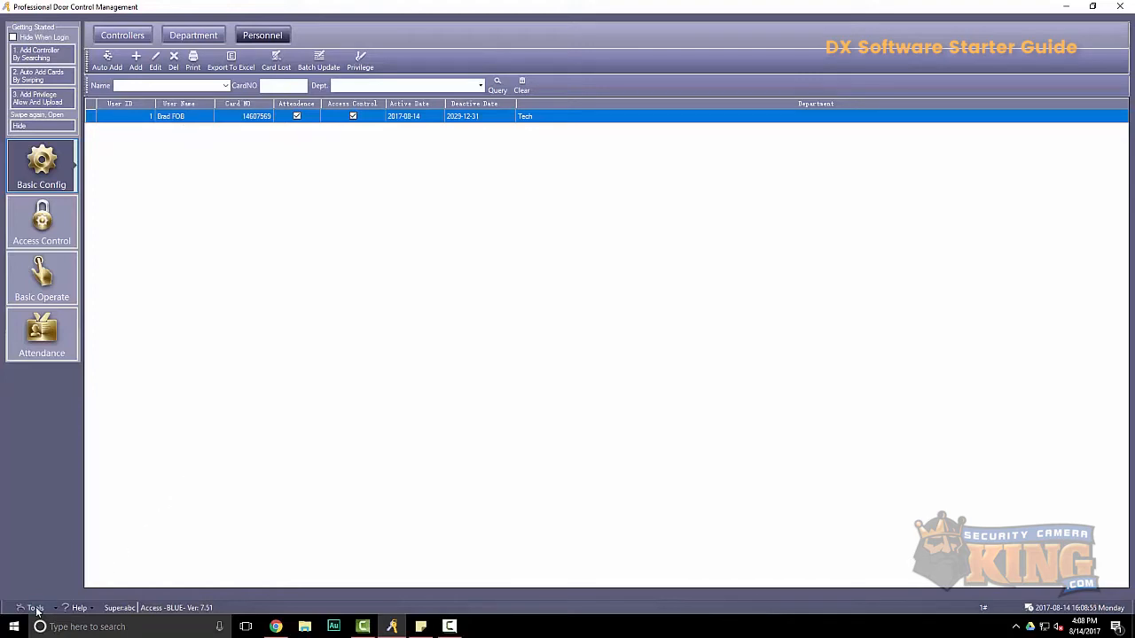
pyautogui.click(34, 607)
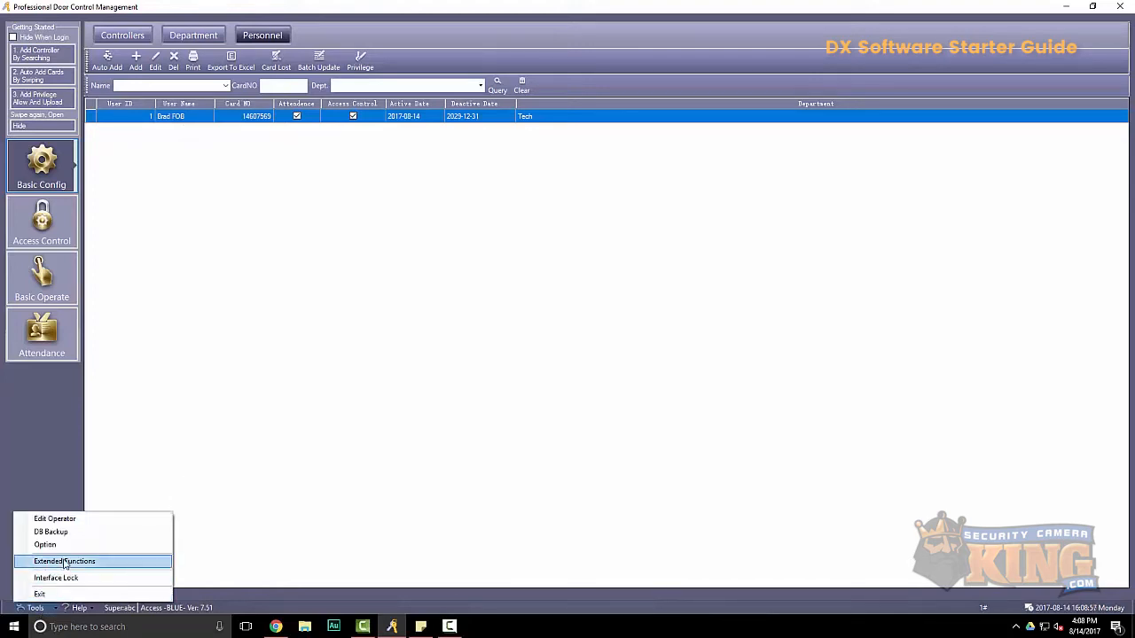
pyautogui.click(64, 561)
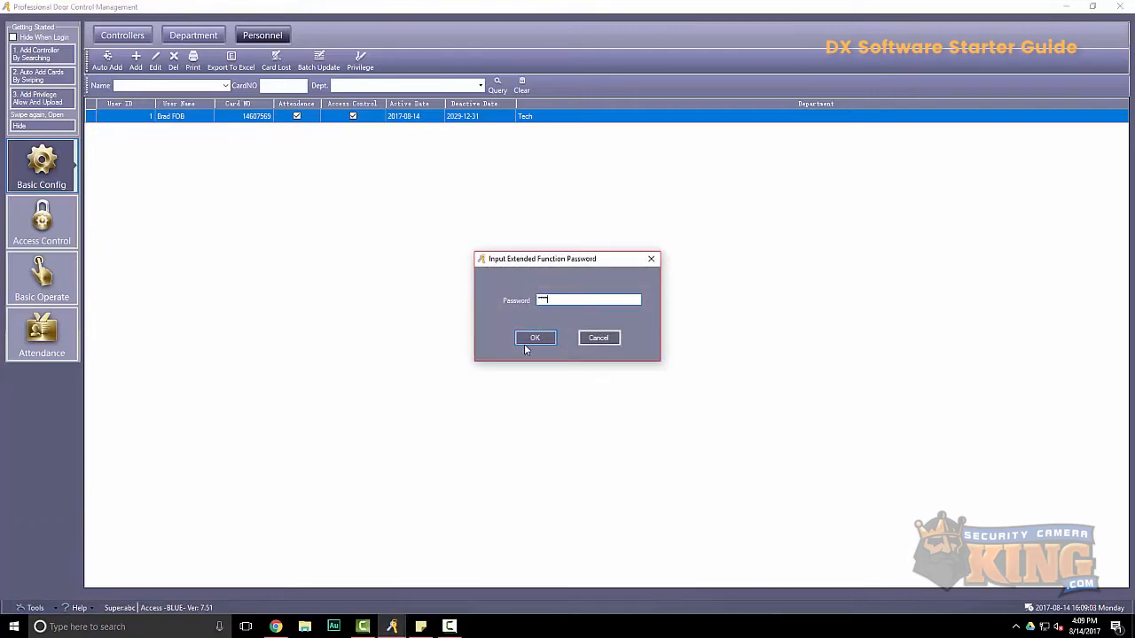
pyautogui.click(534, 337)
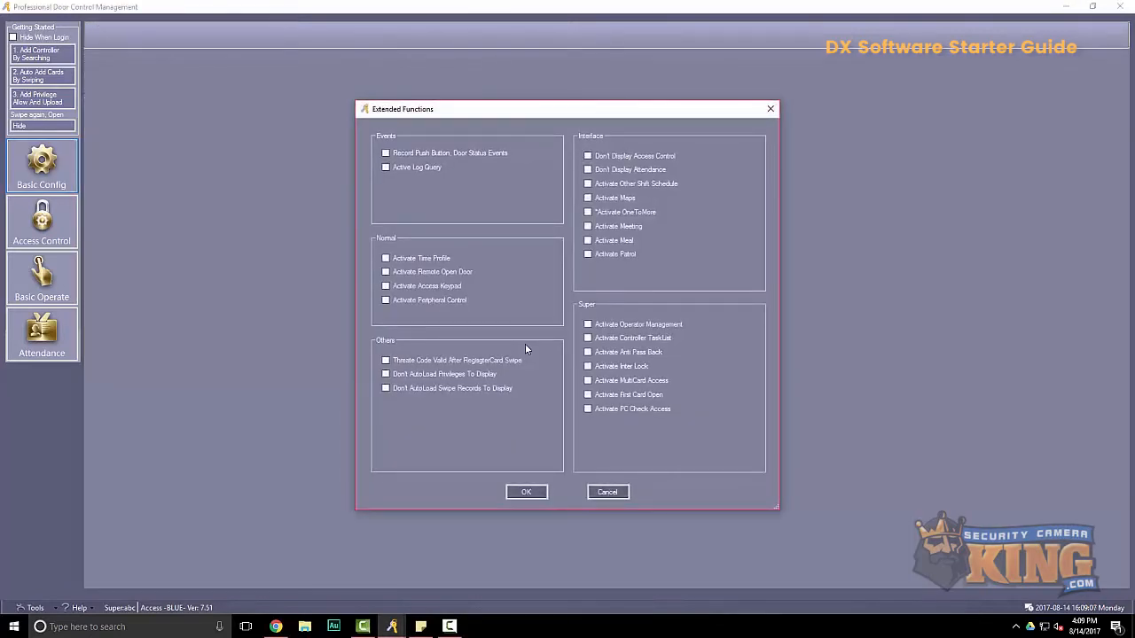
pyautogui.moveTo(518, 347)
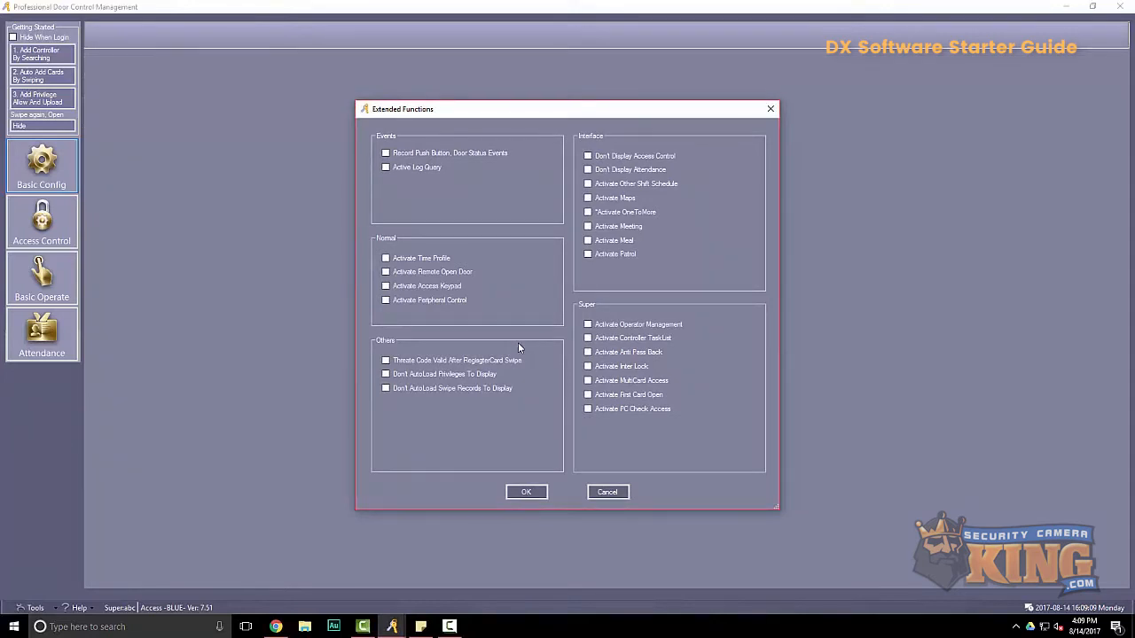
pyautogui.moveTo(439, 315)
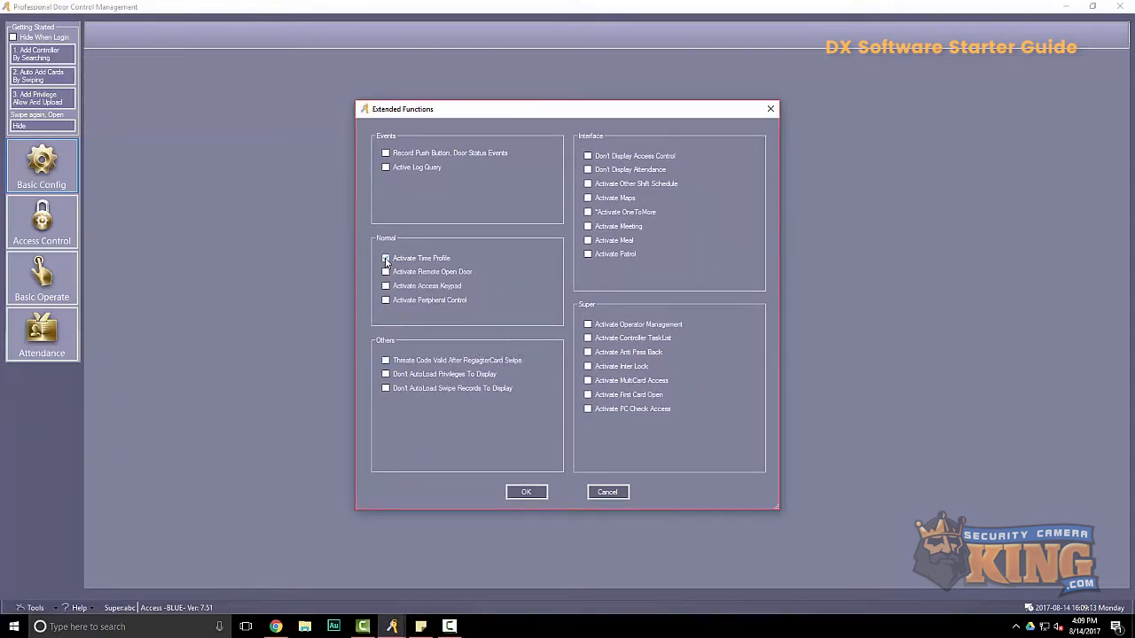
# Enable Time Profile, Remote Open Door, Access Keypad and Controller TaskList, save, and restart
pyautogui.click(386, 258)
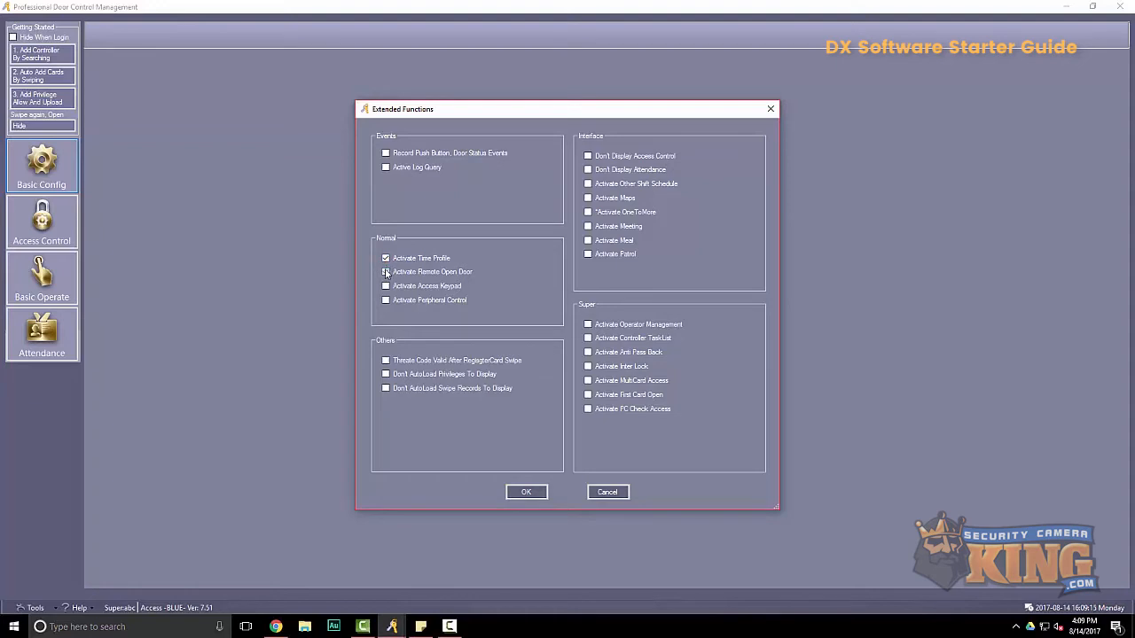
pyautogui.click(386, 271)
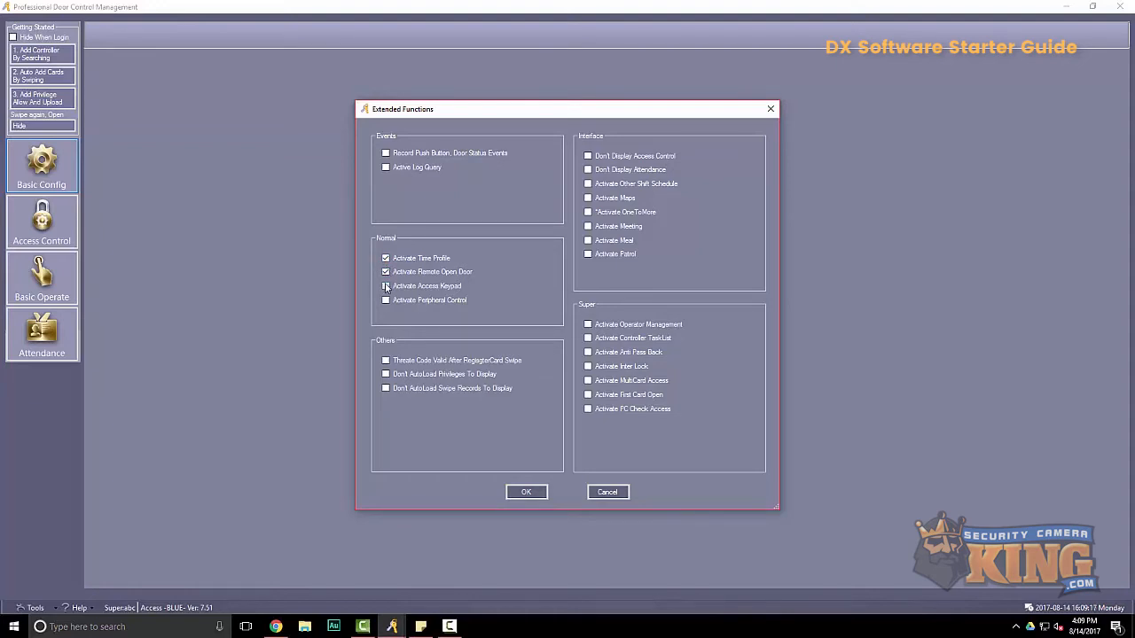
pyautogui.click(385, 285)
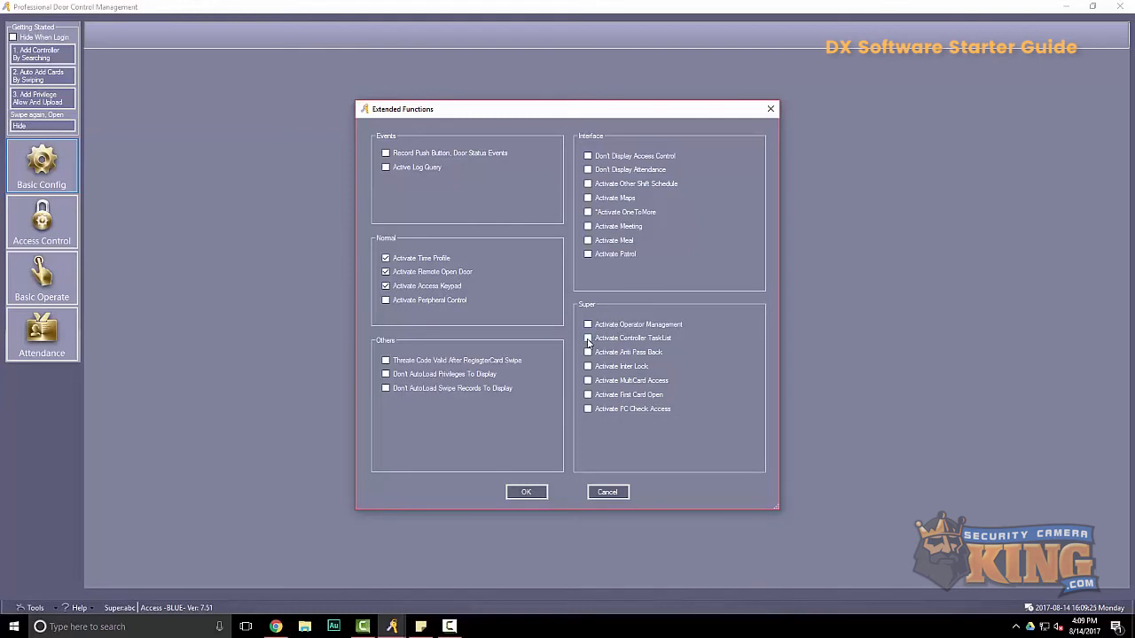
pyautogui.click(587, 338)
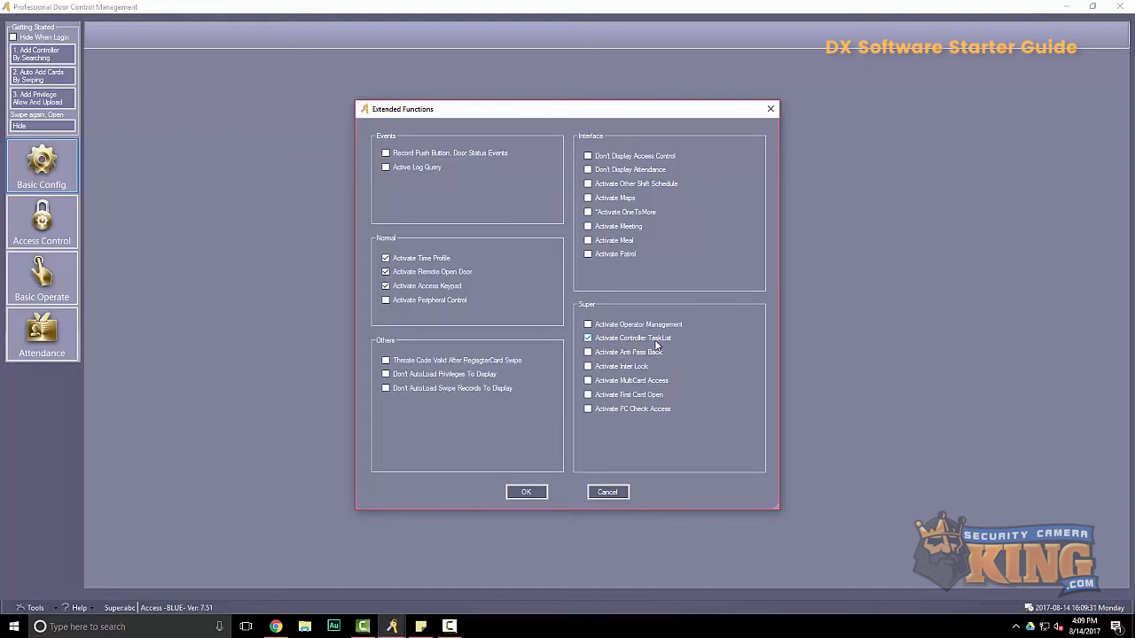
pyautogui.moveTo(606, 340)
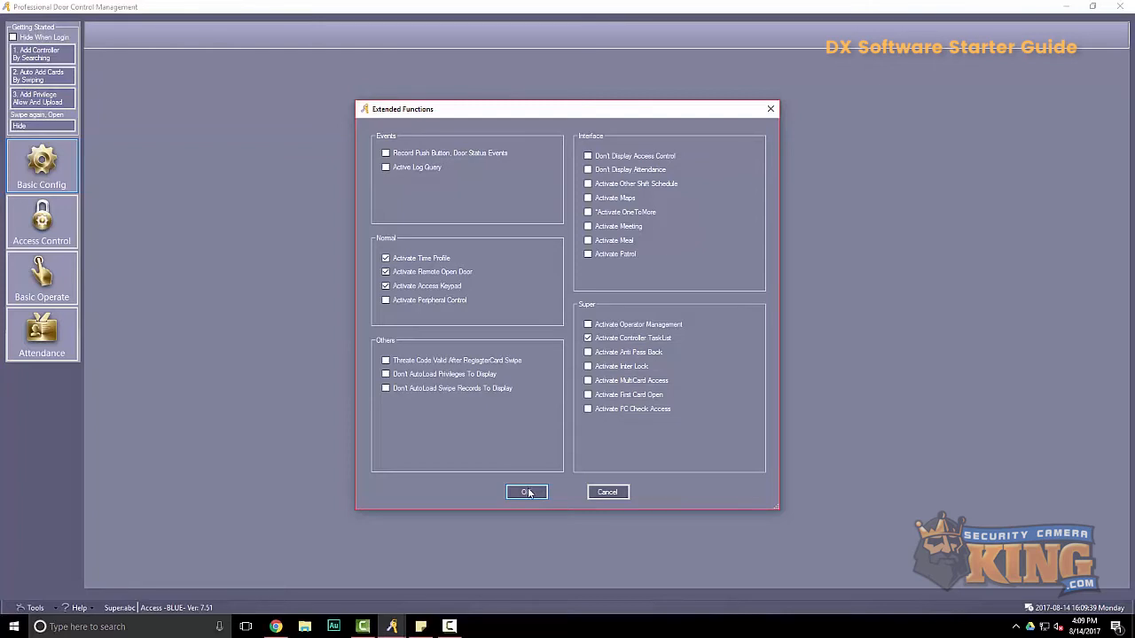
pyautogui.click(526, 492)
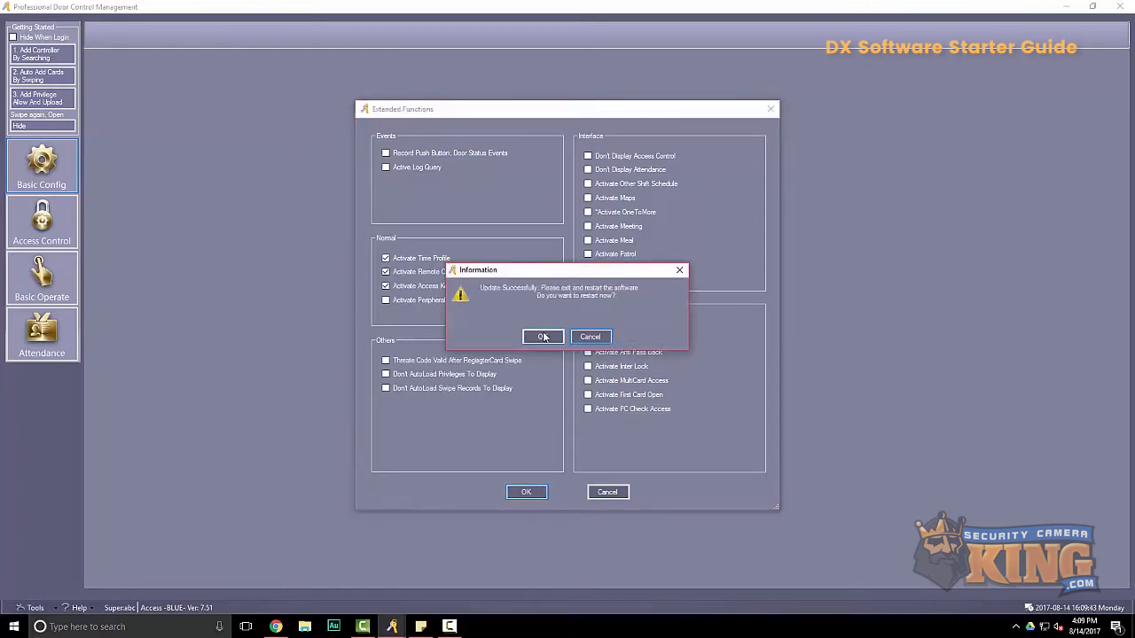
pyautogui.click(543, 336)
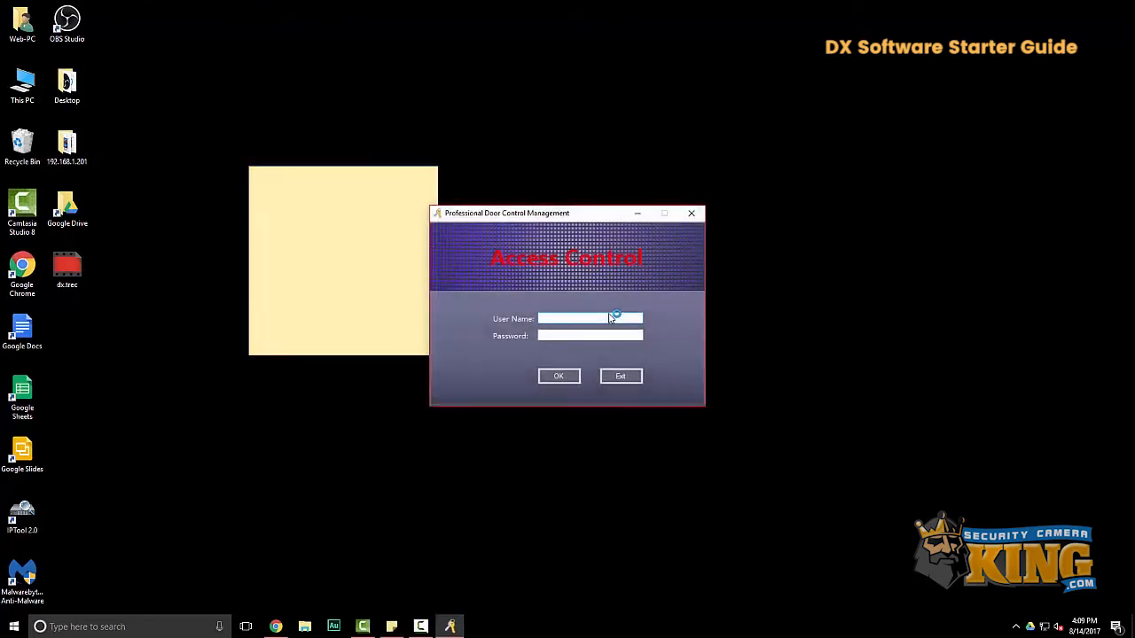
# Enter 'abc' at the login dialog and log back in
pyautogui.write('abc')
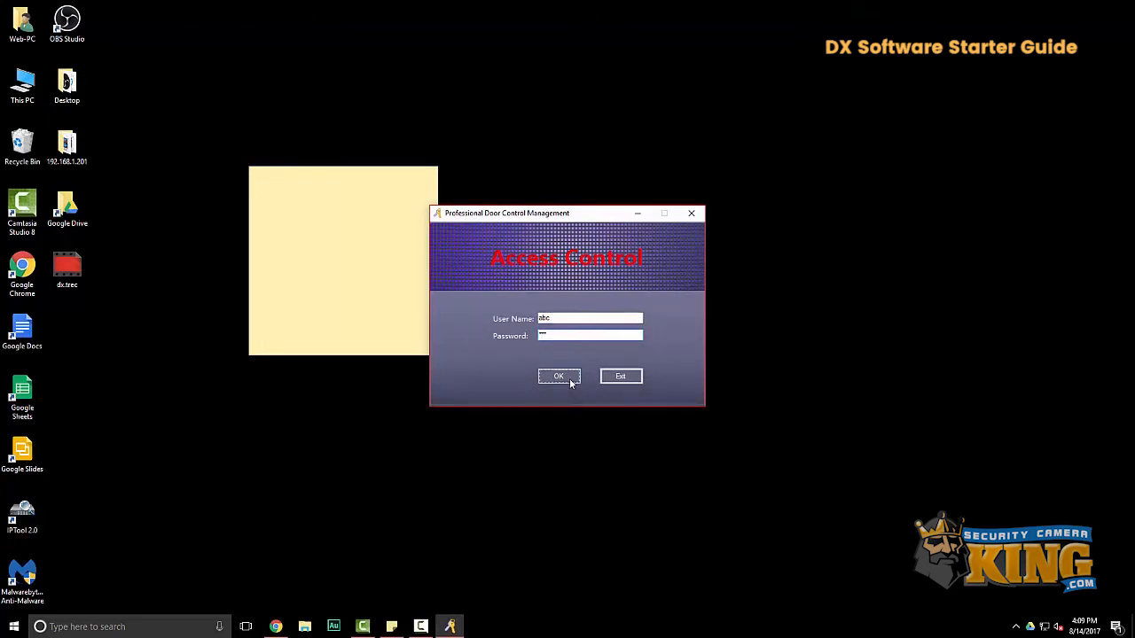
pyautogui.click(558, 375)
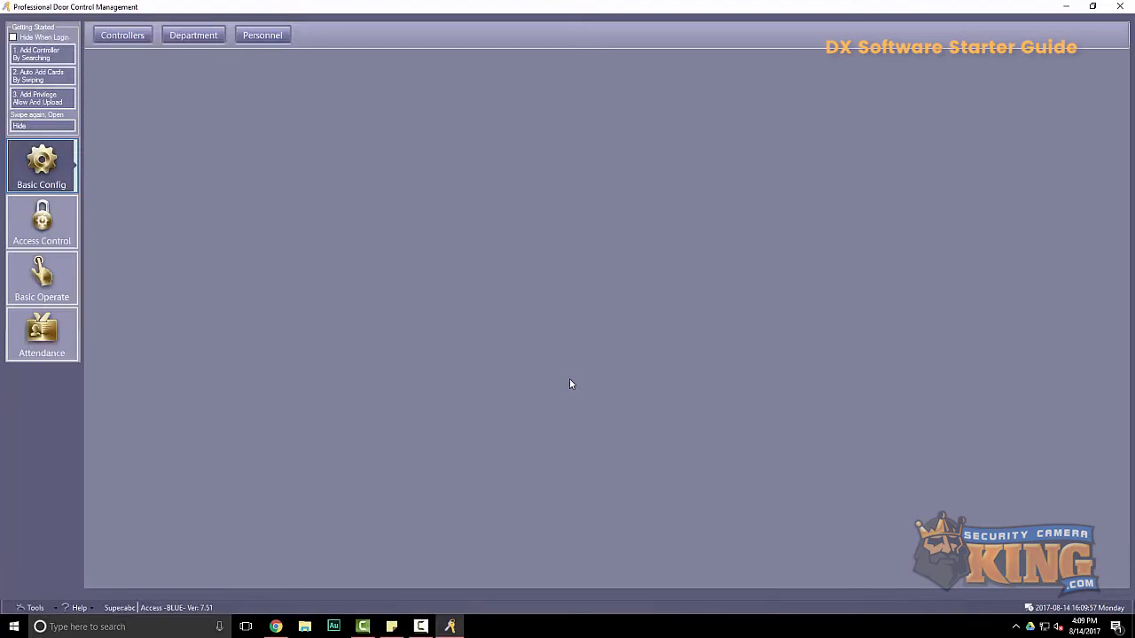
pyautogui.moveTo(37, 581)
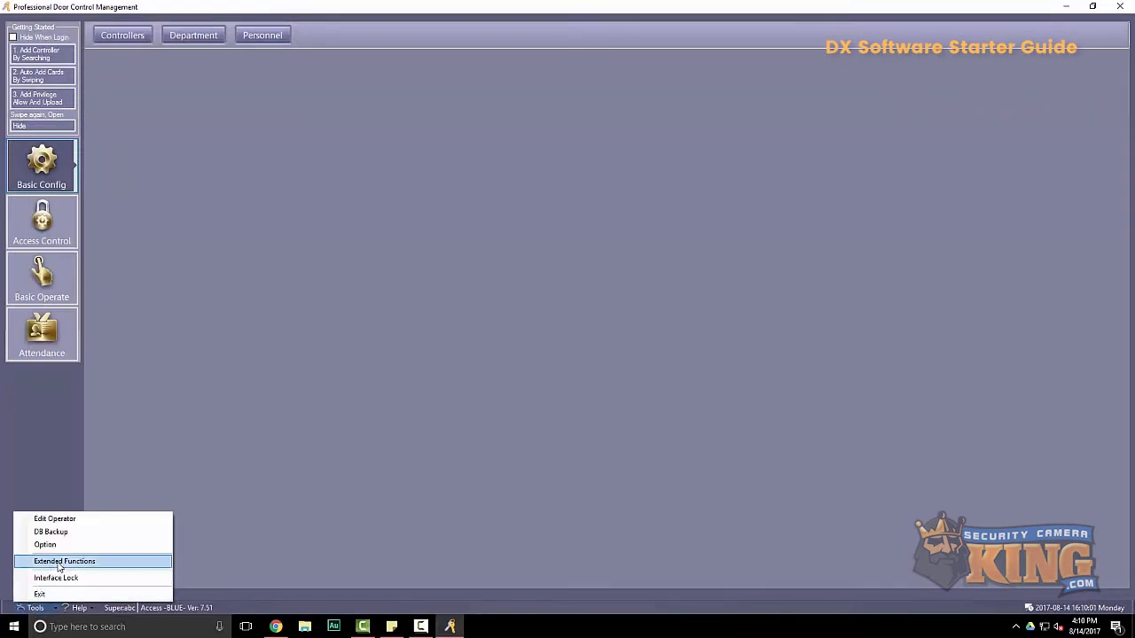
# Verify the four extended functions remain ticked, cancel, and switch to Access Control
pyautogui.click(64, 561)
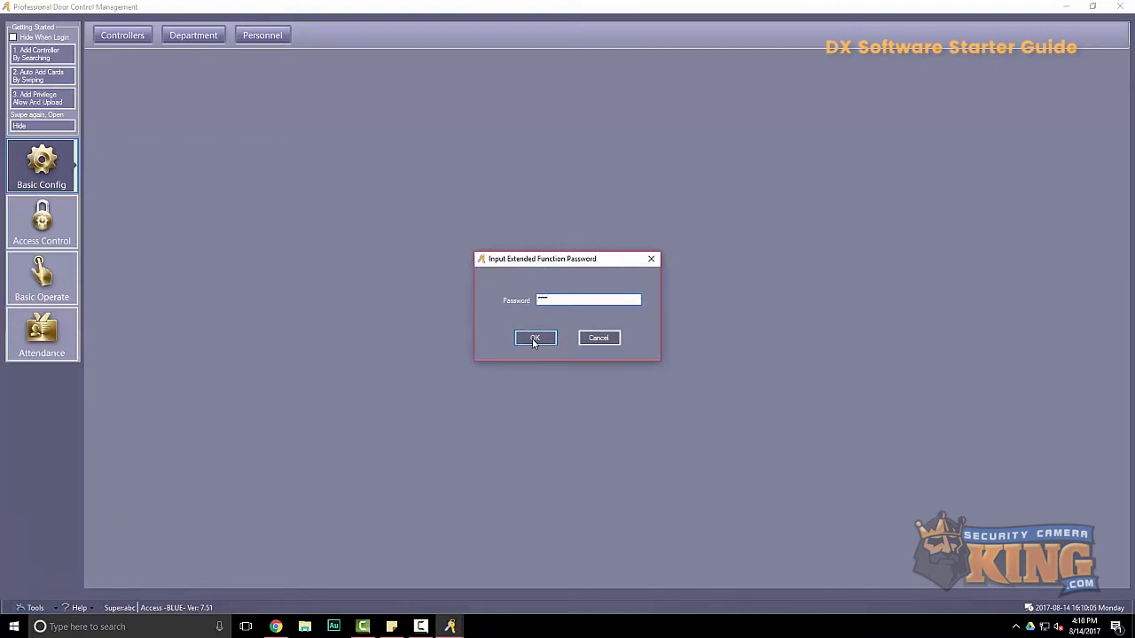
pyautogui.click(536, 338)
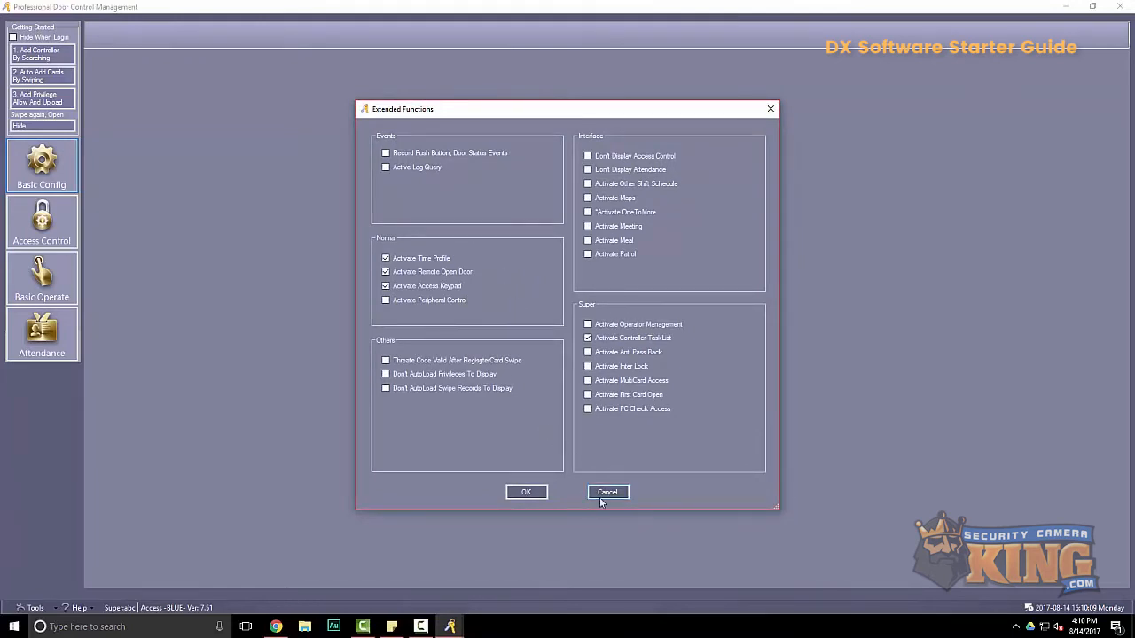
pyautogui.click(607, 492)
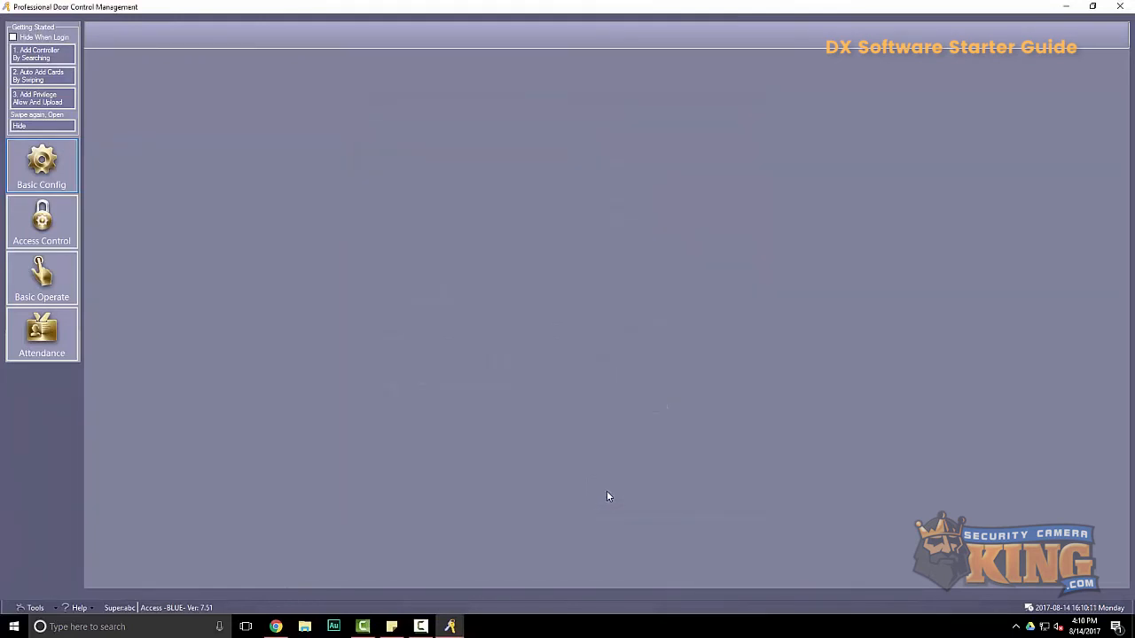
pyautogui.click(42, 221)
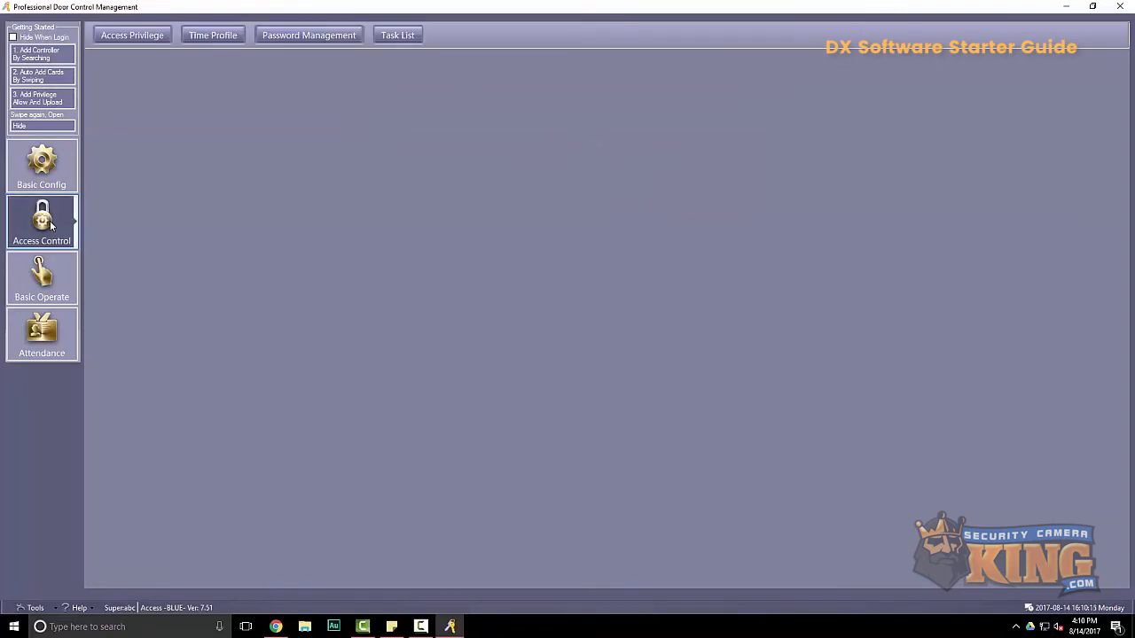
pyautogui.moveTo(58, 229)
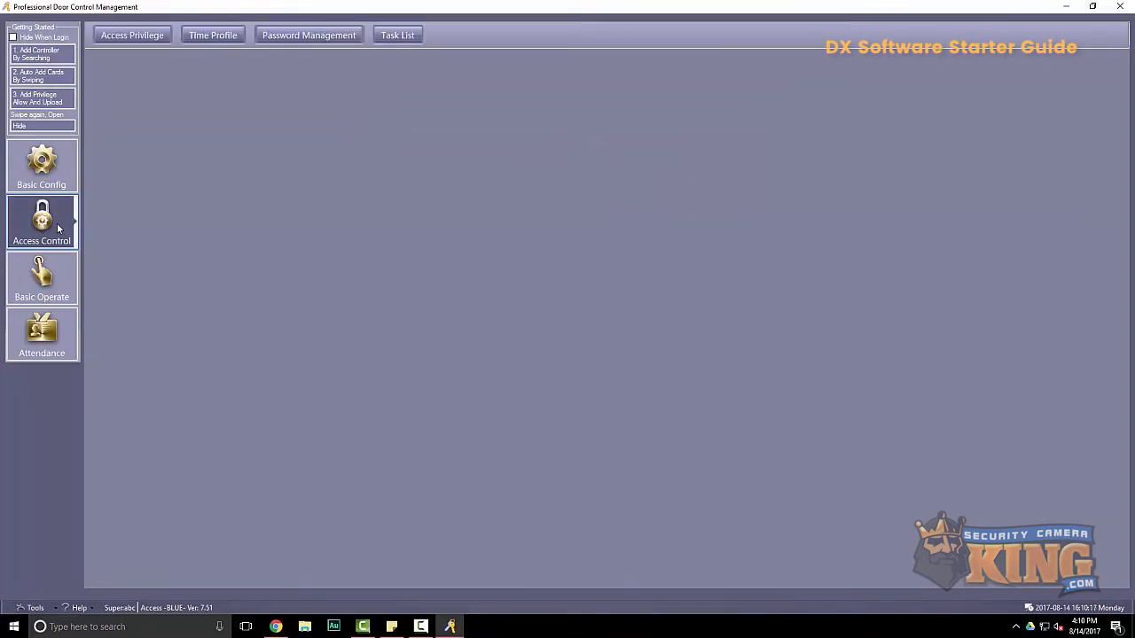
pyautogui.moveTo(78, 226)
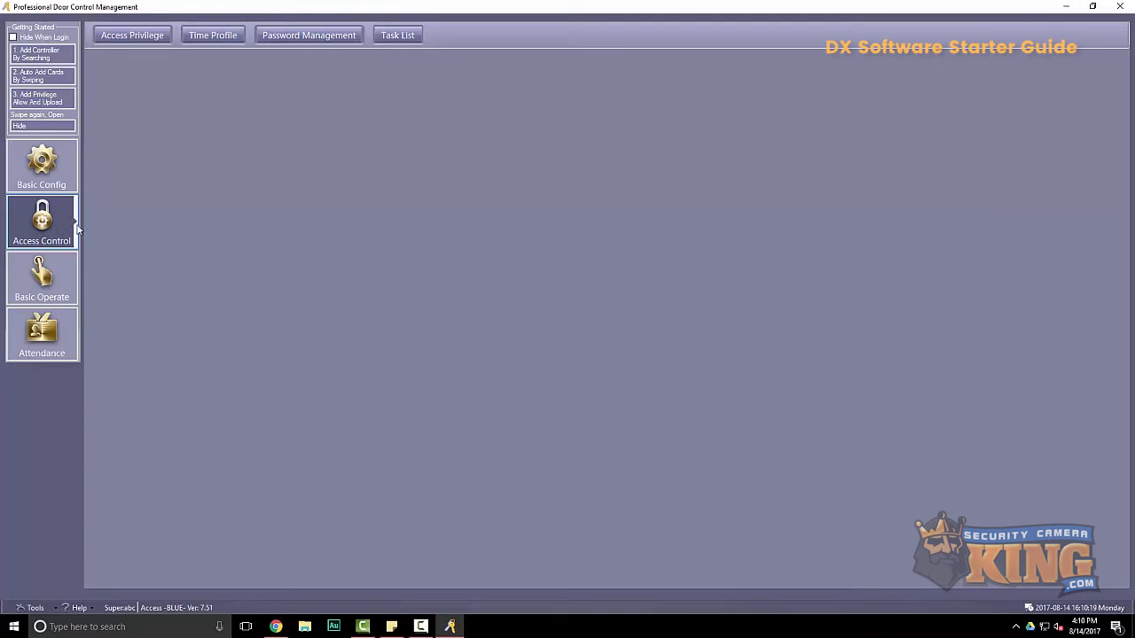
pyautogui.moveTo(308, 37)
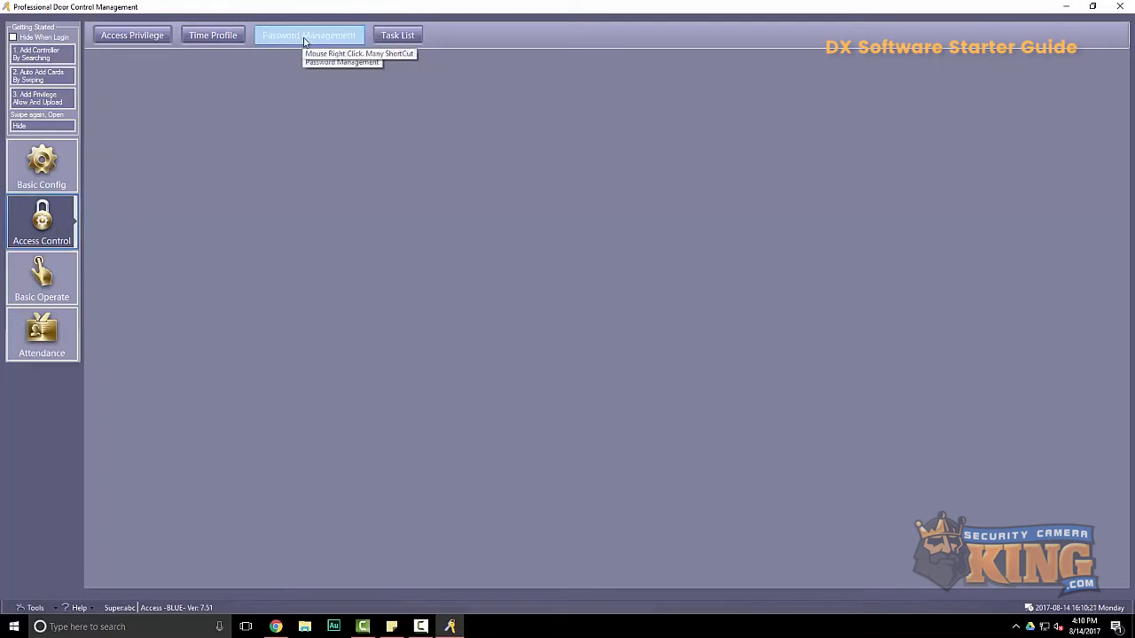
pyautogui.moveTo(307, 40)
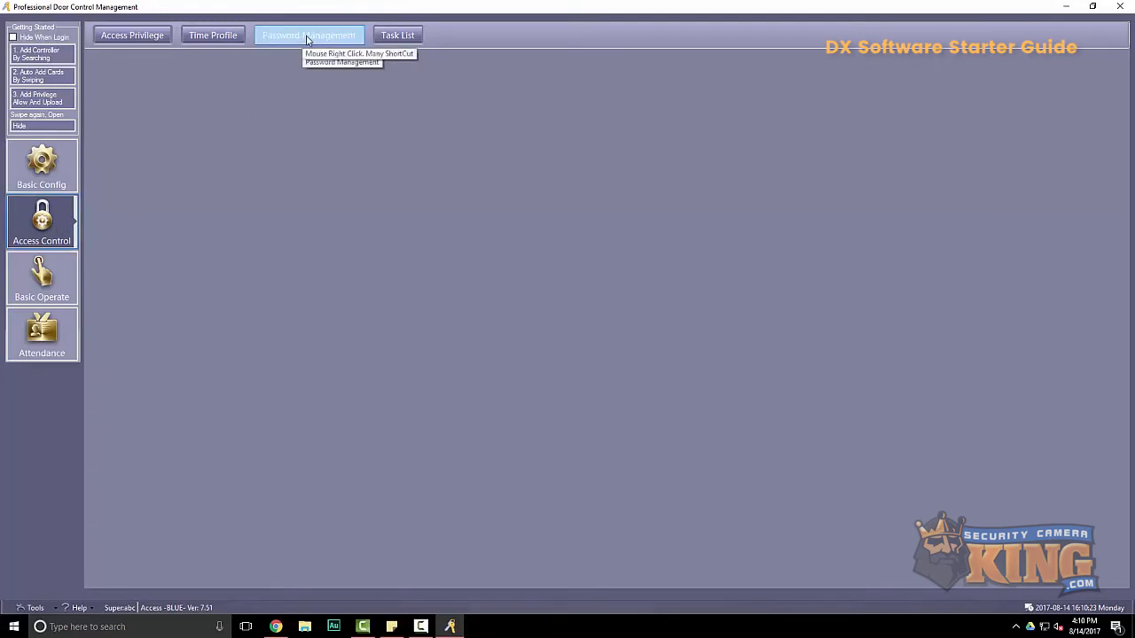
# Enable manual password input for readers 1–4 of controller 223125639
pyautogui.click(308, 35)
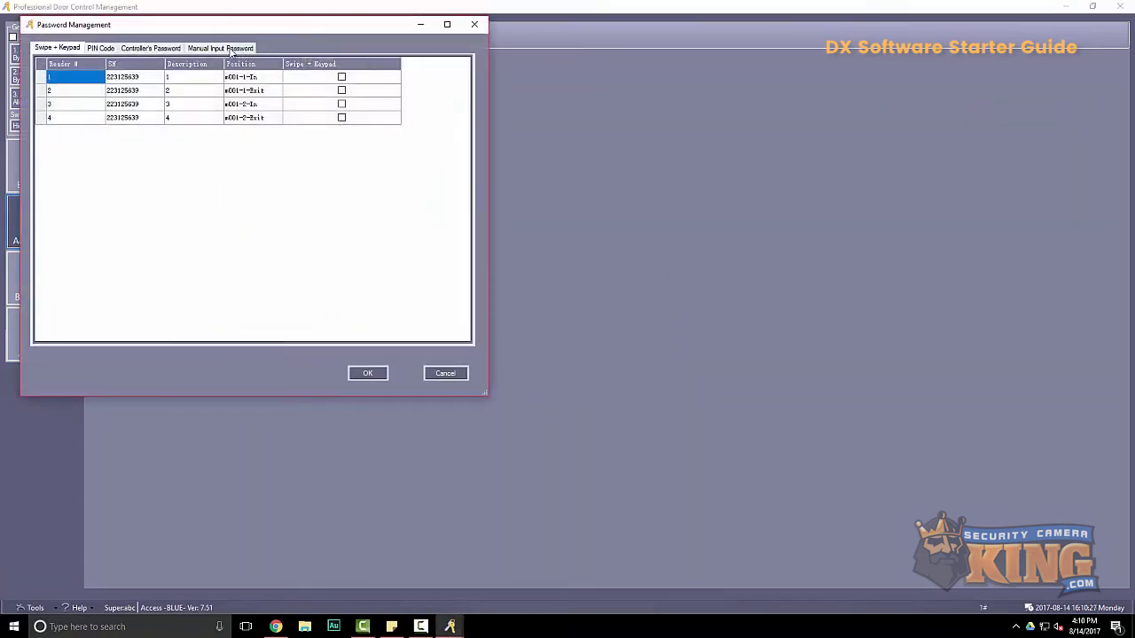
pyautogui.click(222, 48)
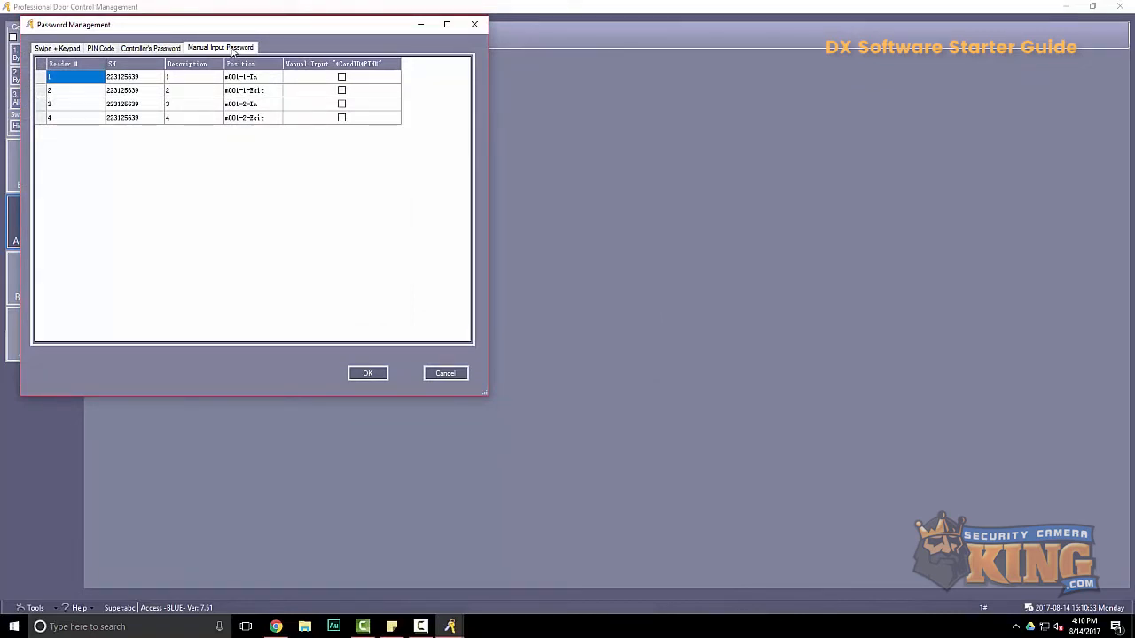
pyautogui.click(340, 76)
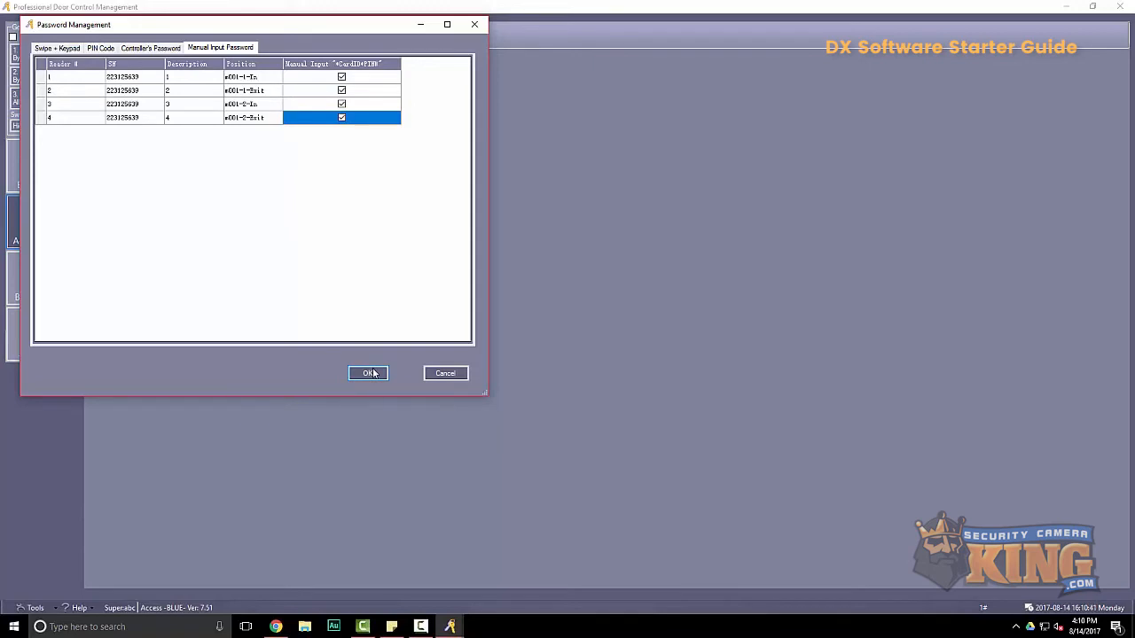
pyautogui.click(368, 373)
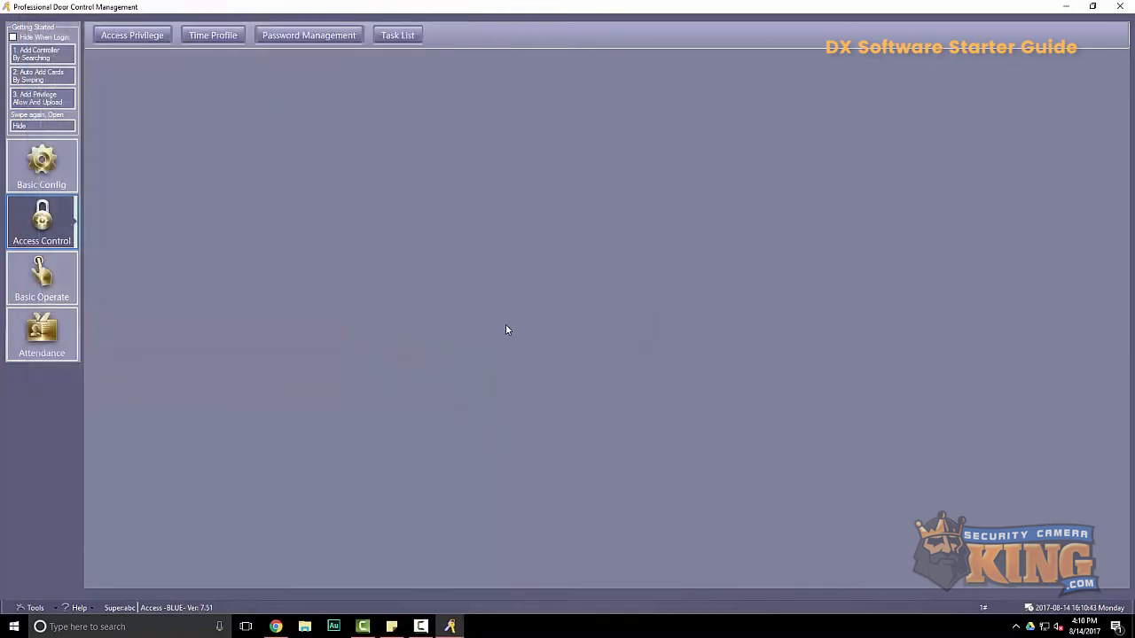
# Upload basic configuration and access privileges to controller 223125639, then return to Basic Config
pyautogui.click(41, 279)
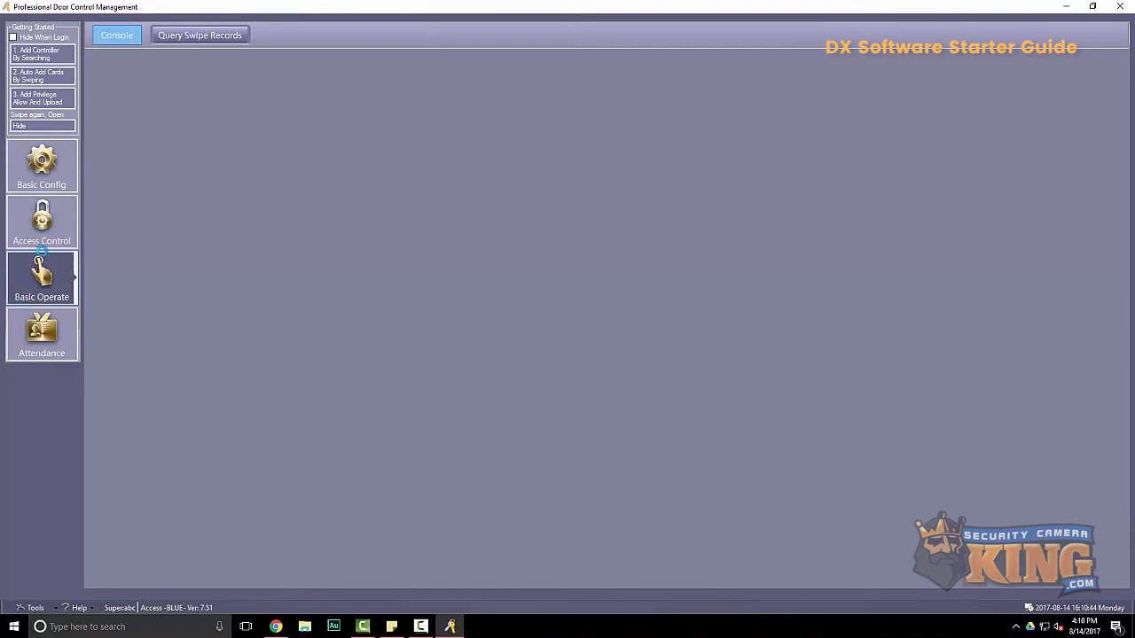
pyautogui.click(42, 277)
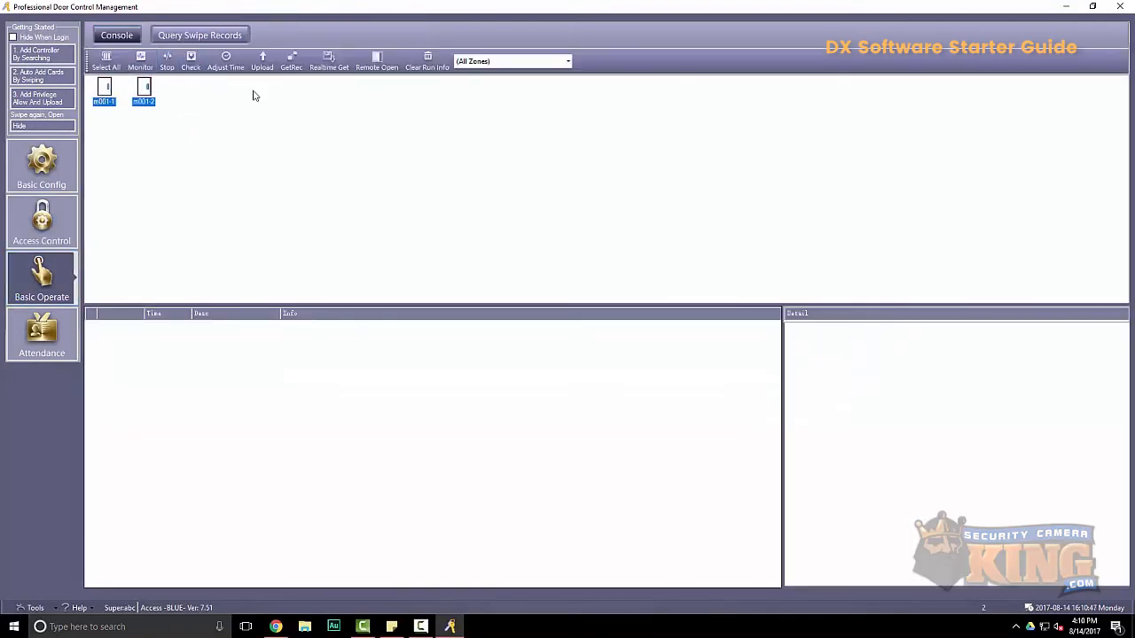
pyautogui.click(263, 60)
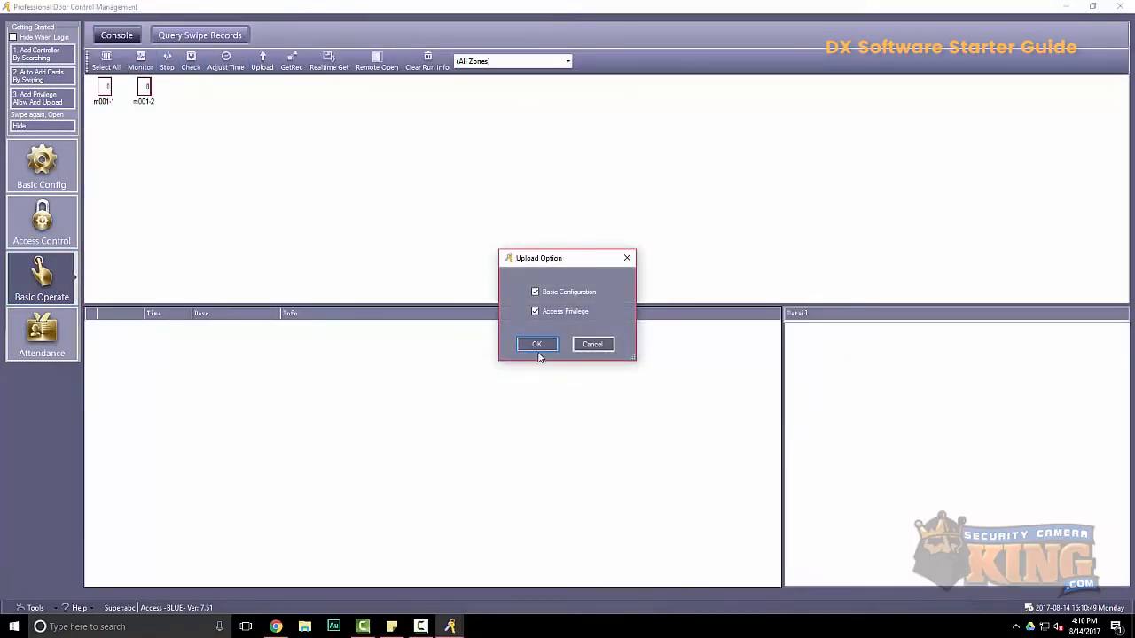
pyautogui.click(537, 344)
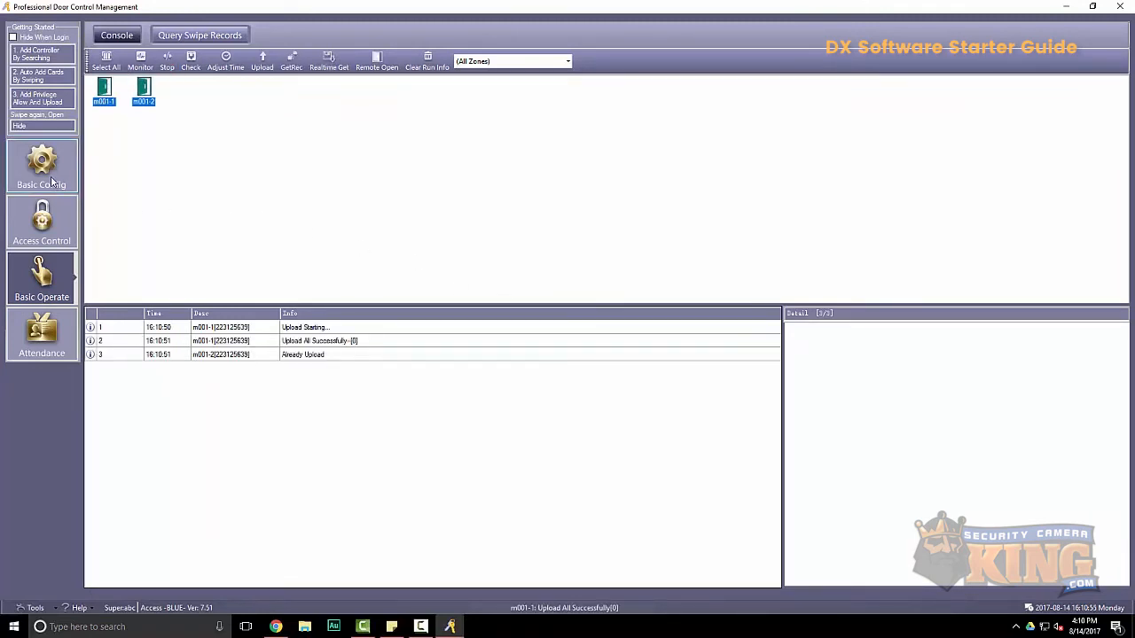
pyautogui.click(42, 167)
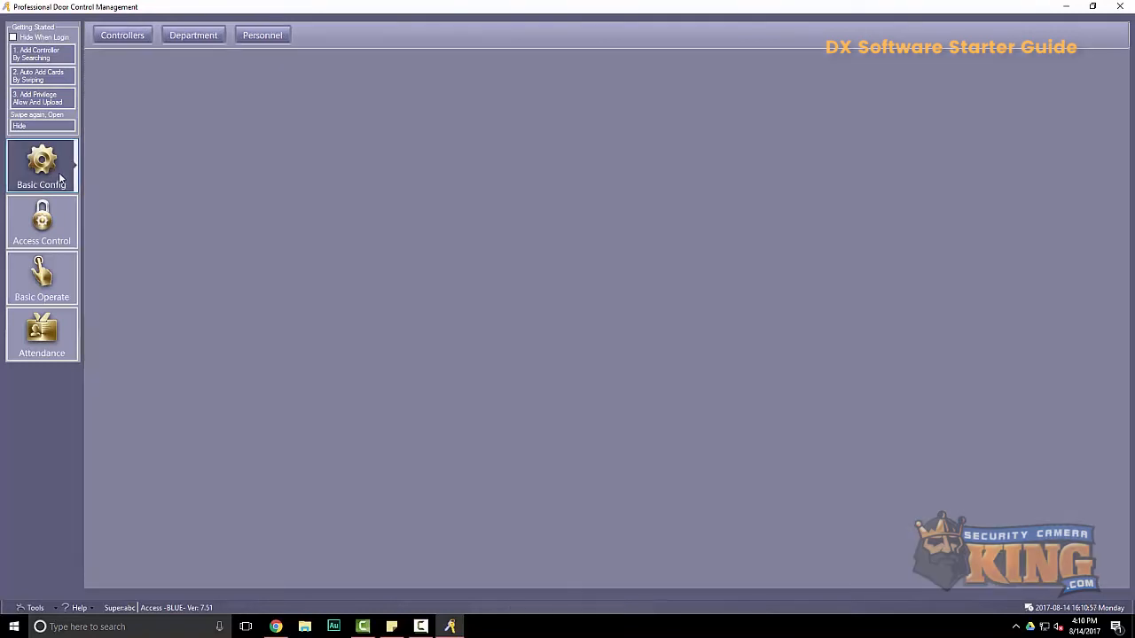
pyautogui.moveTo(231, 75)
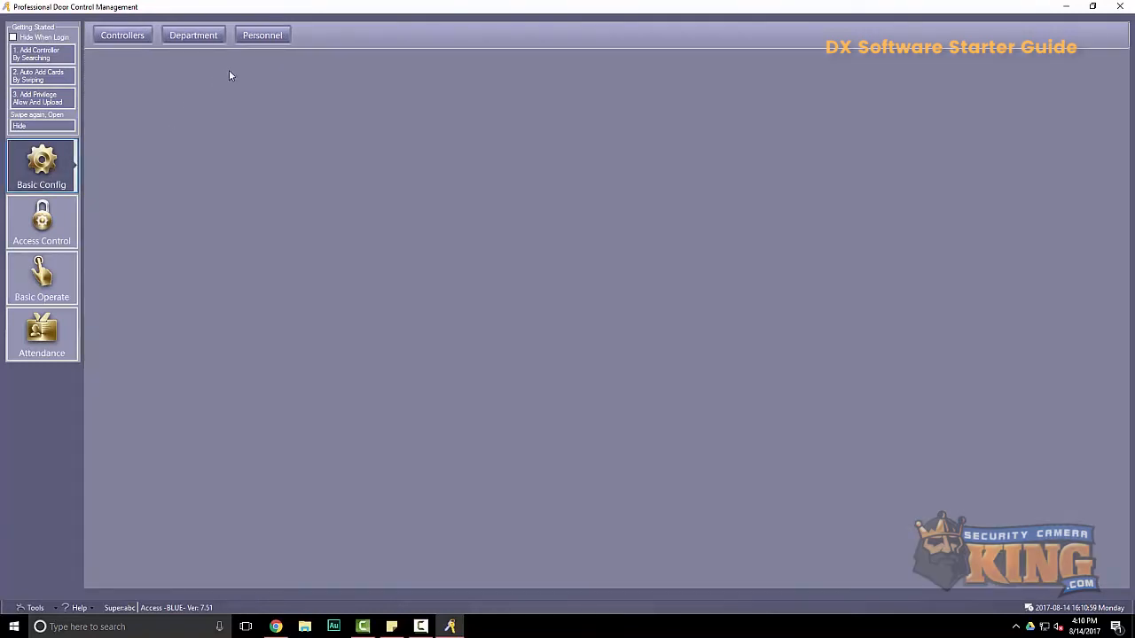
# Add personnel 'Brad code' with card number 1234 in the Tech department
pyautogui.click(263, 35)
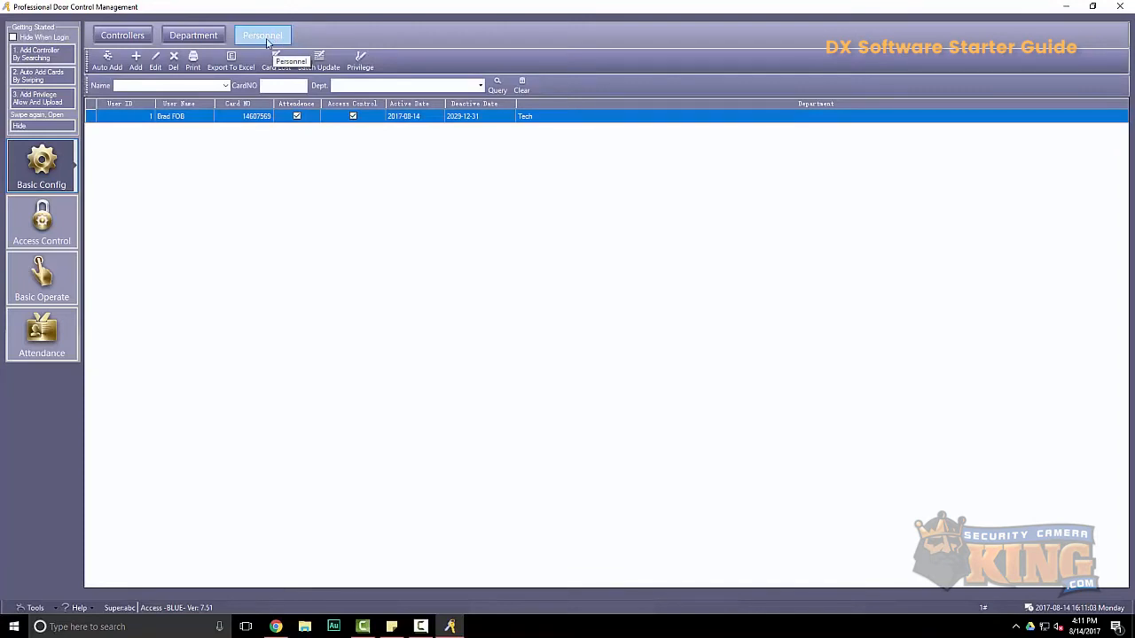
pyautogui.moveTo(137, 60)
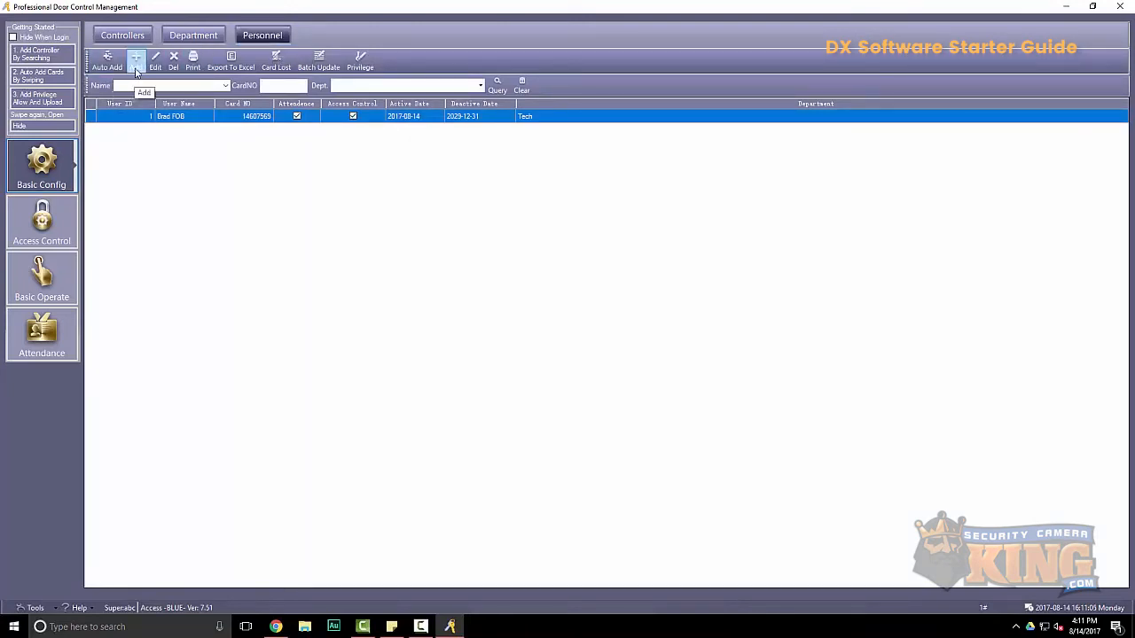
pyautogui.click(135, 60)
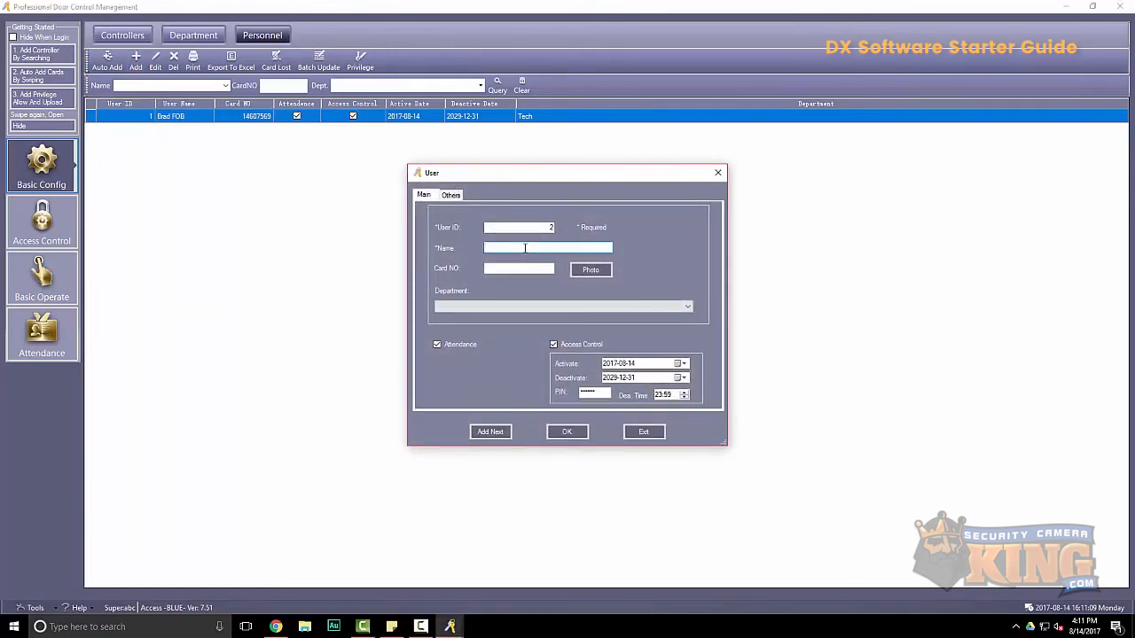
pyautogui.write('Brad code')
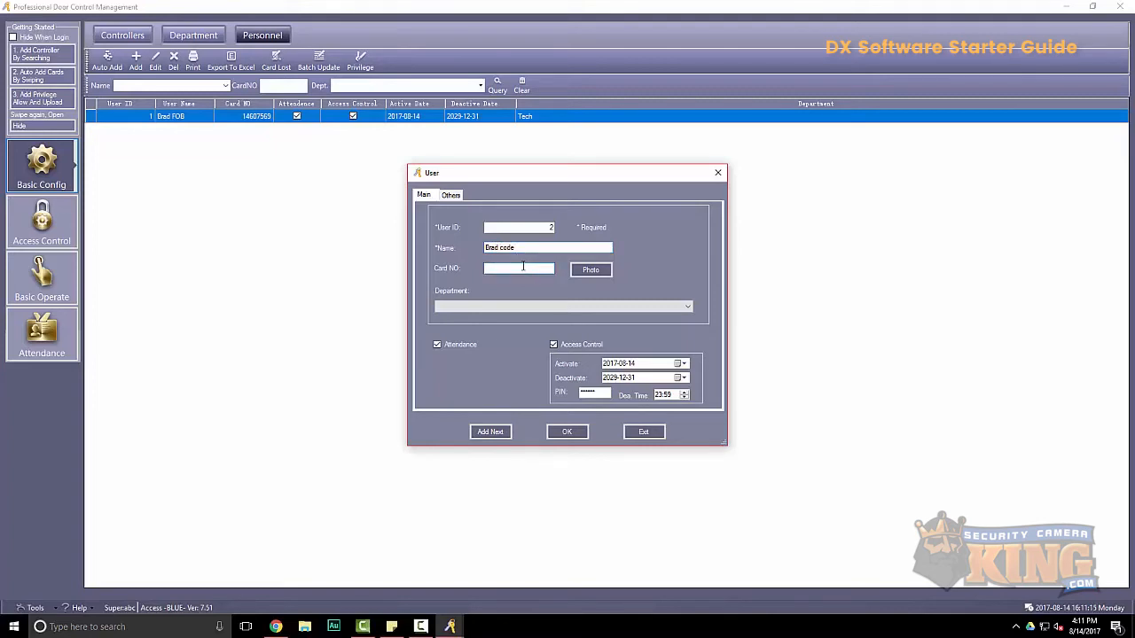
pyautogui.click(519, 269)
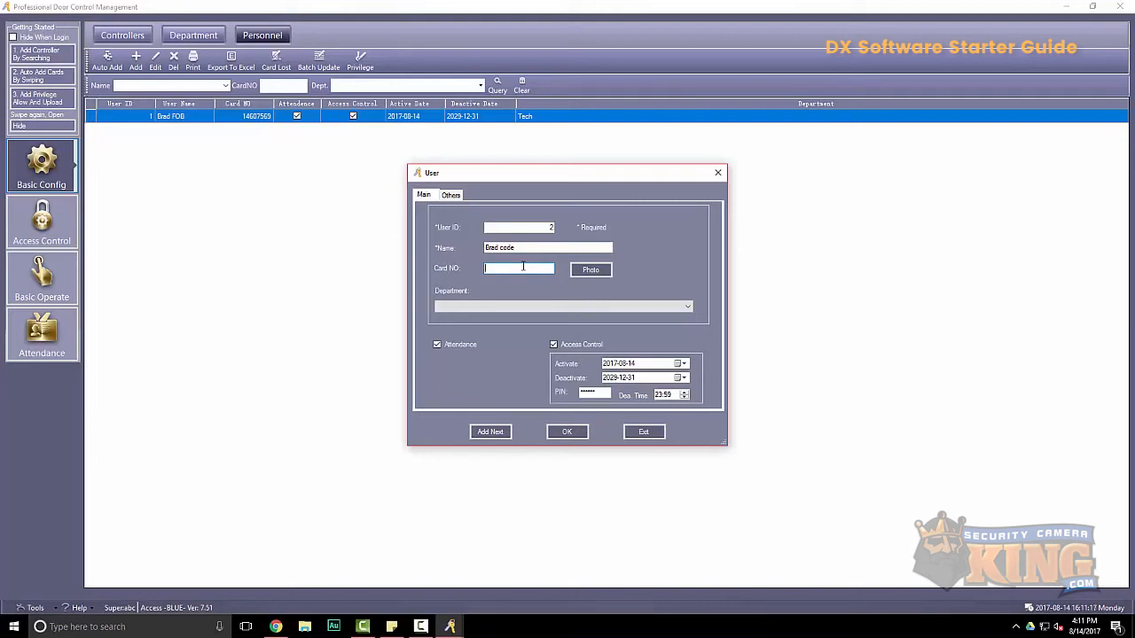
pyautogui.write('1234')
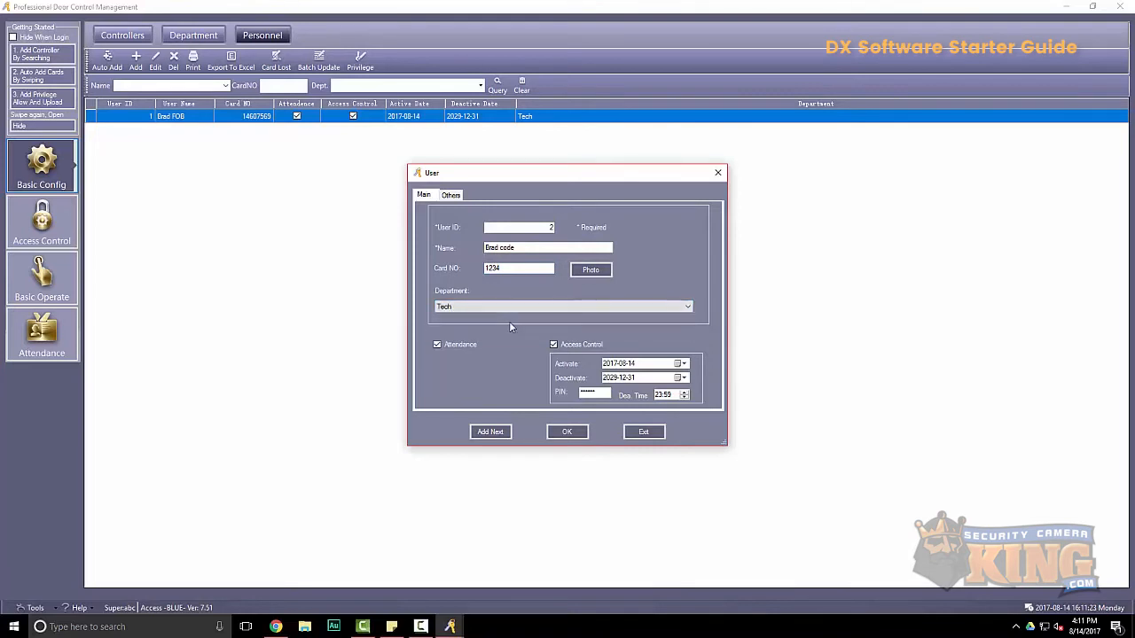
pyautogui.moveTo(547, 317)
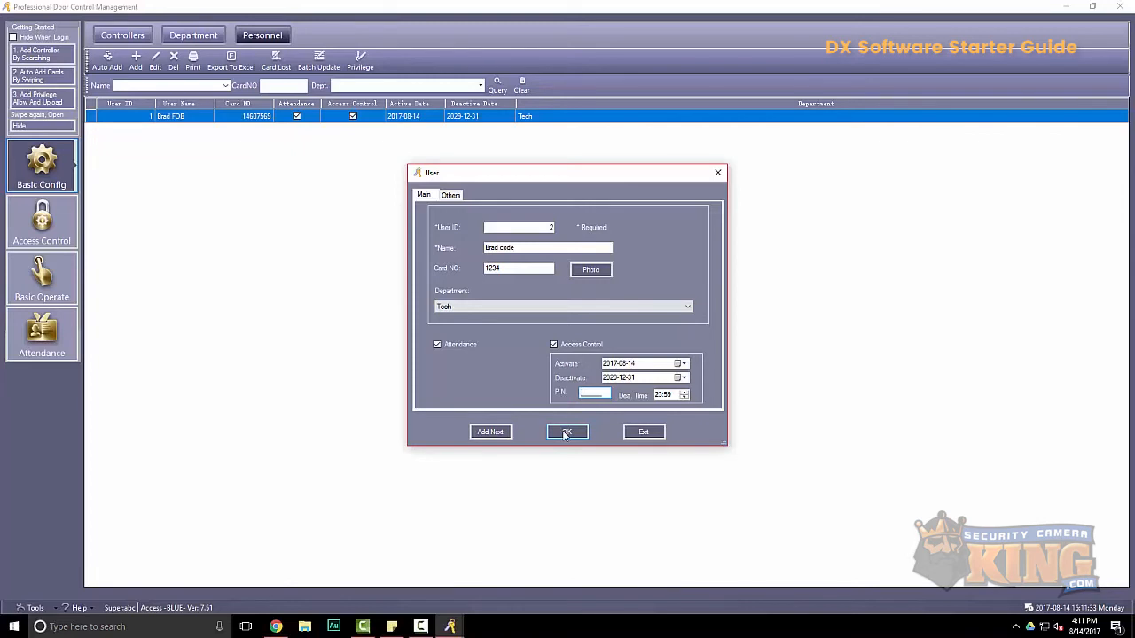
pyautogui.click(567, 432)
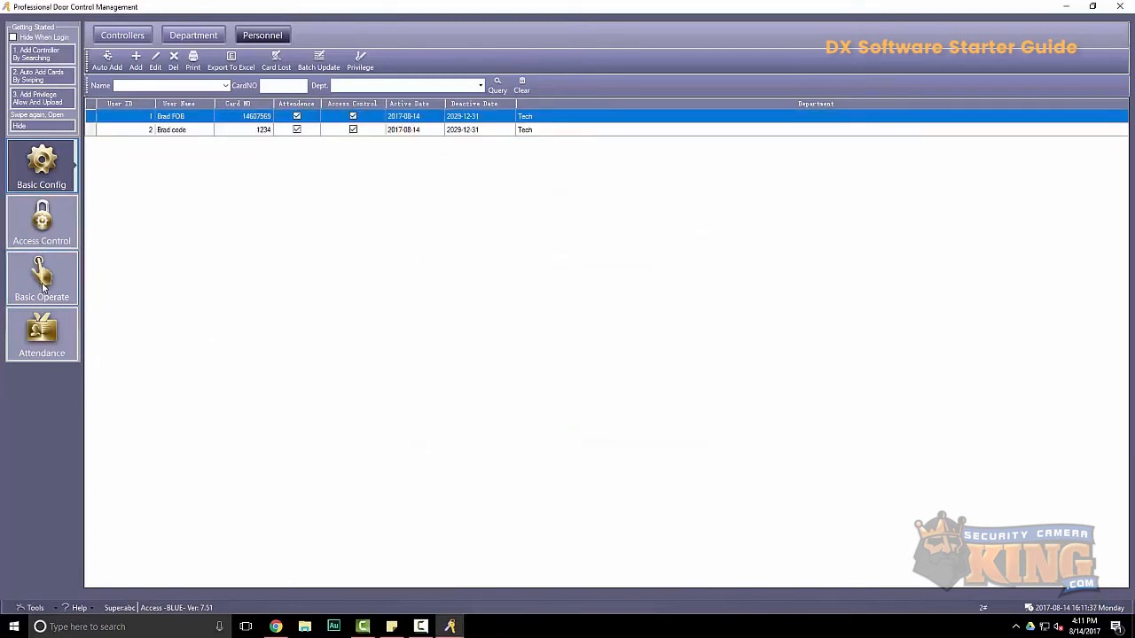
# Upload configuration and privileges to doors m001-1 and m001-2, then go to Access Control
pyautogui.click(41, 278)
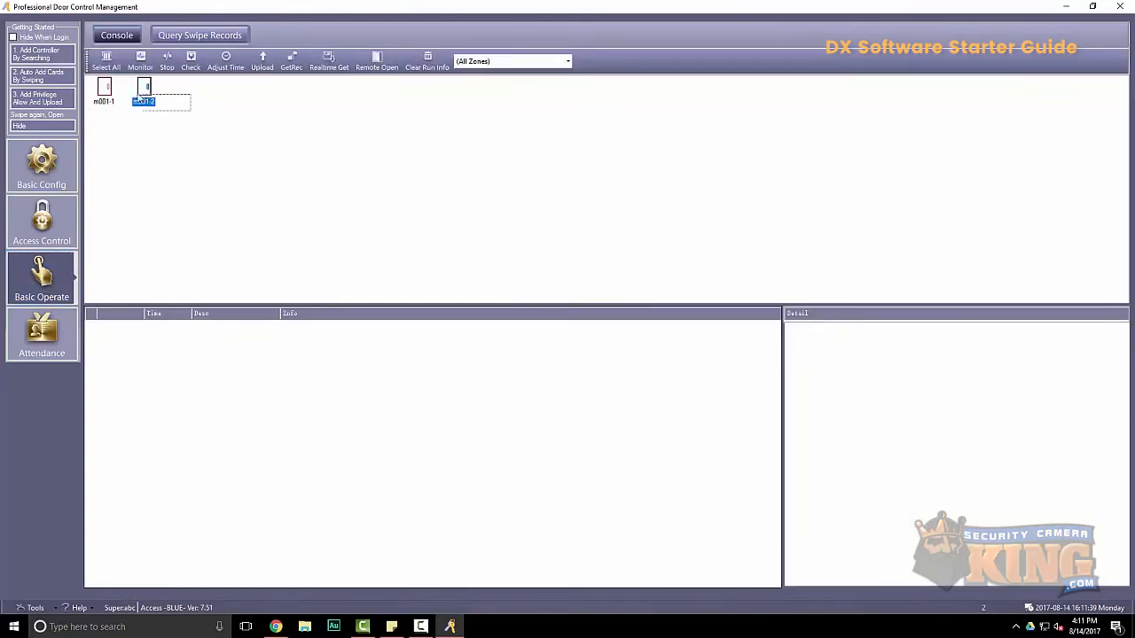
pyautogui.click(260, 60)
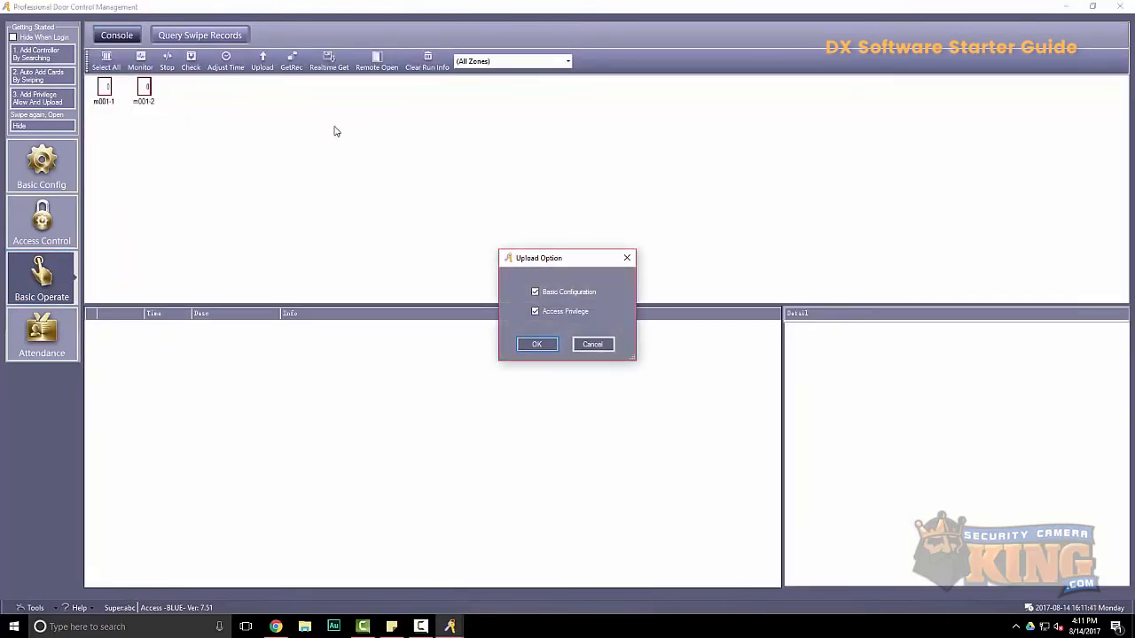
pyautogui.click(536, 344)
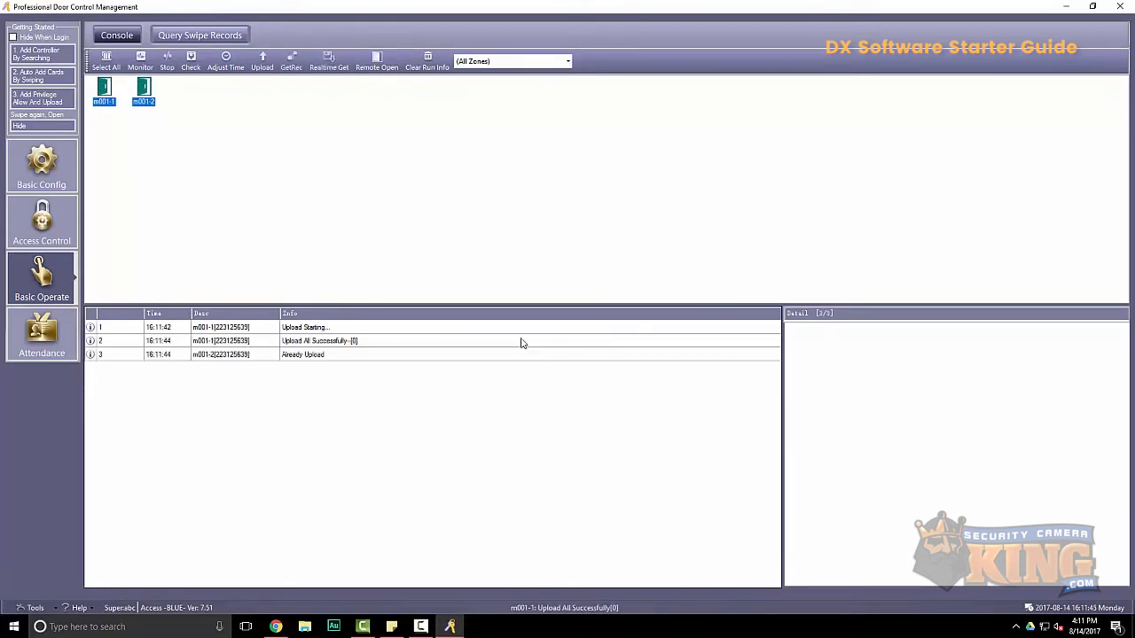
pyautogui.moveTo(250, 257)
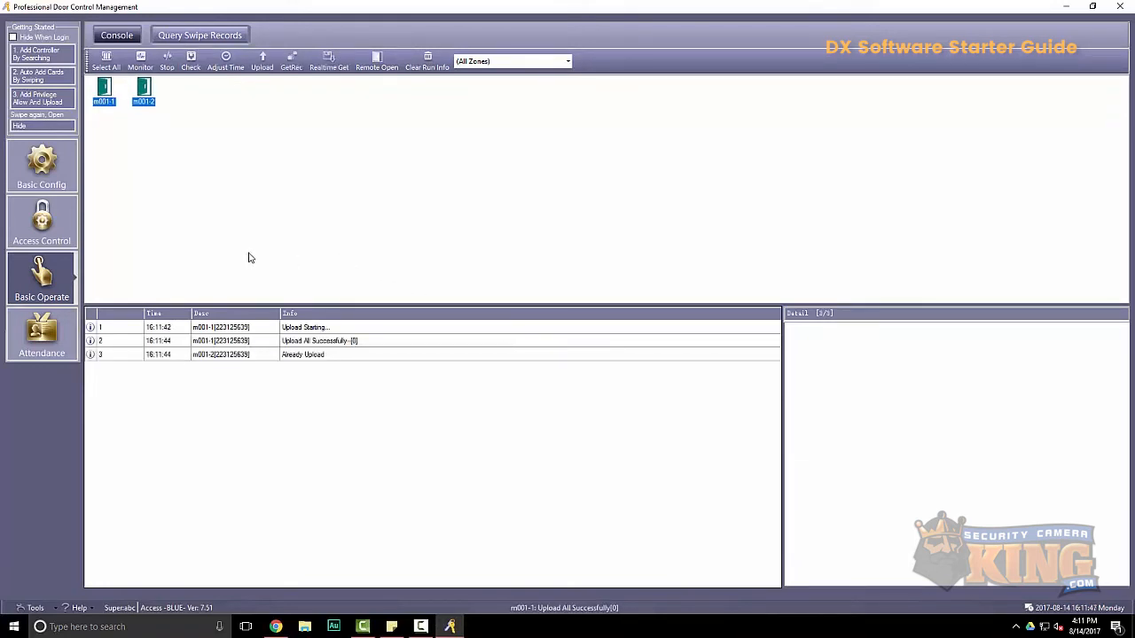
pyautogui.moveTo(273, 242)
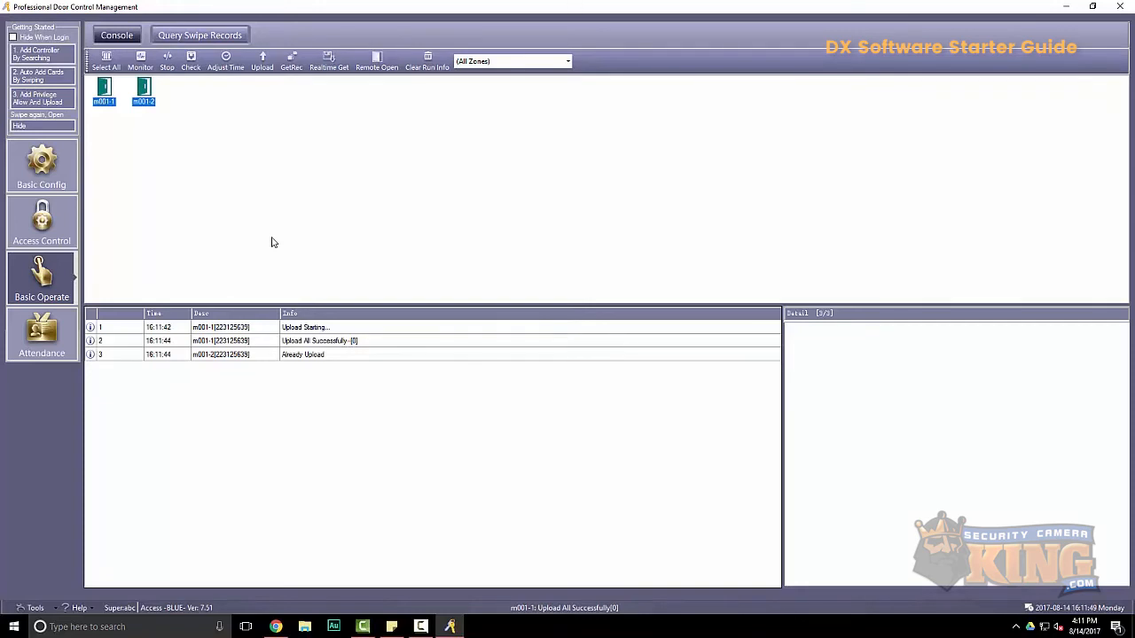
pyautogui.click(41, 222)
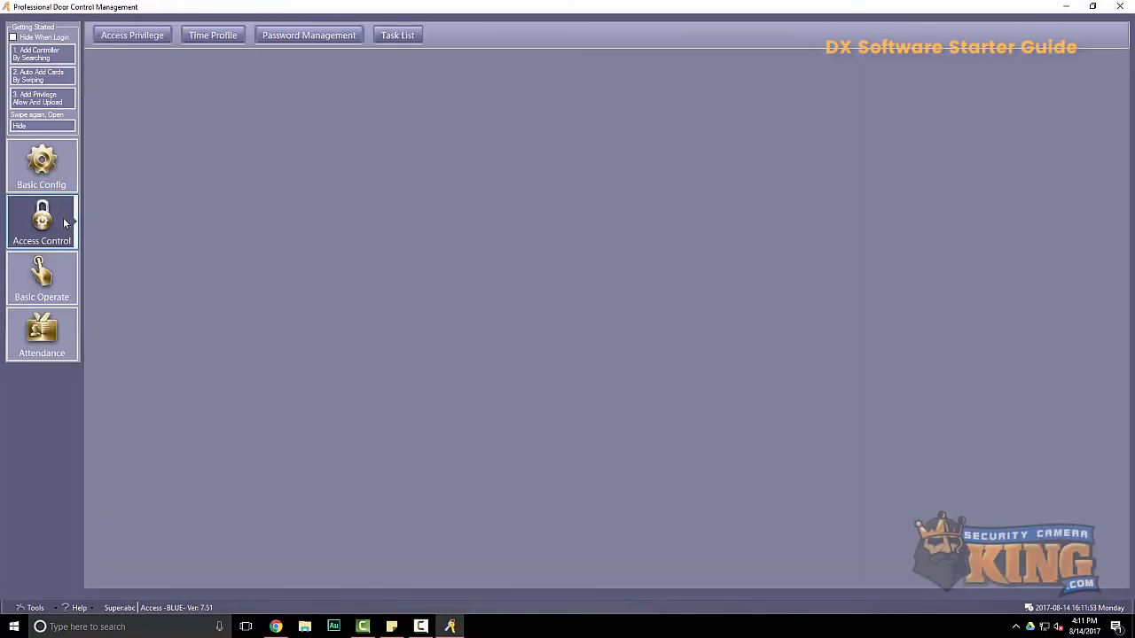
pyautogui.moveTo(102, 178)
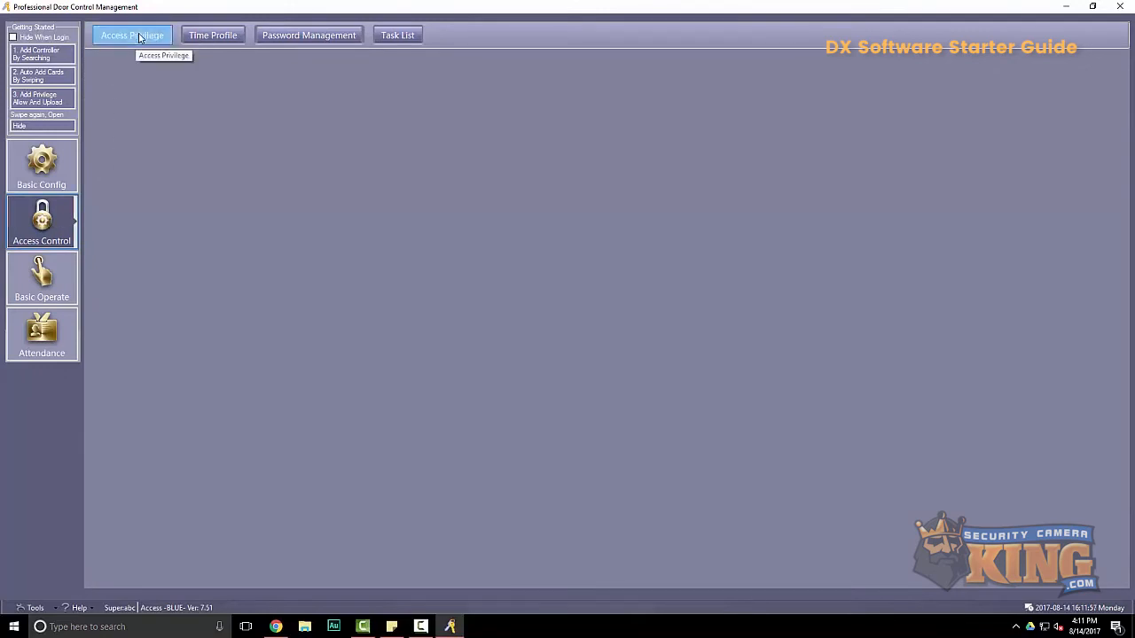
# Allow both users access to doors m001-1 and m001-2 and upload the privileges
pyautogui.click(132, 34)
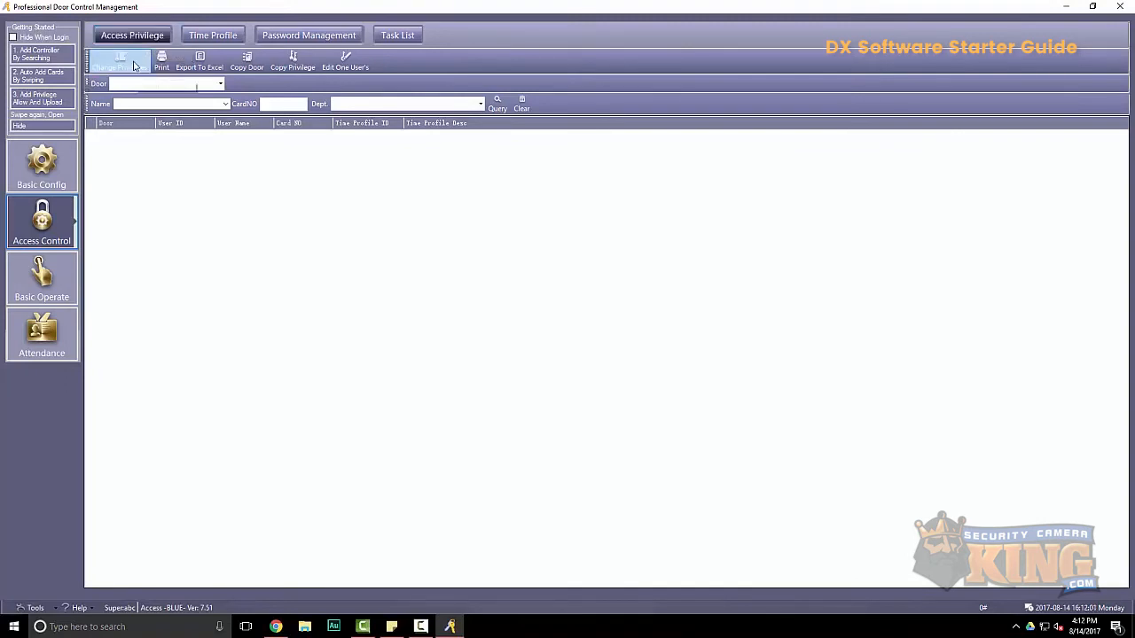
pyautogui.click(120, 64)
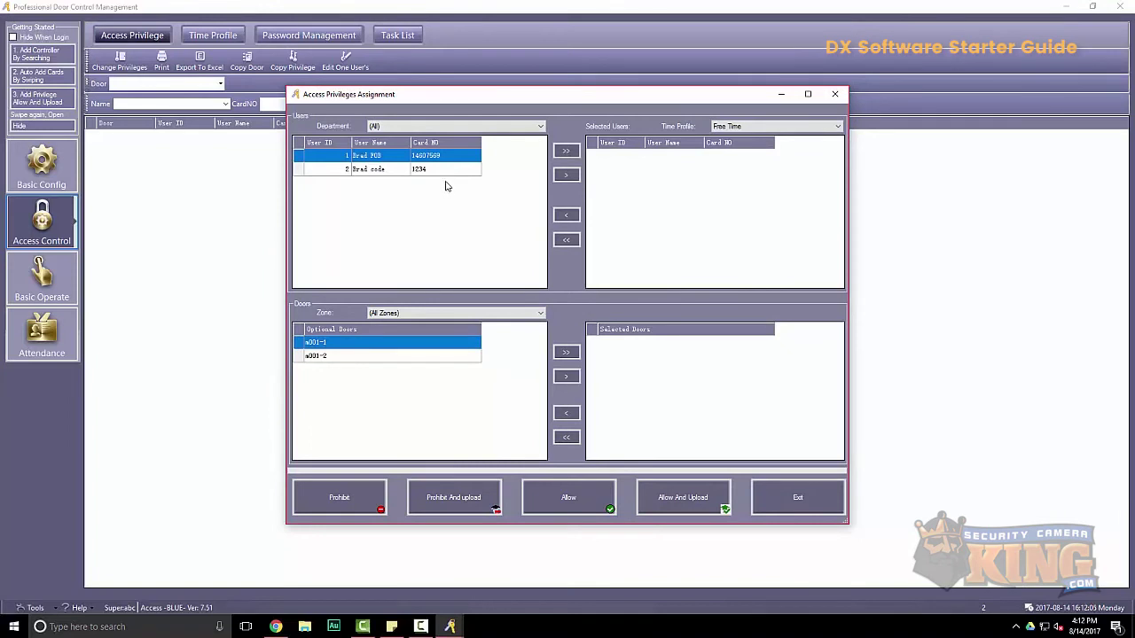
pyautogui.moveTo(566, 174)
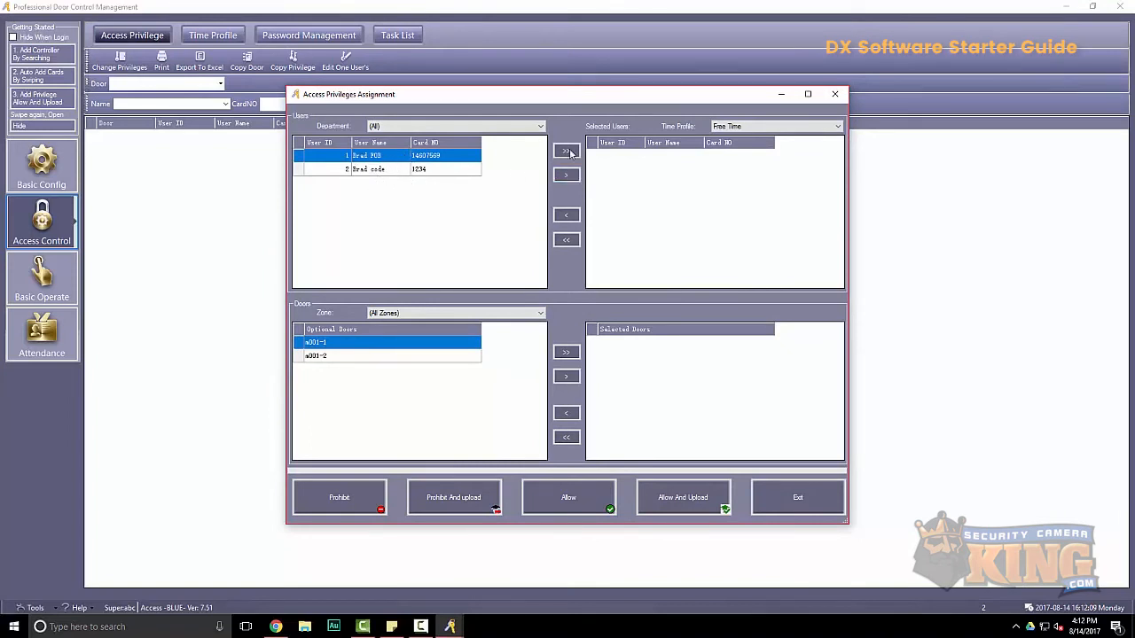
pyautogui.moveTo(553, 158)
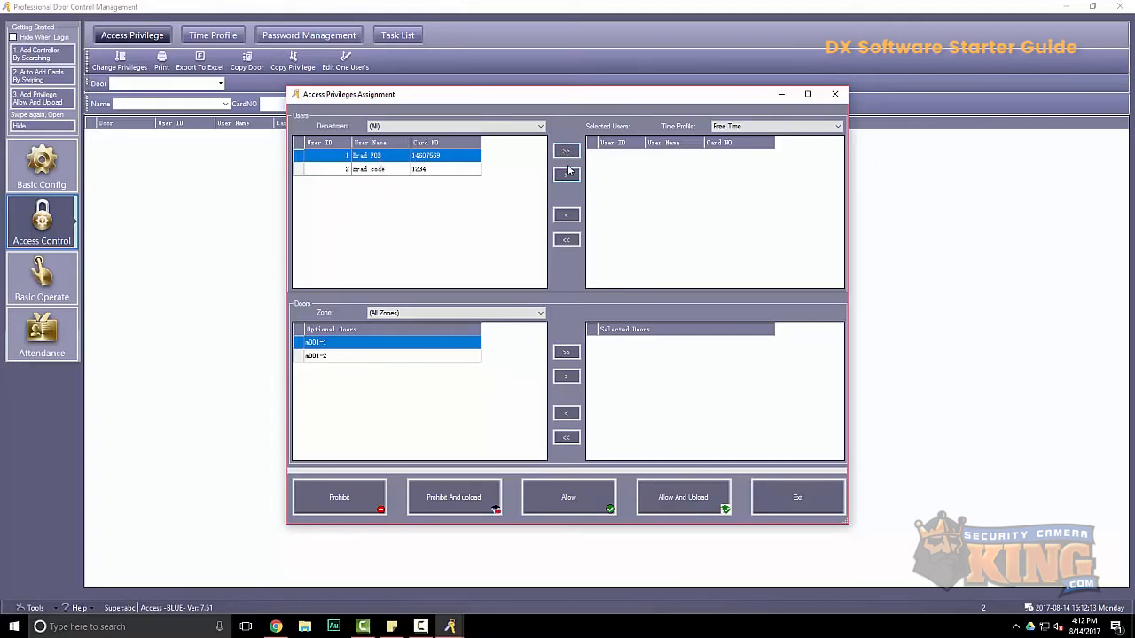
pyautogui.click(565, 150)
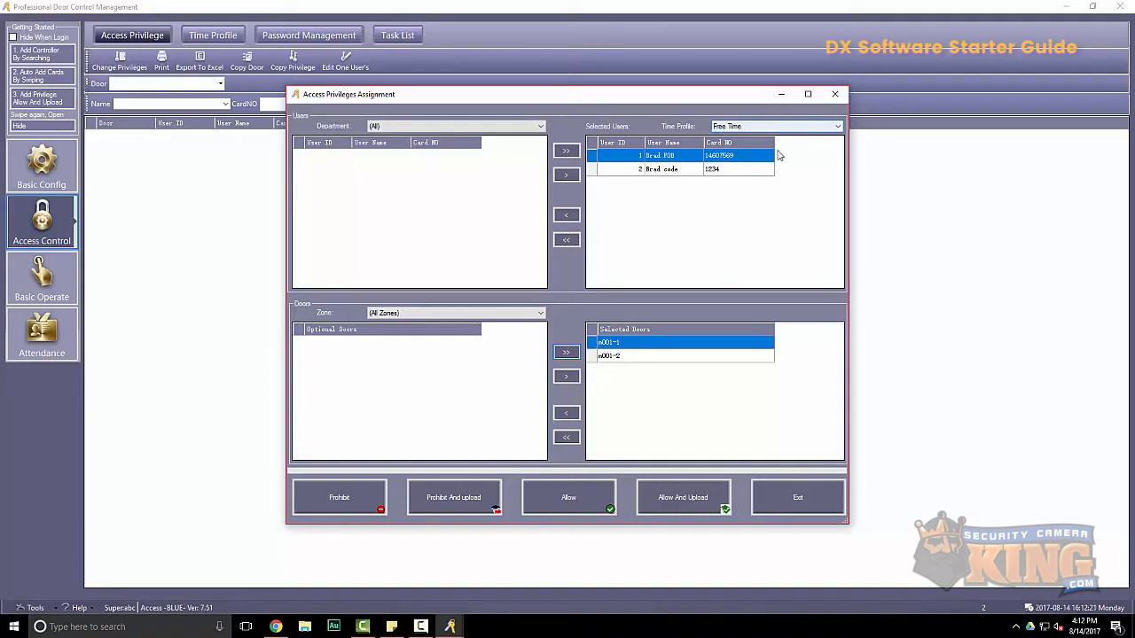
pyautogui.moveTo(675, 501)
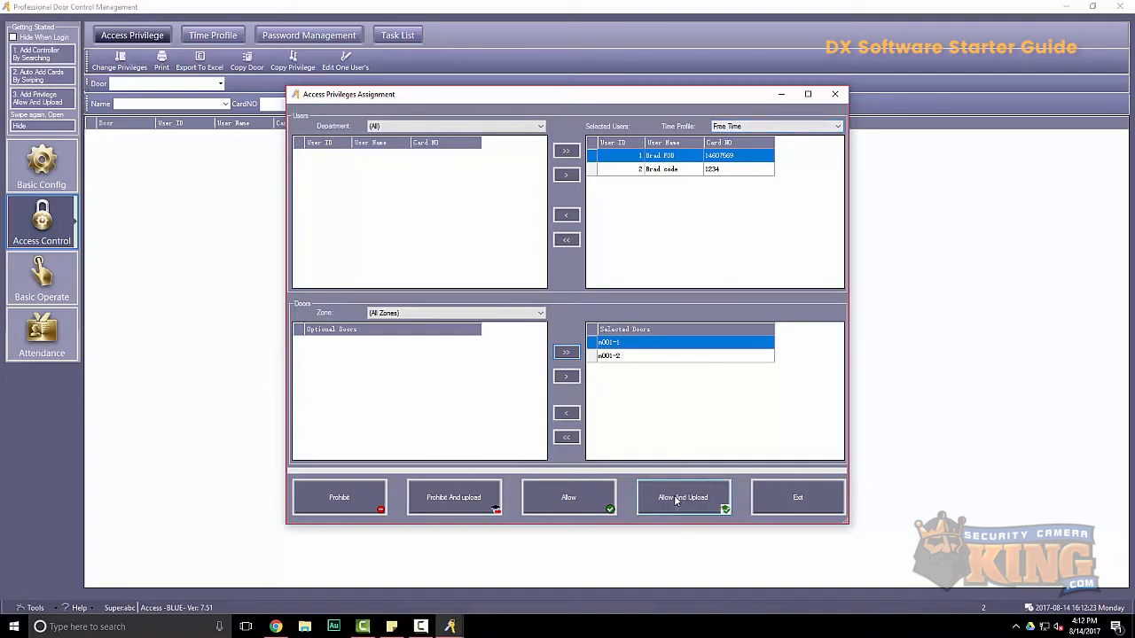
pyautogui.click(682, 497)
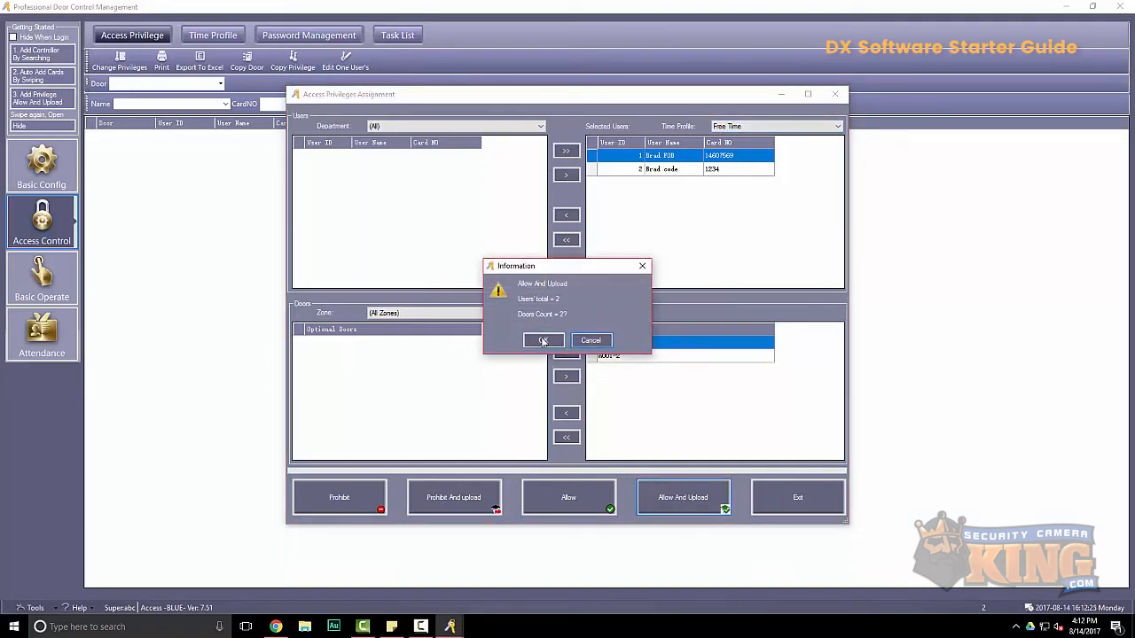
pyautogui.click(542, 340)
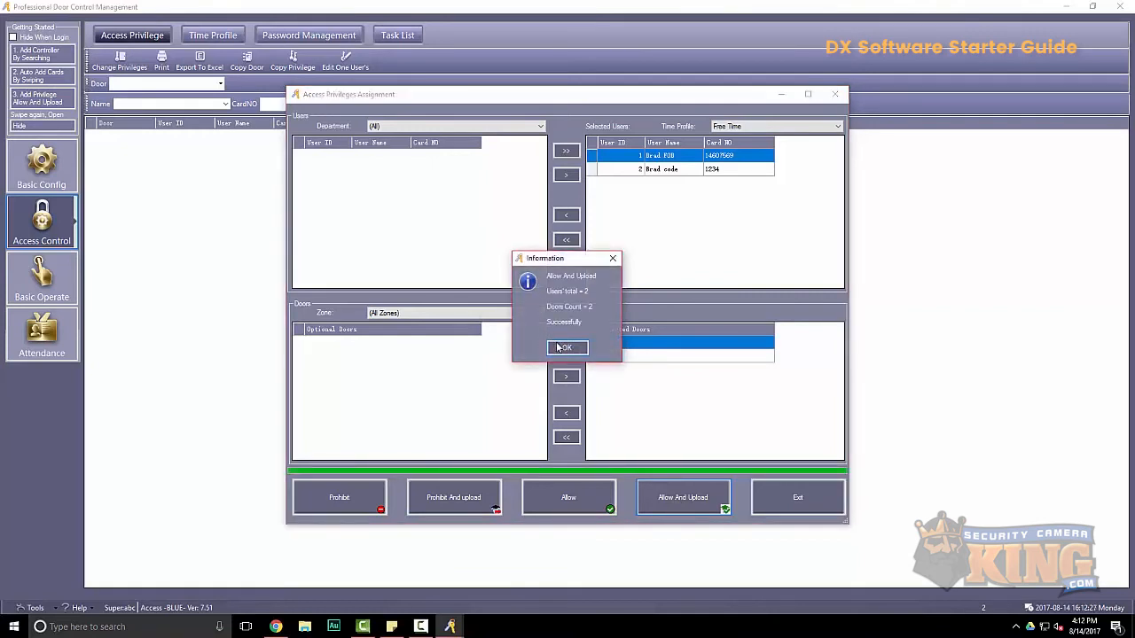
pyautogui.click(565, 347)
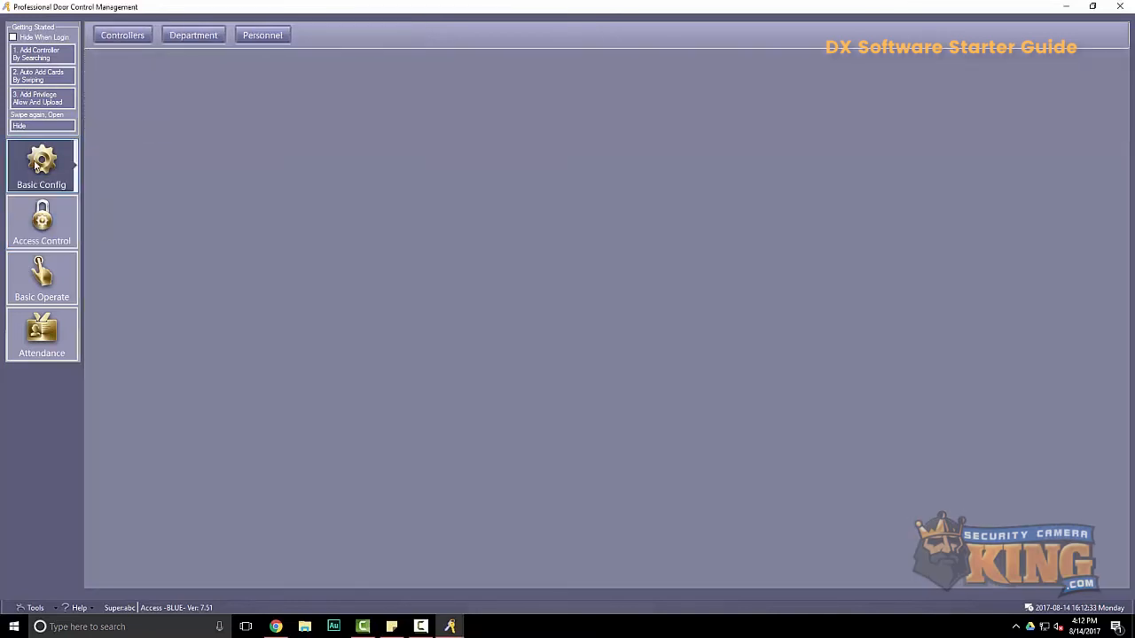
# Re-upload settings to both doors of controller 223125639, then switch to Access Control
pyautogui.click(42, 277)
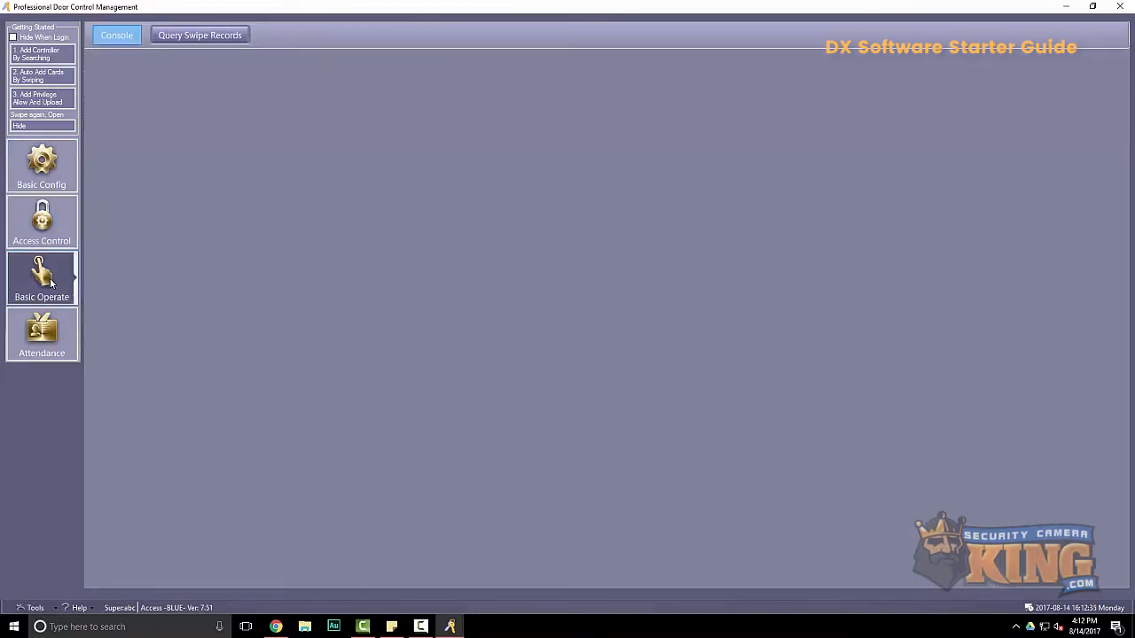
pyautogui.click(42, 277)
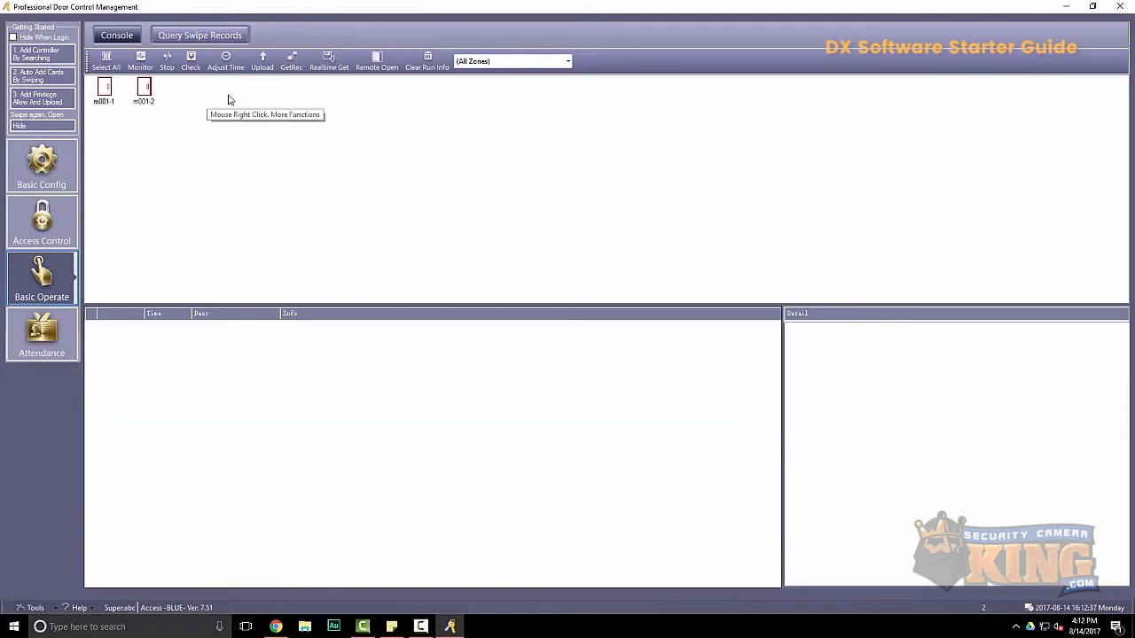
pyautogui.click(262, 59)
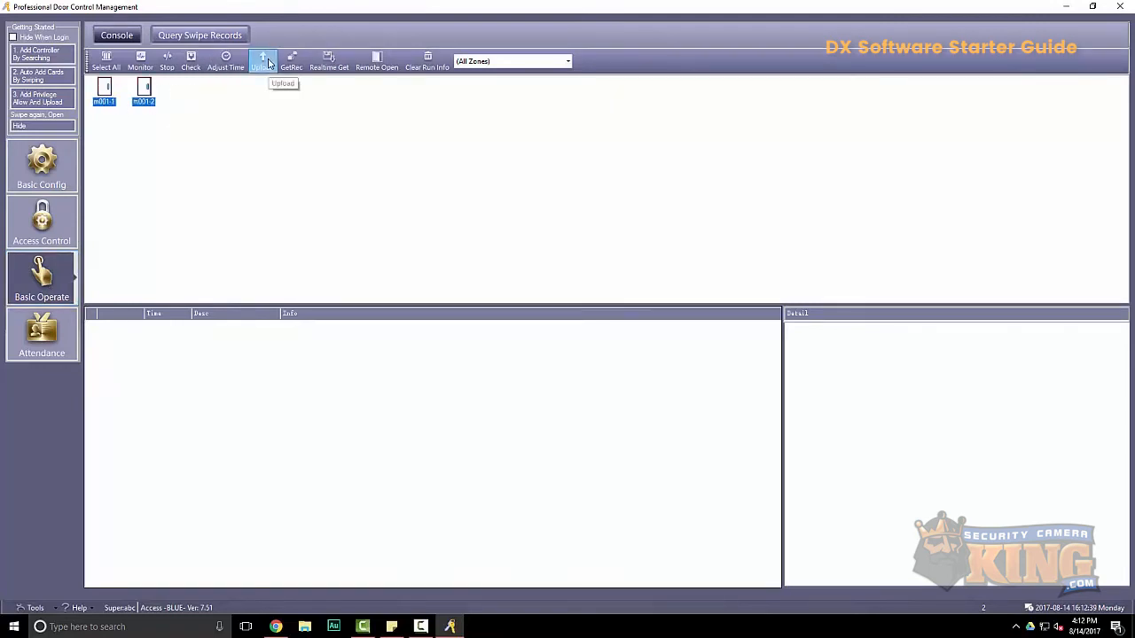
pyautogui.click(255, 60)
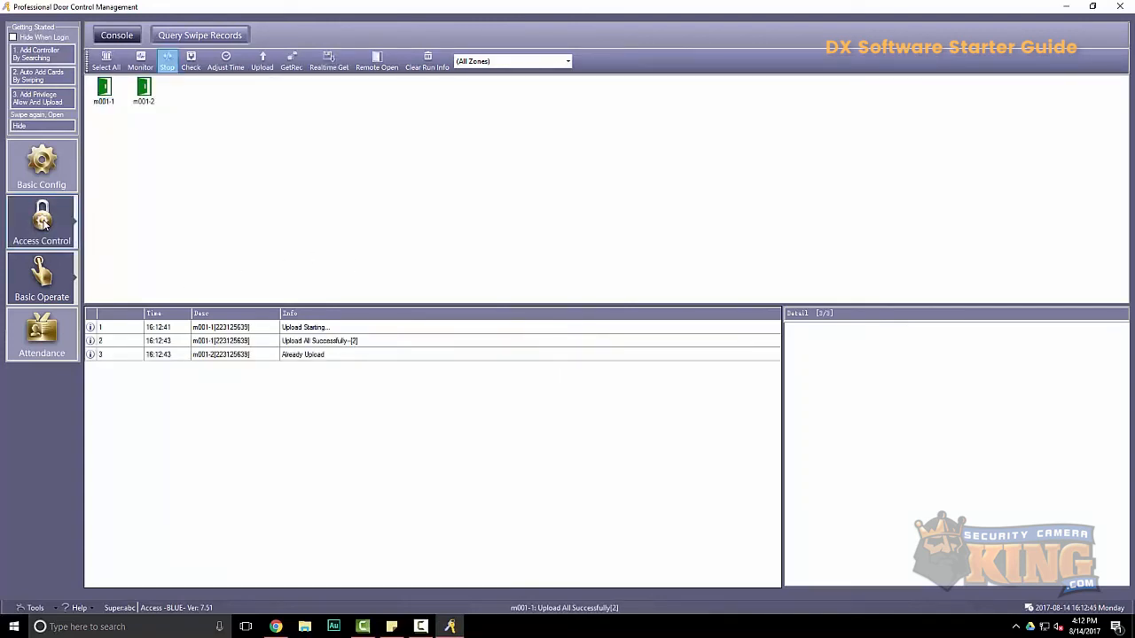
pyautogui.click(41, 222)
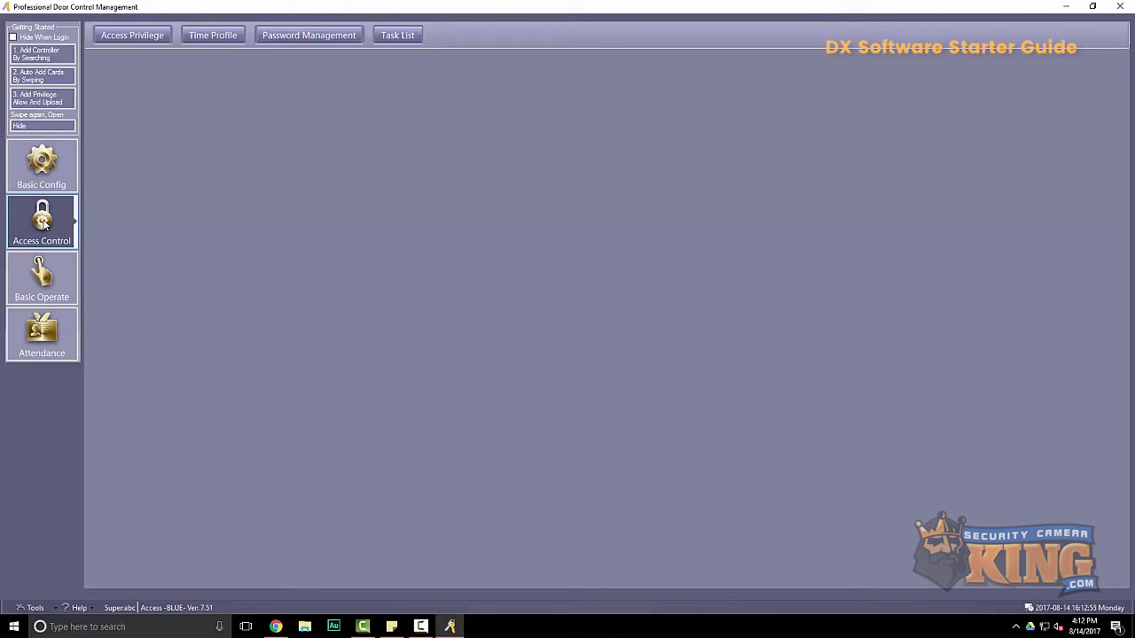
# Add time profile 'Business Hours' with 06:00–16:00 access, Saturday and Sunday excluded
pyautogui.click(212, 35)
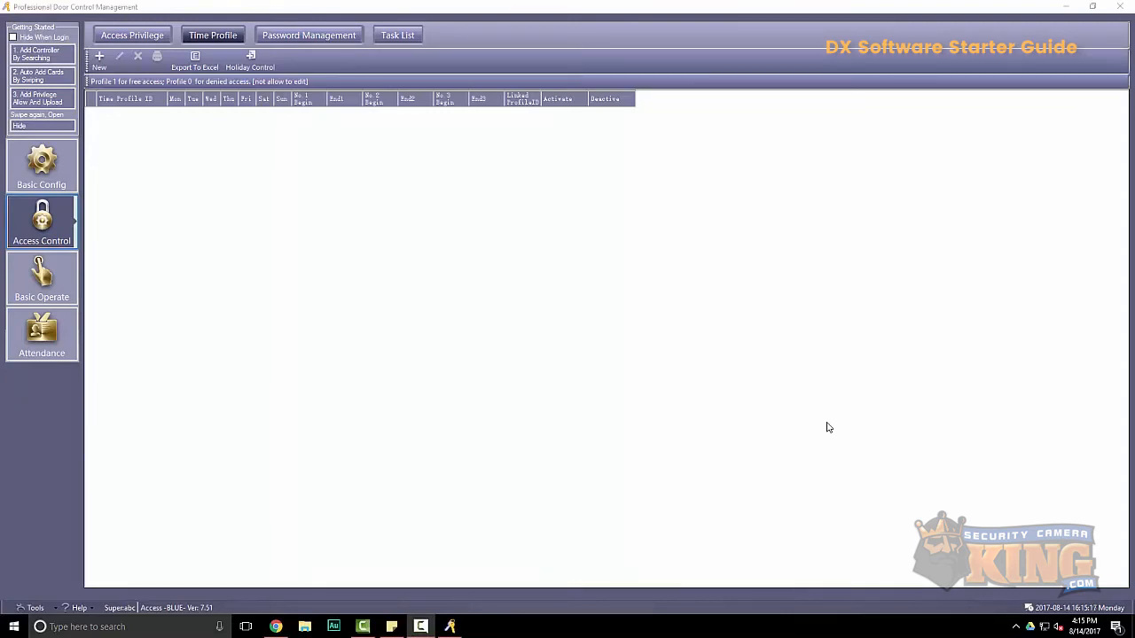
pyautogui.moveTo(779, 402)
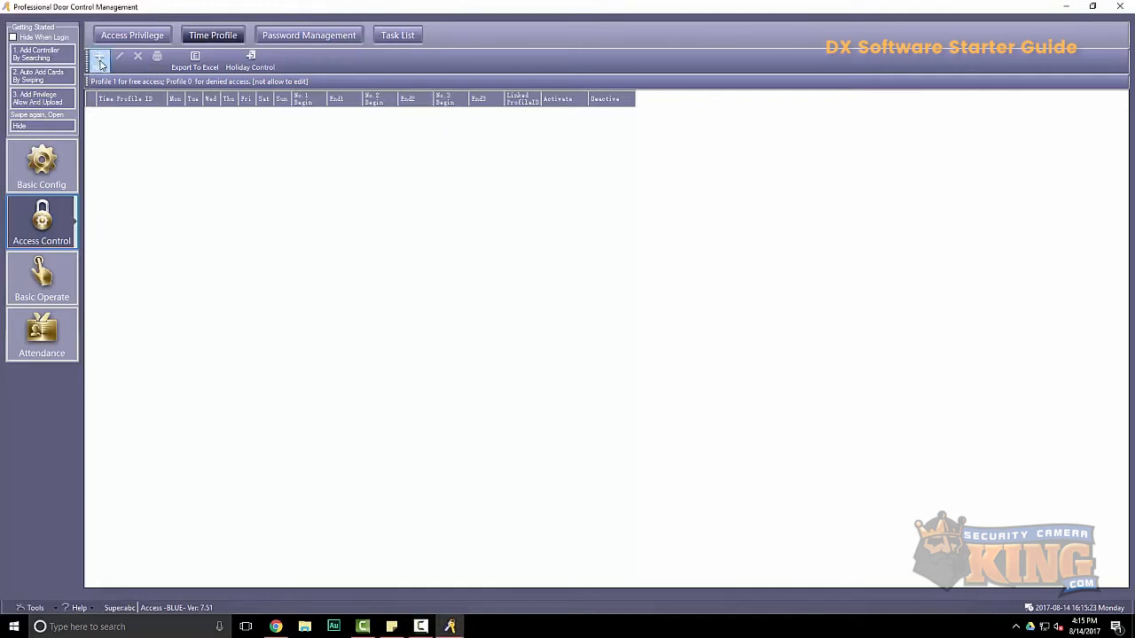
pyautogui.click(102, 58)
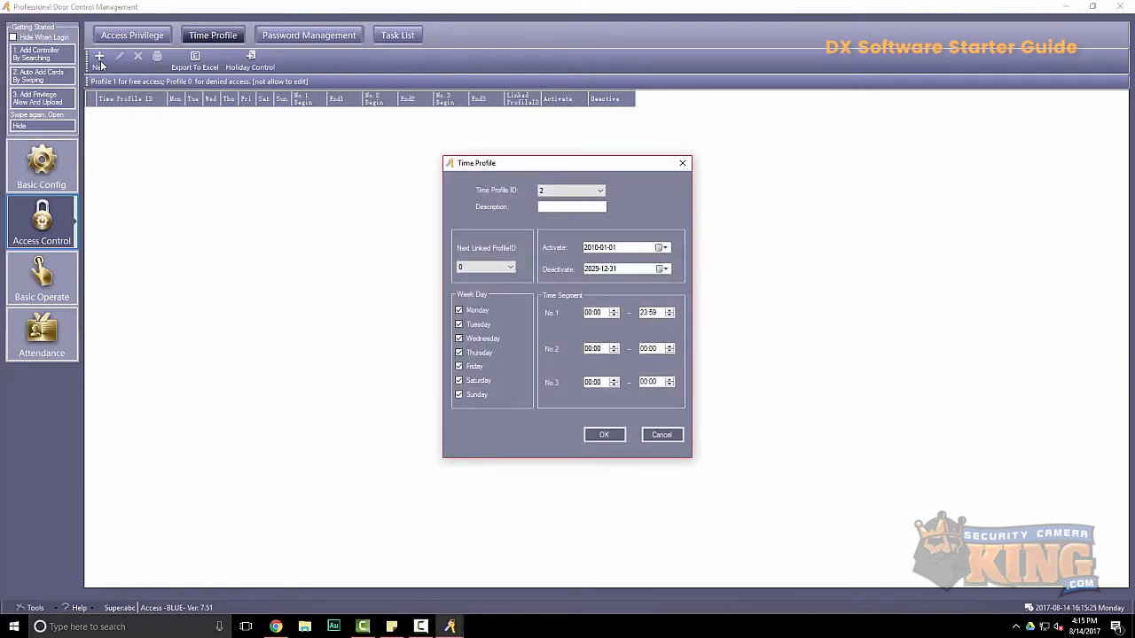
pyautogui.click(571, 206)
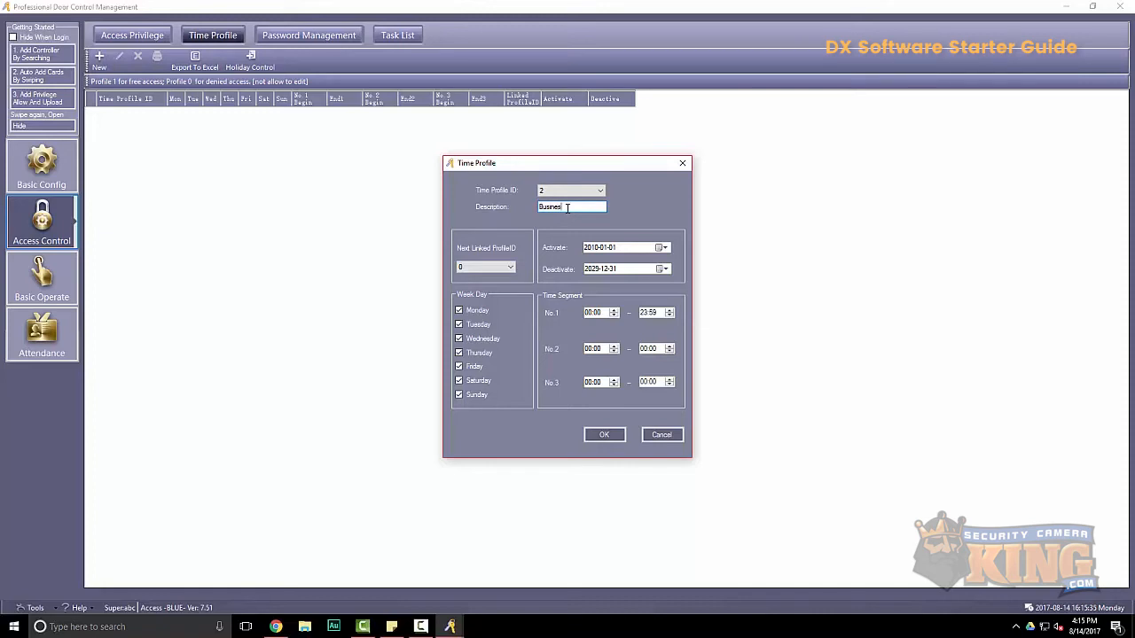
pyautogui.write('Business Hours')
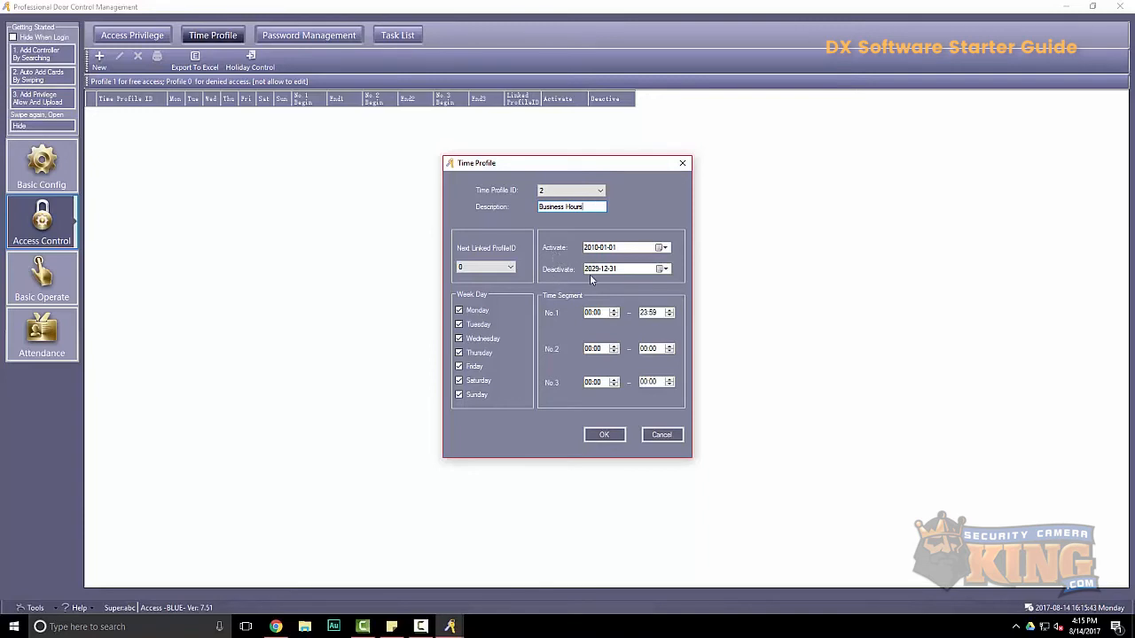
pyautogui.moveTo(648, 262)
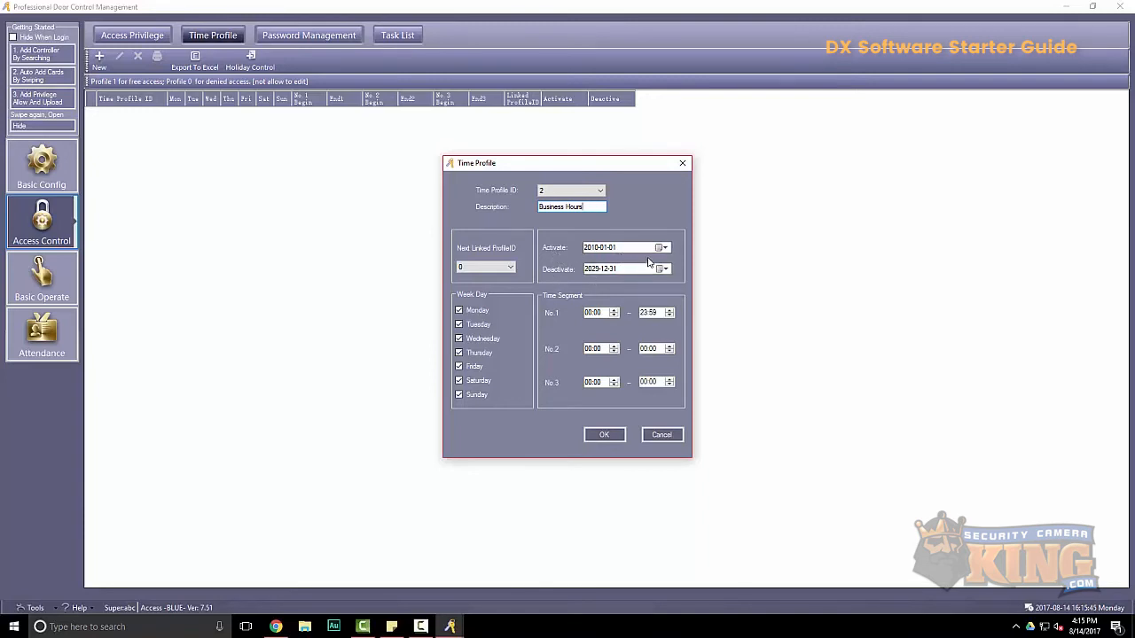
pyautogui.click(594, 312)
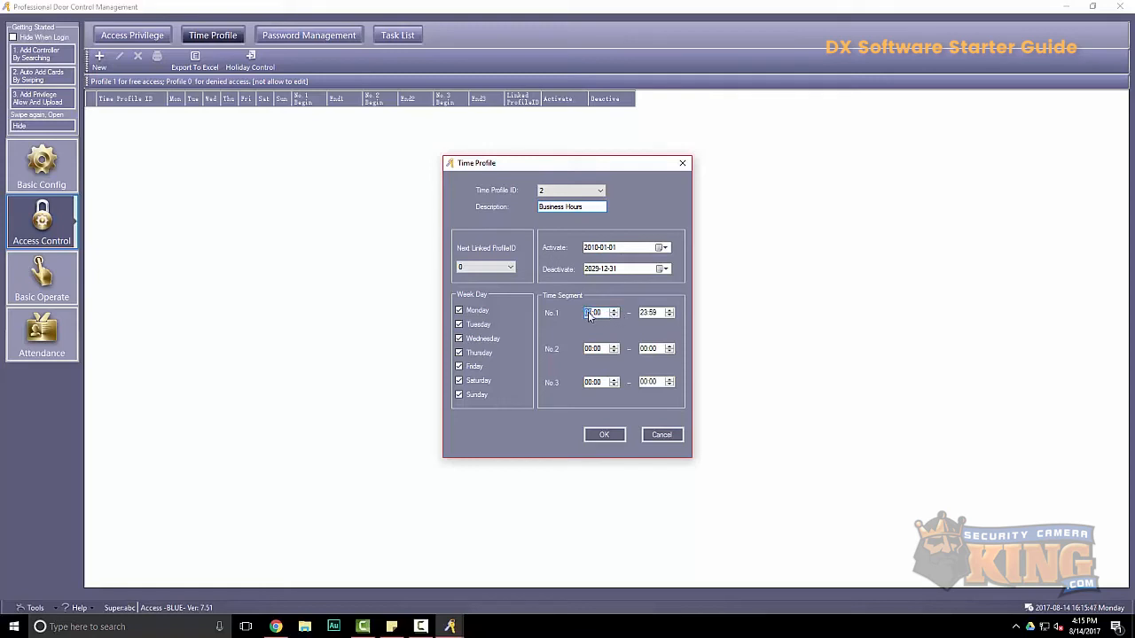
pyautogui.moveTo(581, 293)
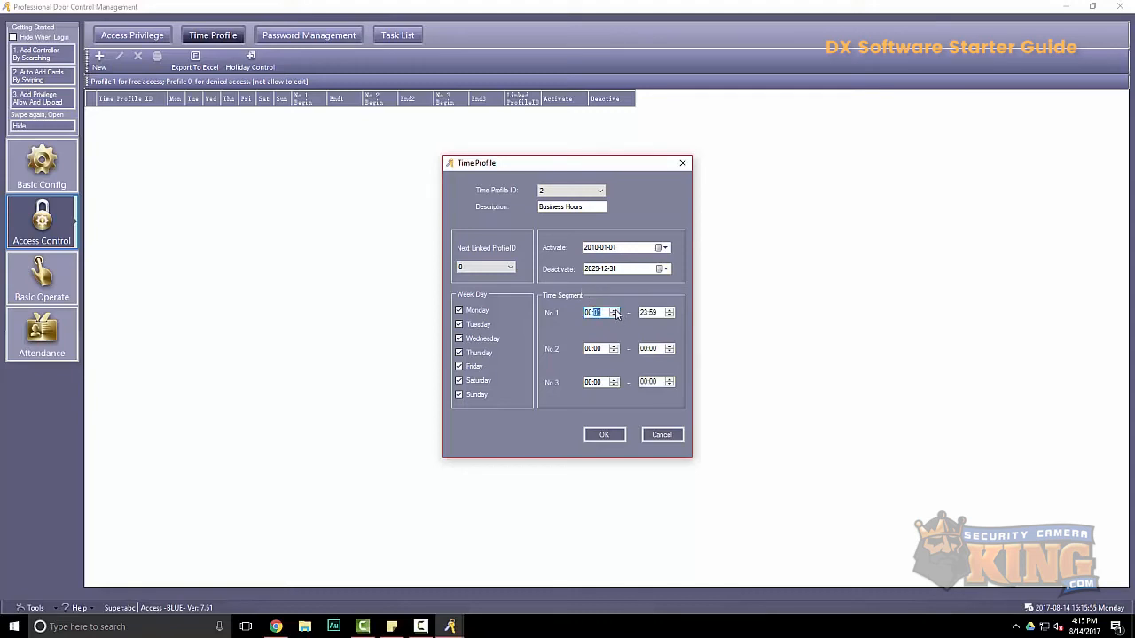
pyautogui.click(614, 309)
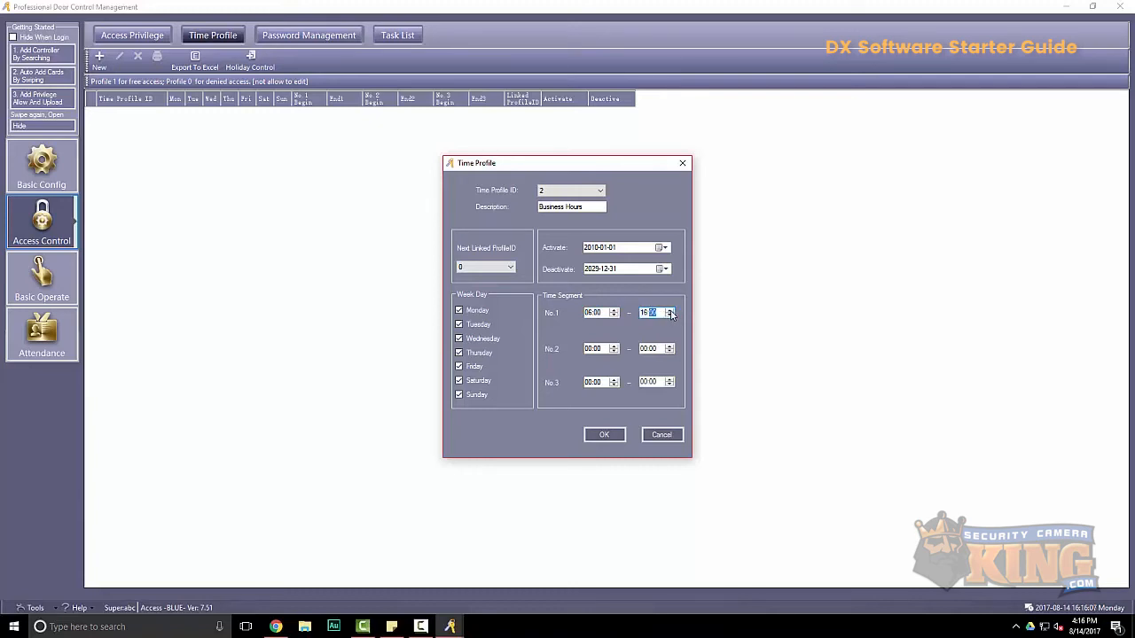
pyautogui.click(459, 380)
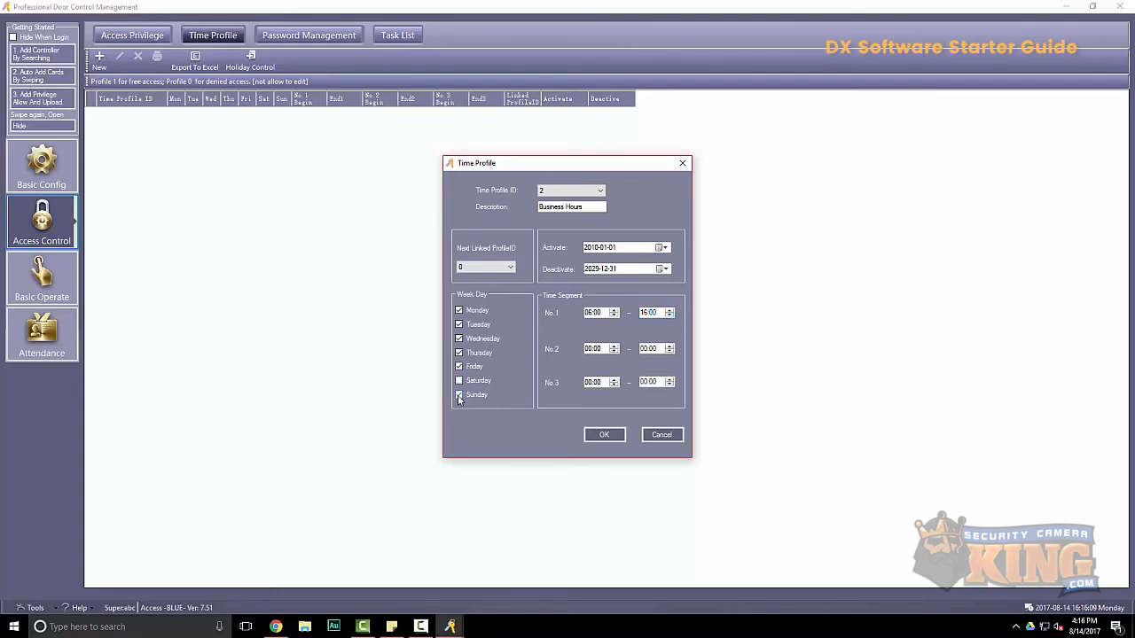
pyautogui.click(460, 394)
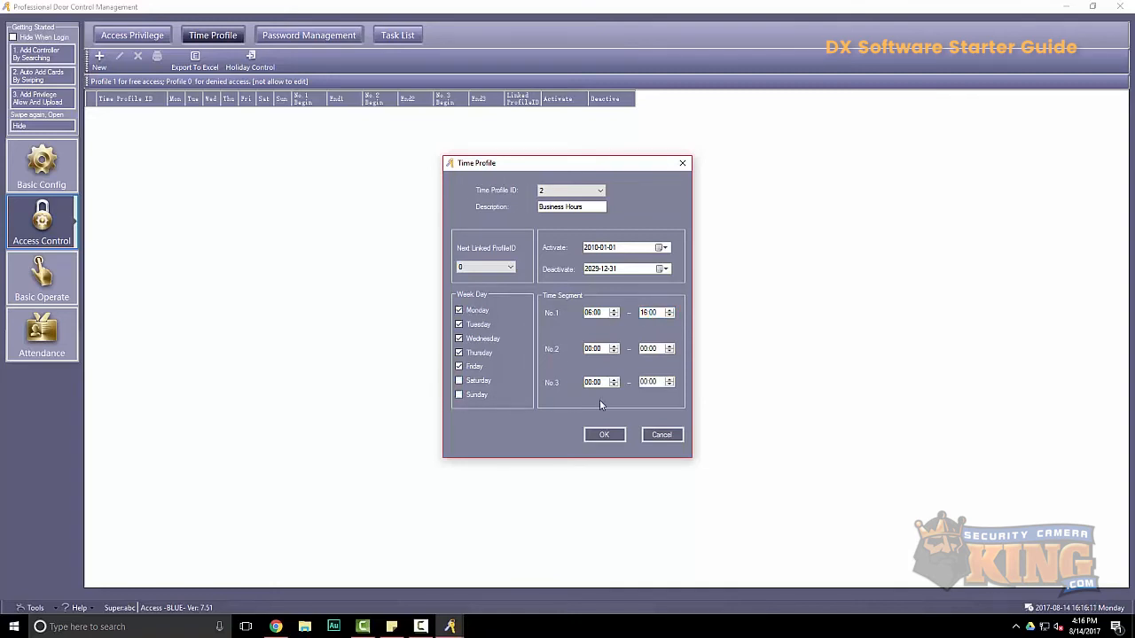
pyautogui.click(605, 435)
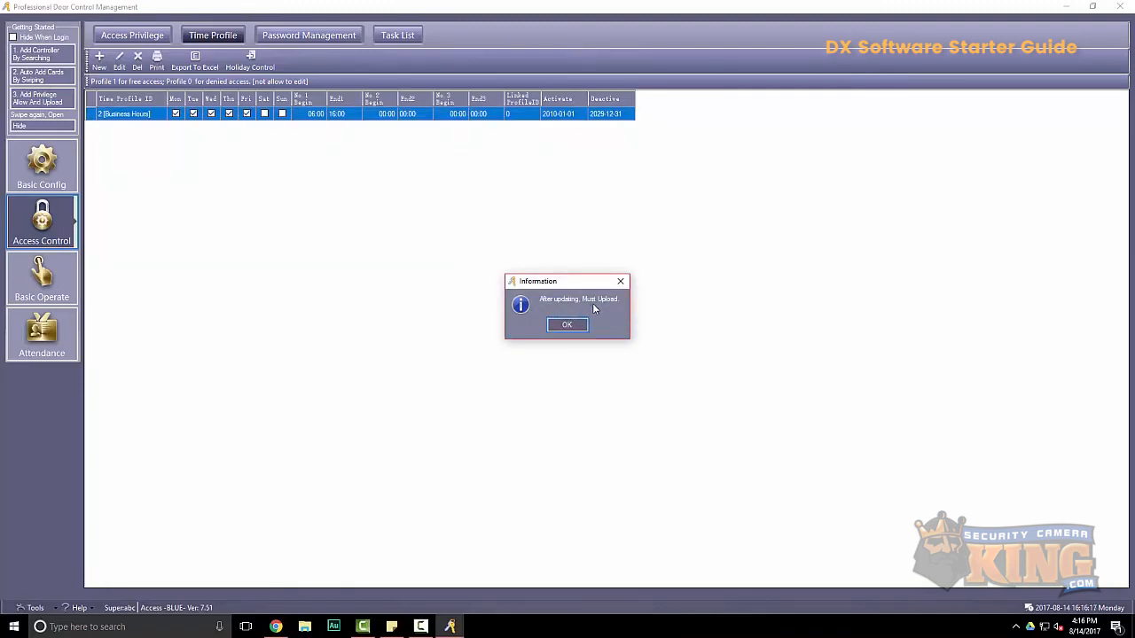
pyautogui.click(567, 325)
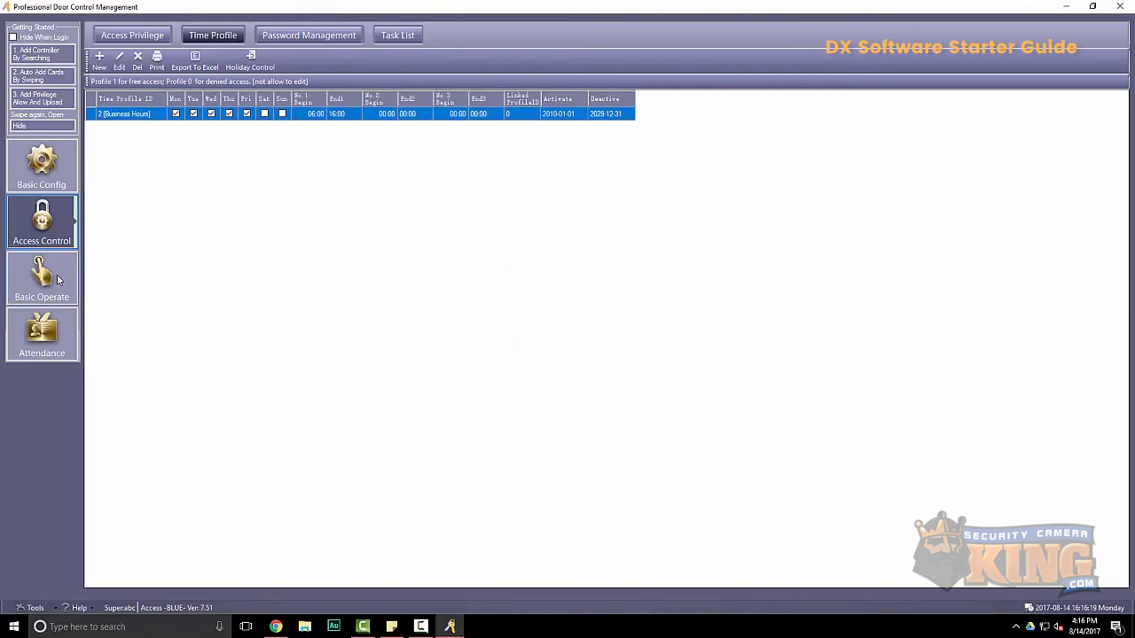
# Upload the configuration and access privileges to both doors from Basic Operate
pyautogui.click(42, 279)
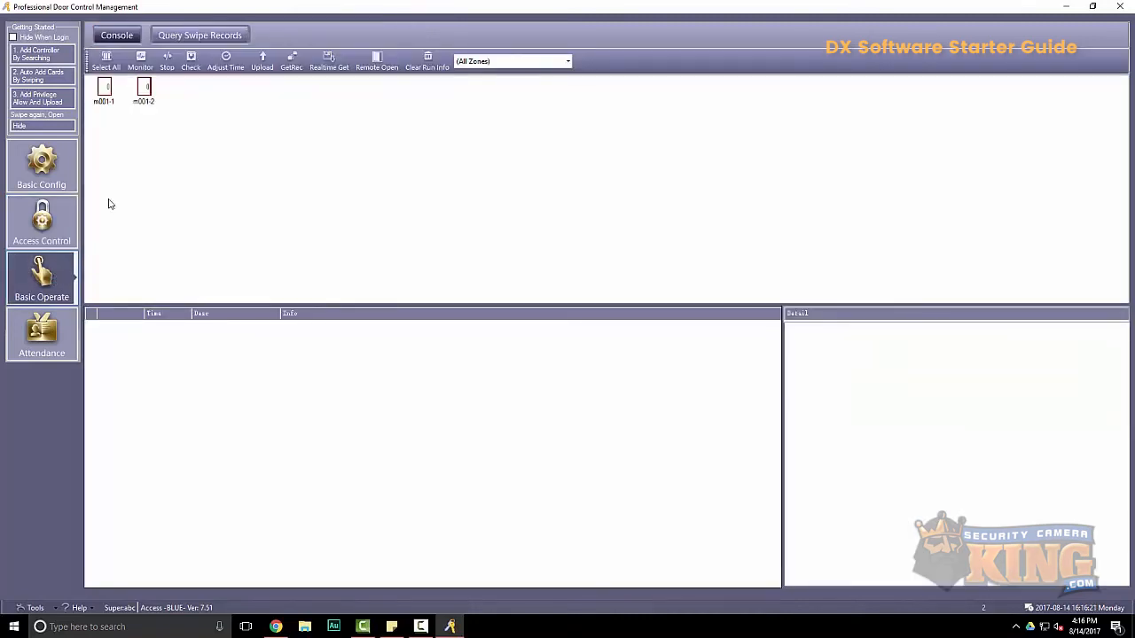
pyautogui.click(106, 62)
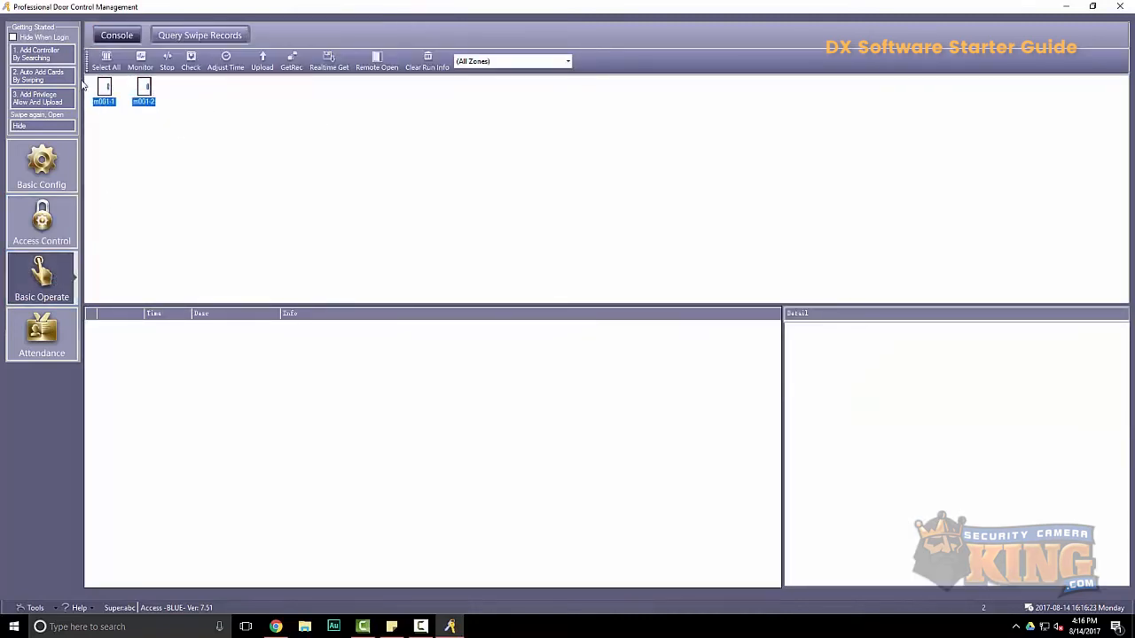
pyautogui.click(260, 60)
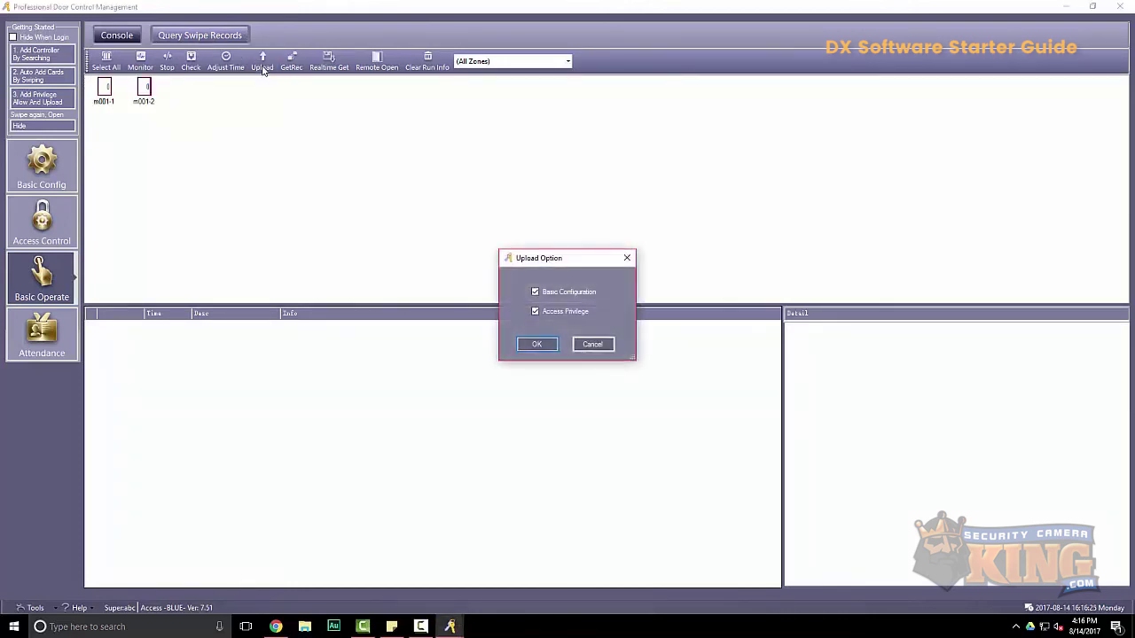
pyautogui.click(536, 344)
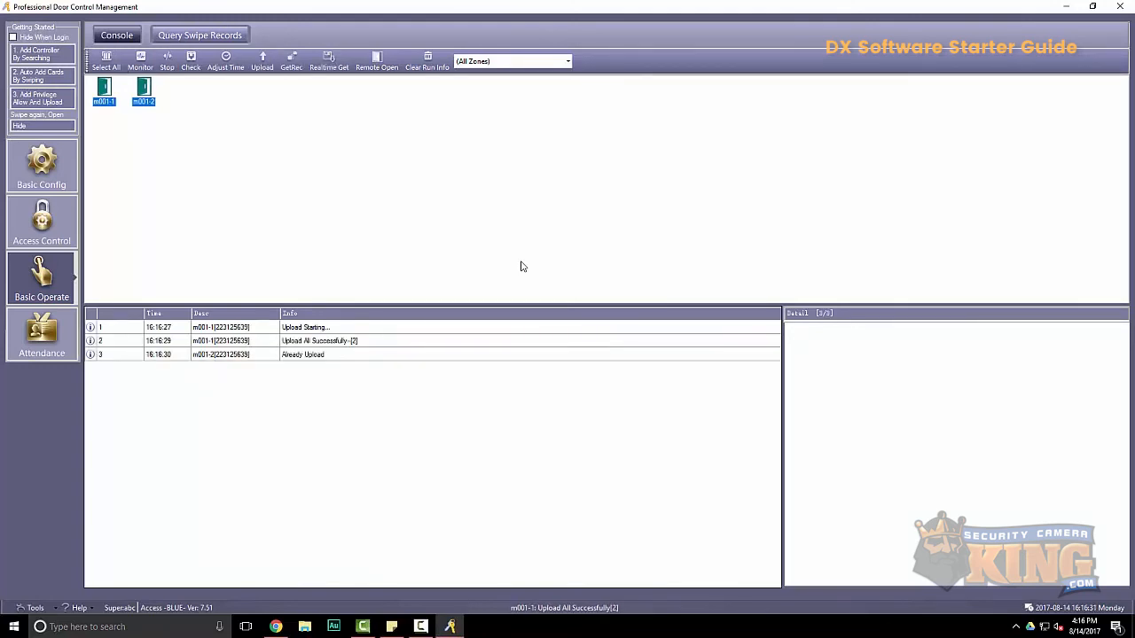
pyautogui.moveTo(482, 257)
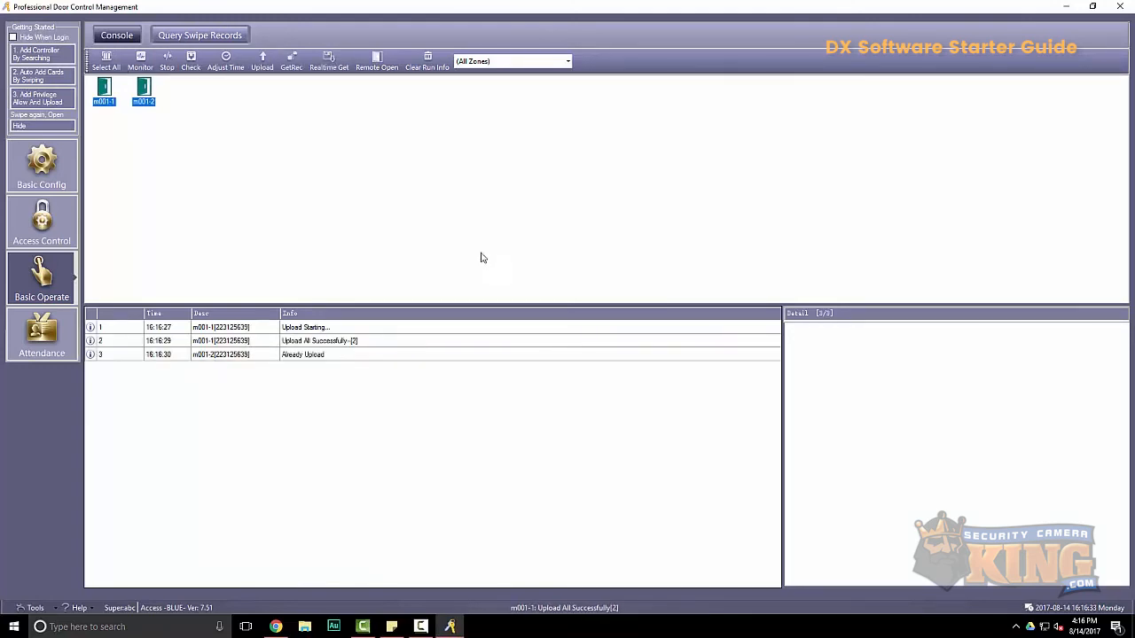
# Grant all users the 2 [Business Hours] profile on doors m001-1 and m001-2, and upload
pyautogui.click(41, 221)
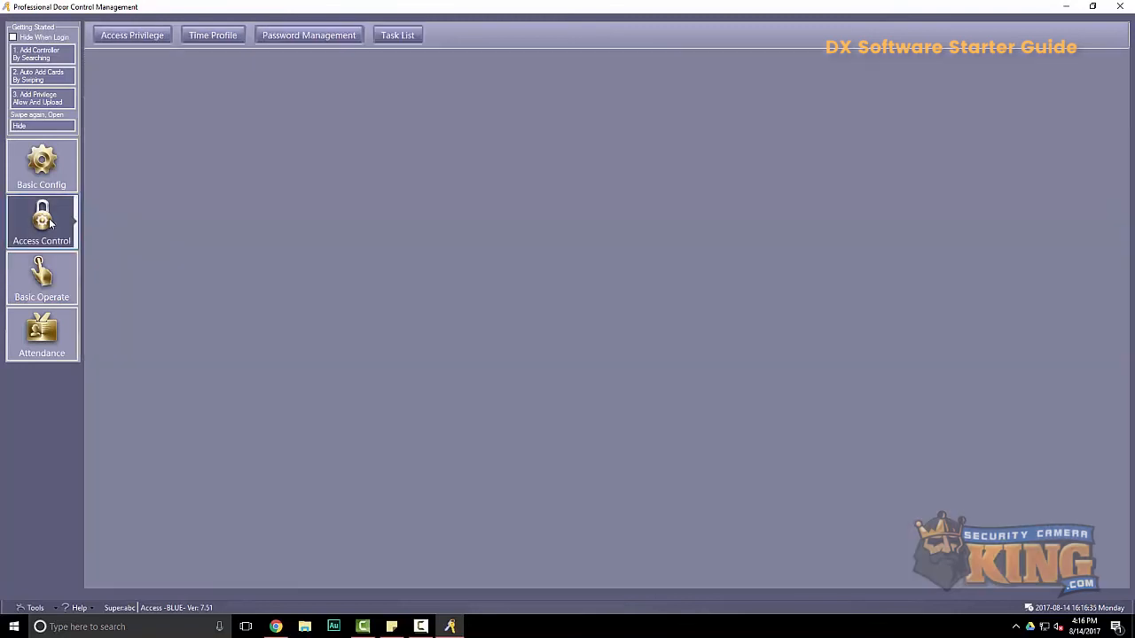
pyautogui.moveTo(123, 131)
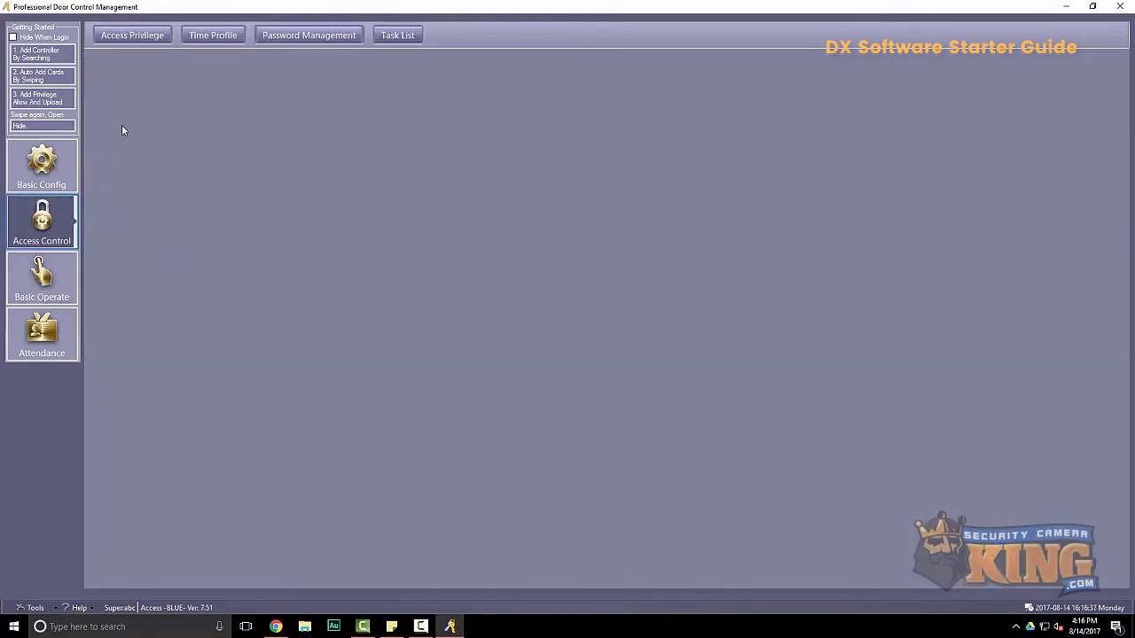
pyautogui.click(131, 35)
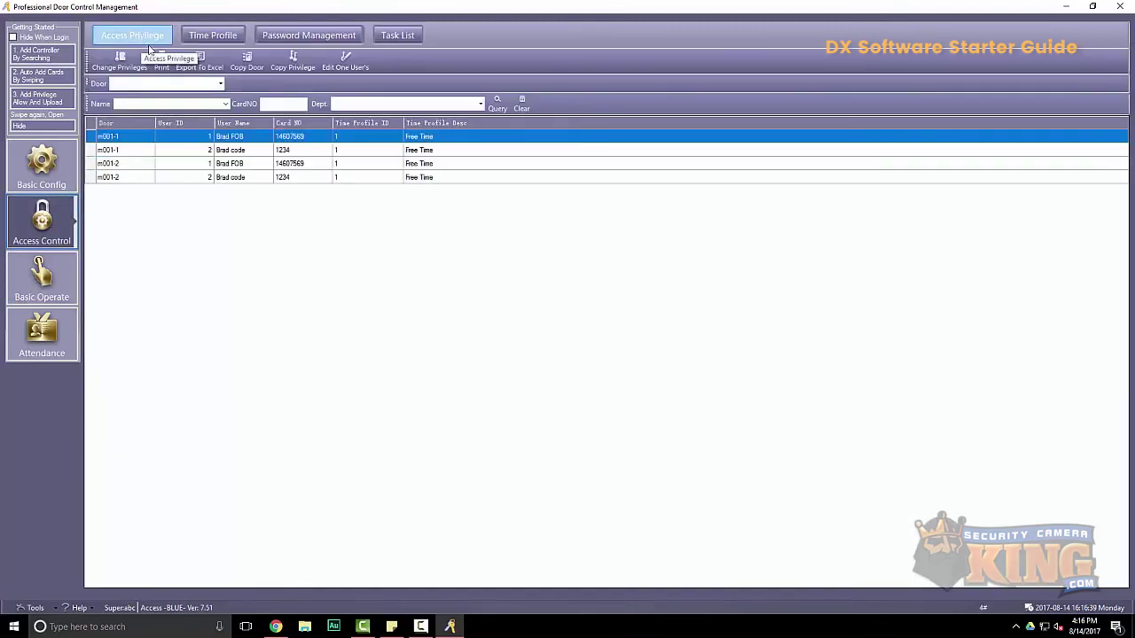
pyautogui.click(120, 71)
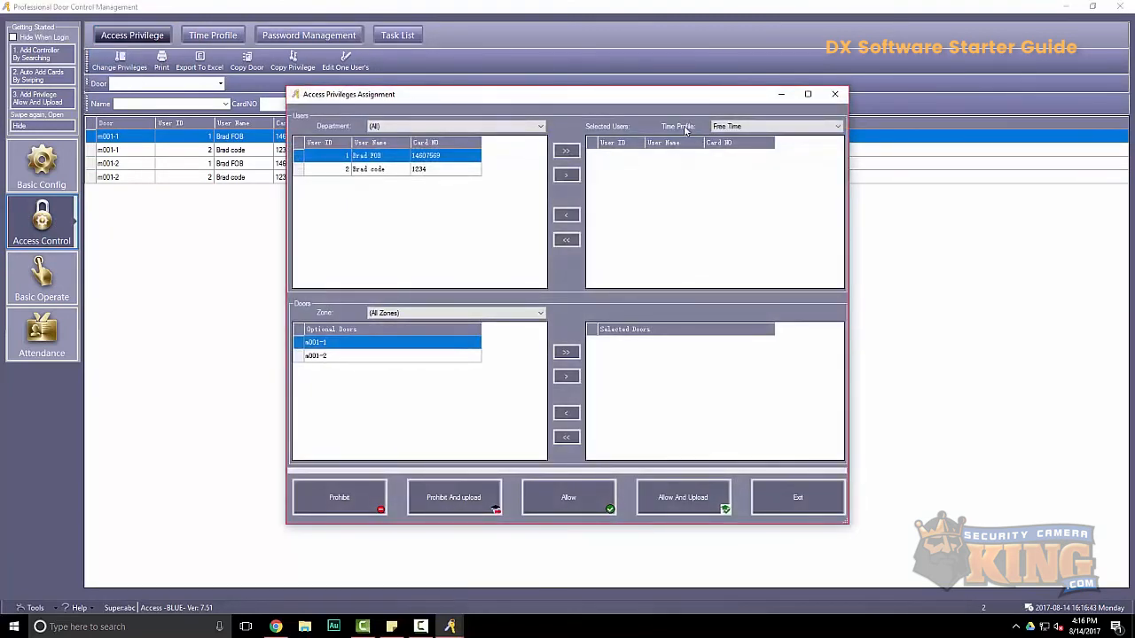
pyautogui.click(836, 126)
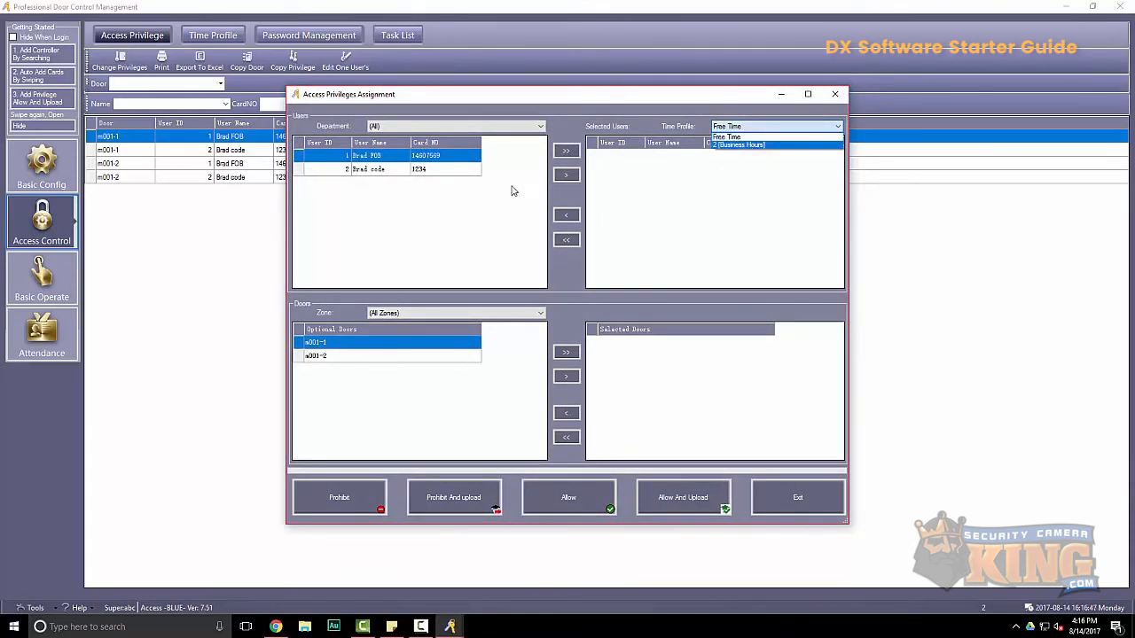
pyautogui.click(566, 151)
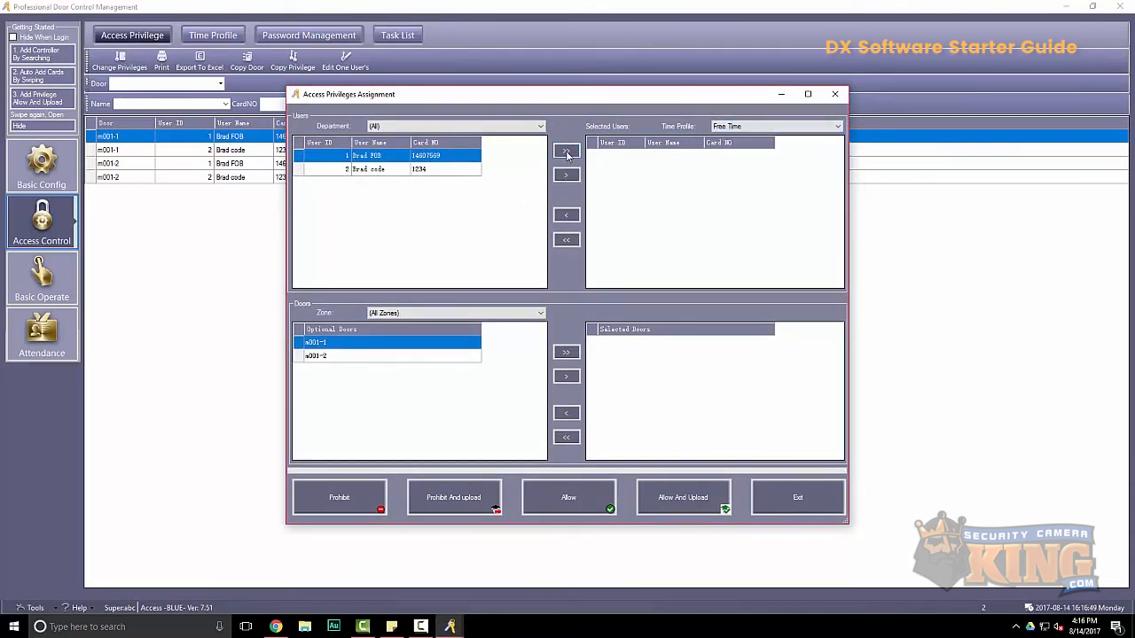
pyautogui.click(565, 150)
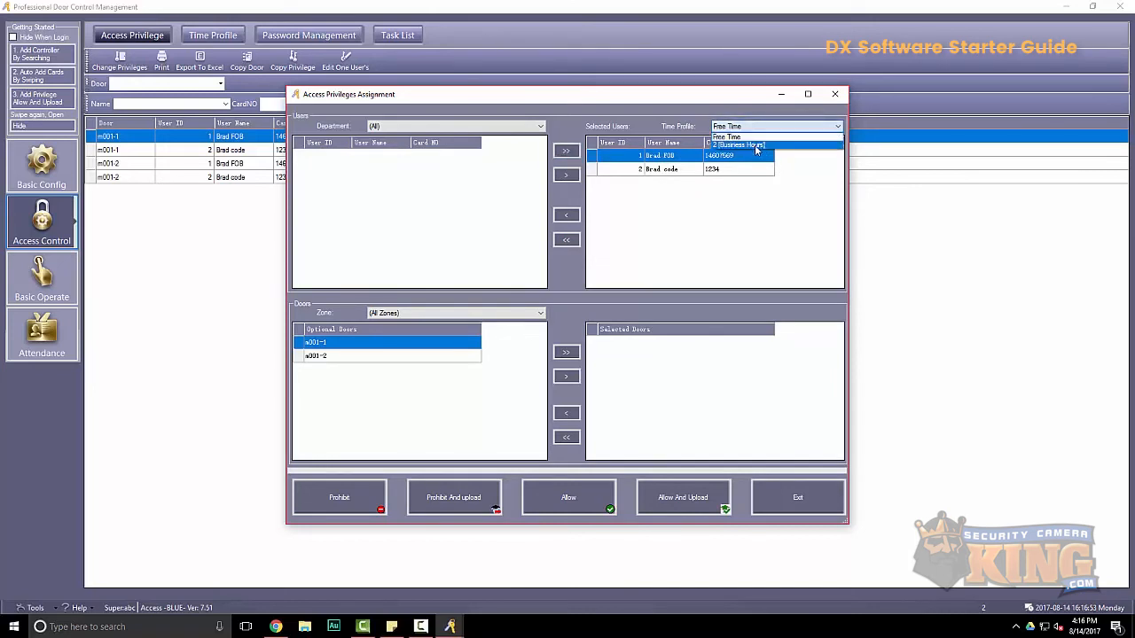
pyautogui.click(740, 145)
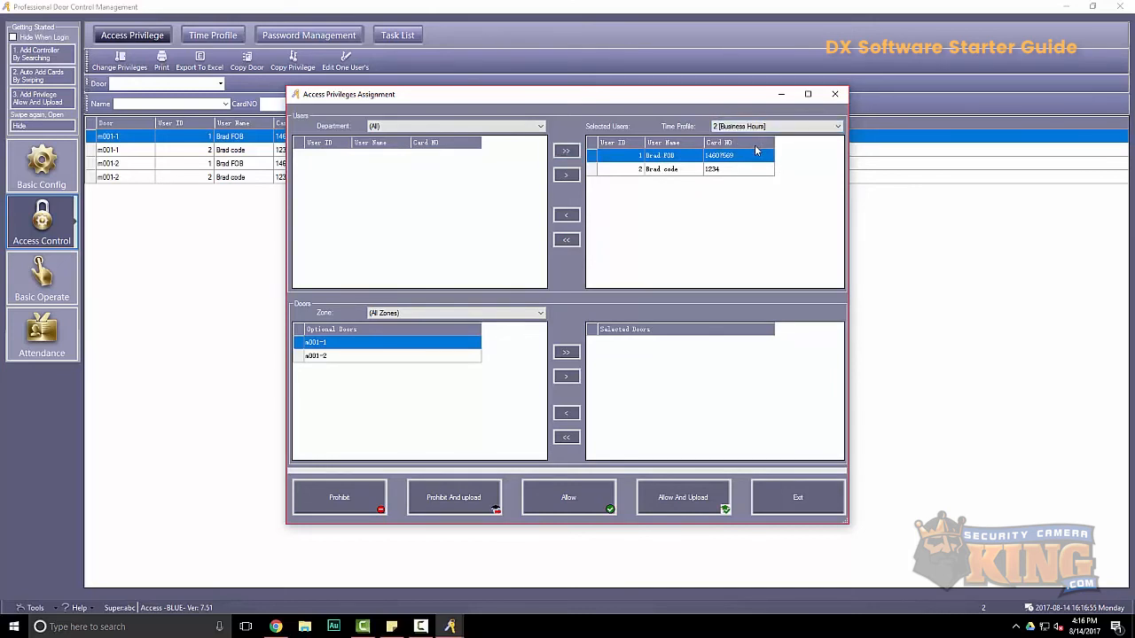
pyautogui.click(564, 352)
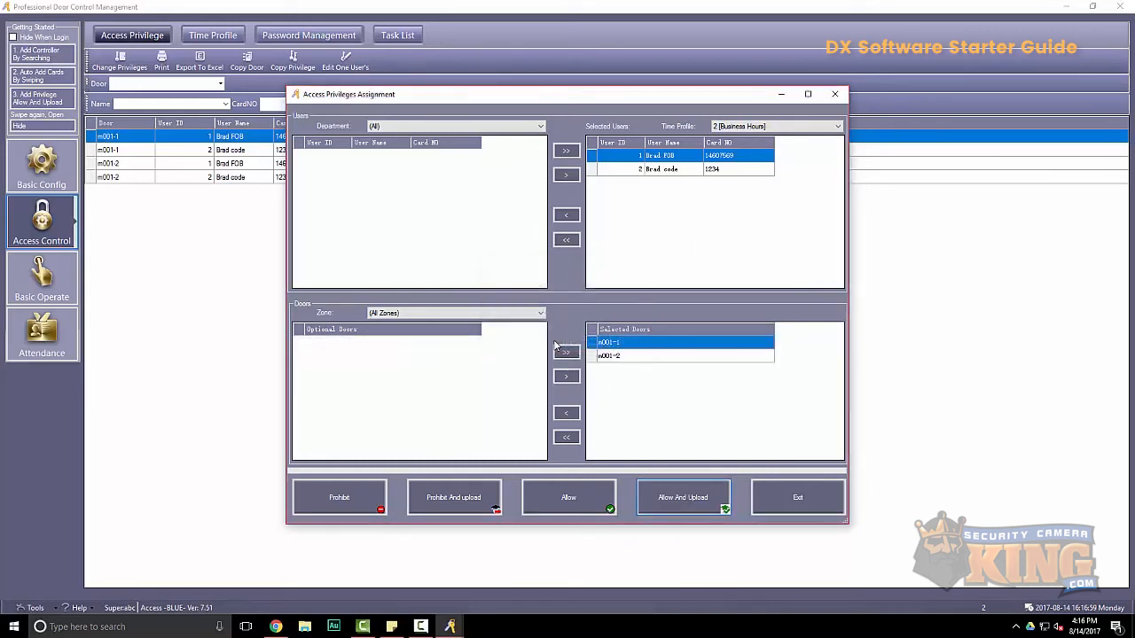
pyautogui.click(681, 497)
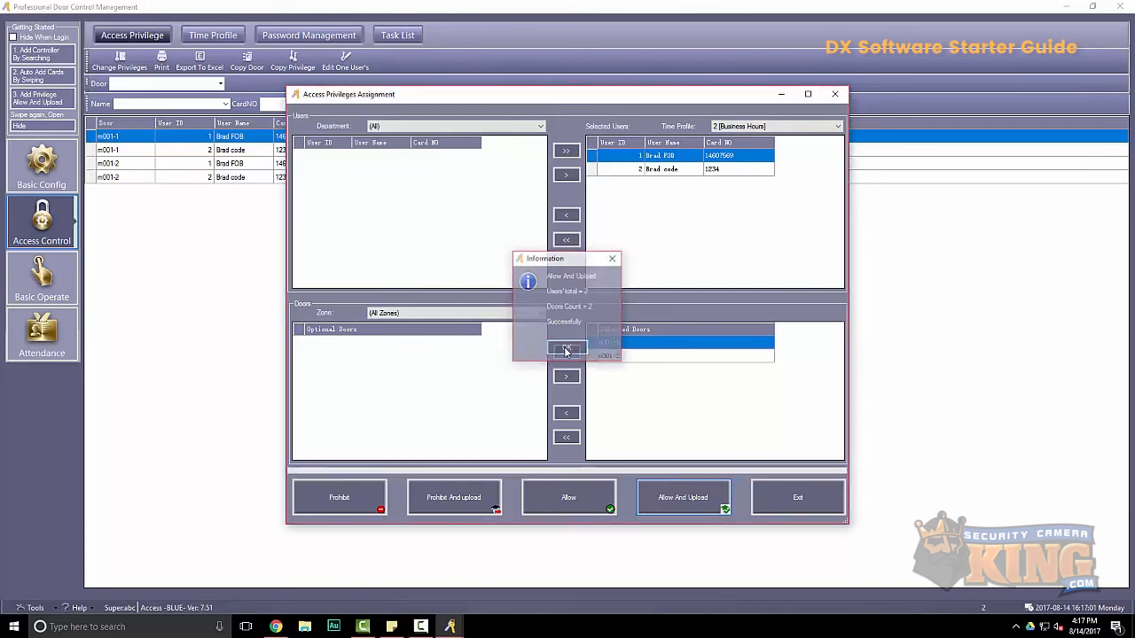
pyautogui.click(565, 349)
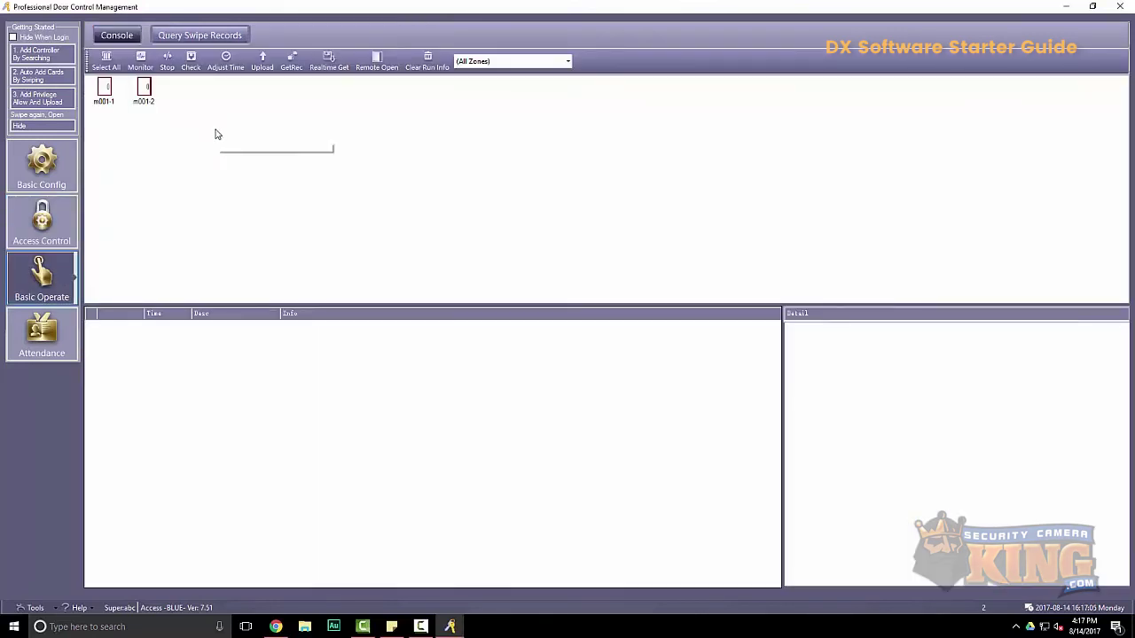
# Re-upload settings to controller 223125639, then return to Access Control
pyautogui.click(263, 60)
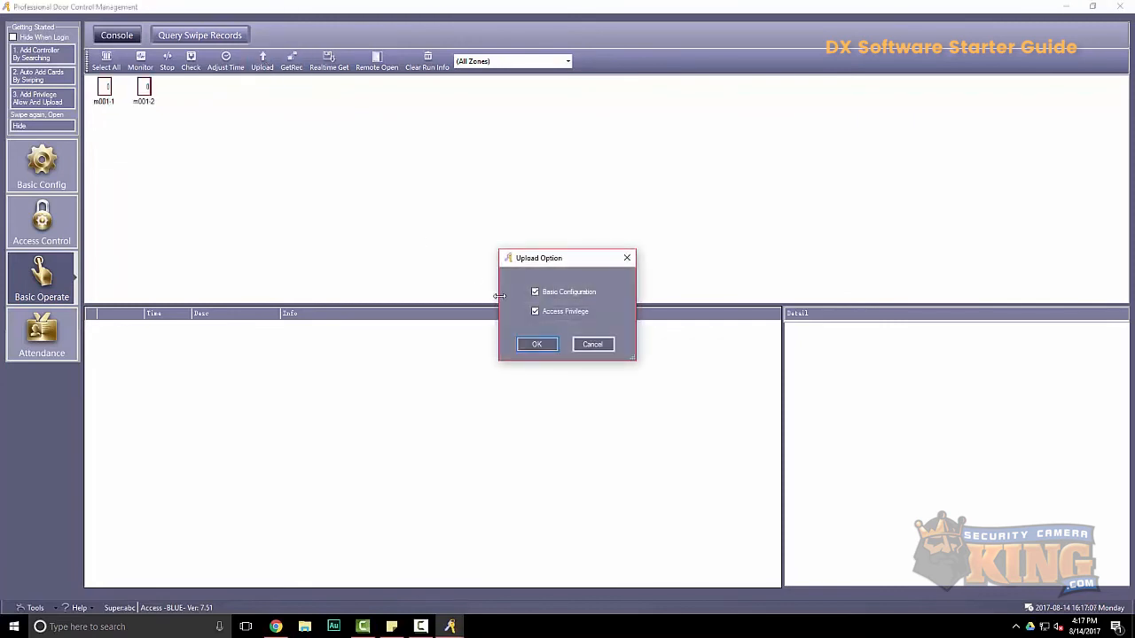
pyautogui.click(537, 344)
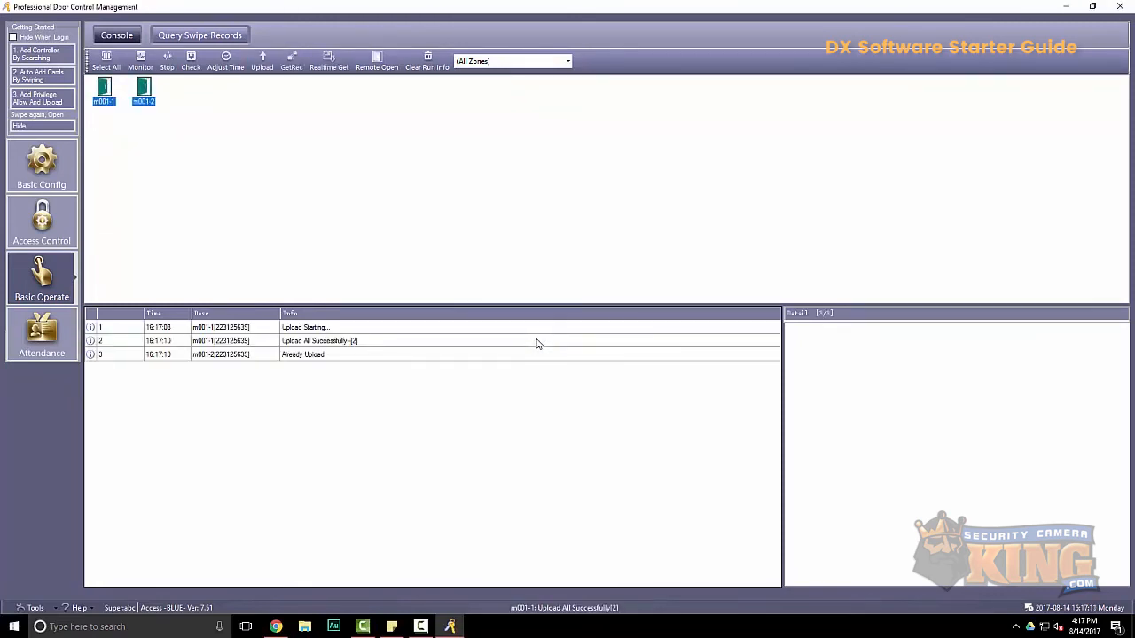
pyautogui.moveTo(447, 290)
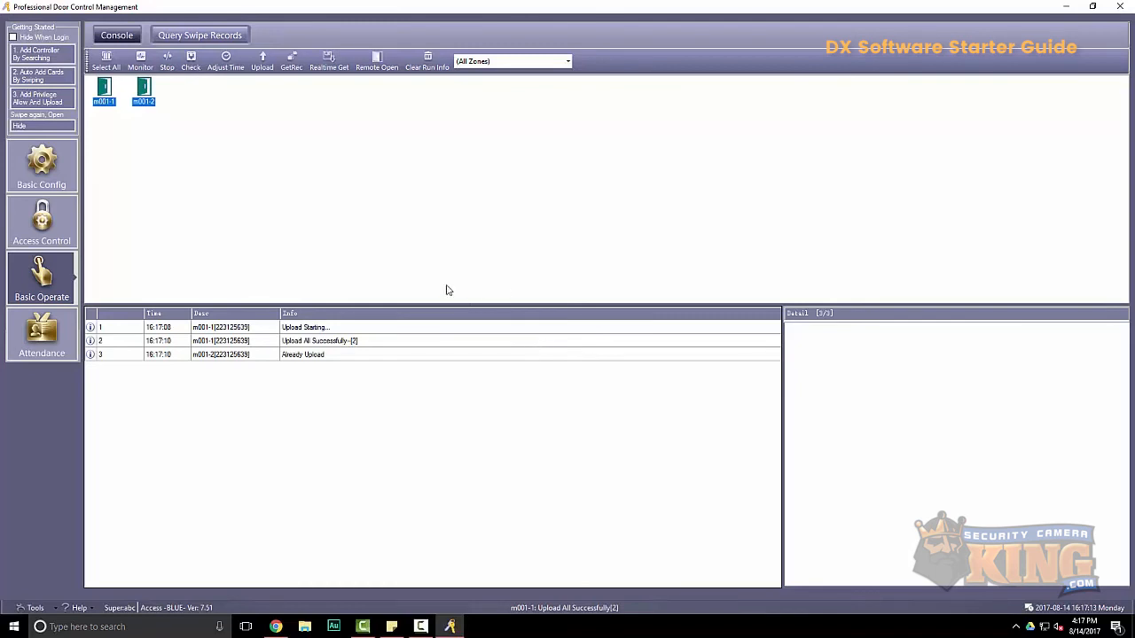
pyautogui.click(42, 220)
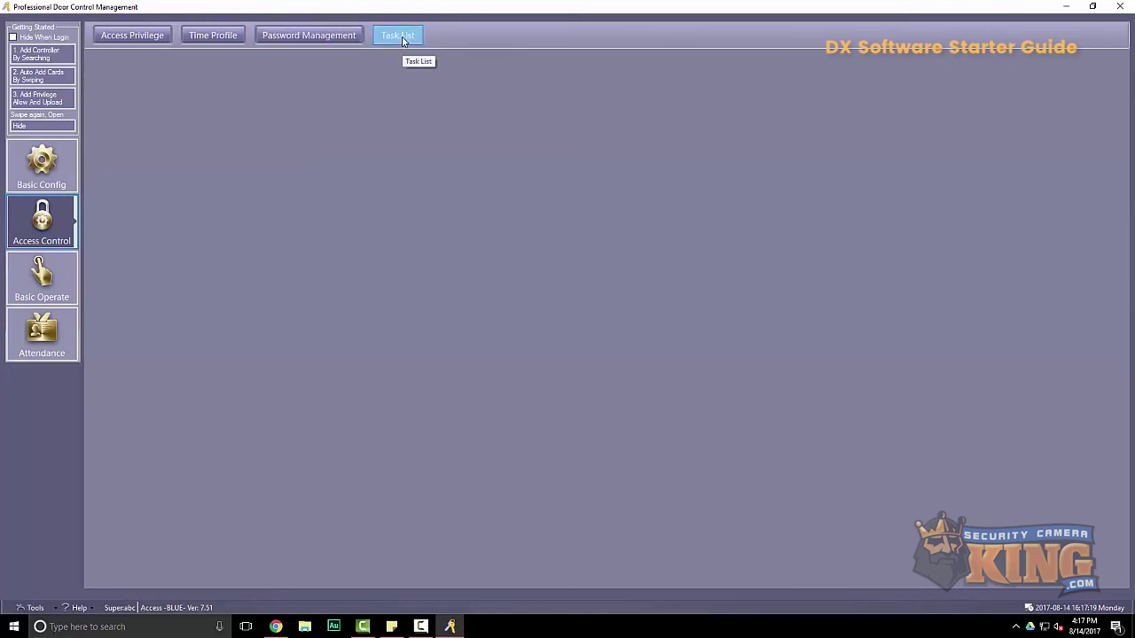
# Add weekday tasks for m001-1: Door Open at 06:00 and Door Controlled at 18:00
pyautogui.click(406, 35)
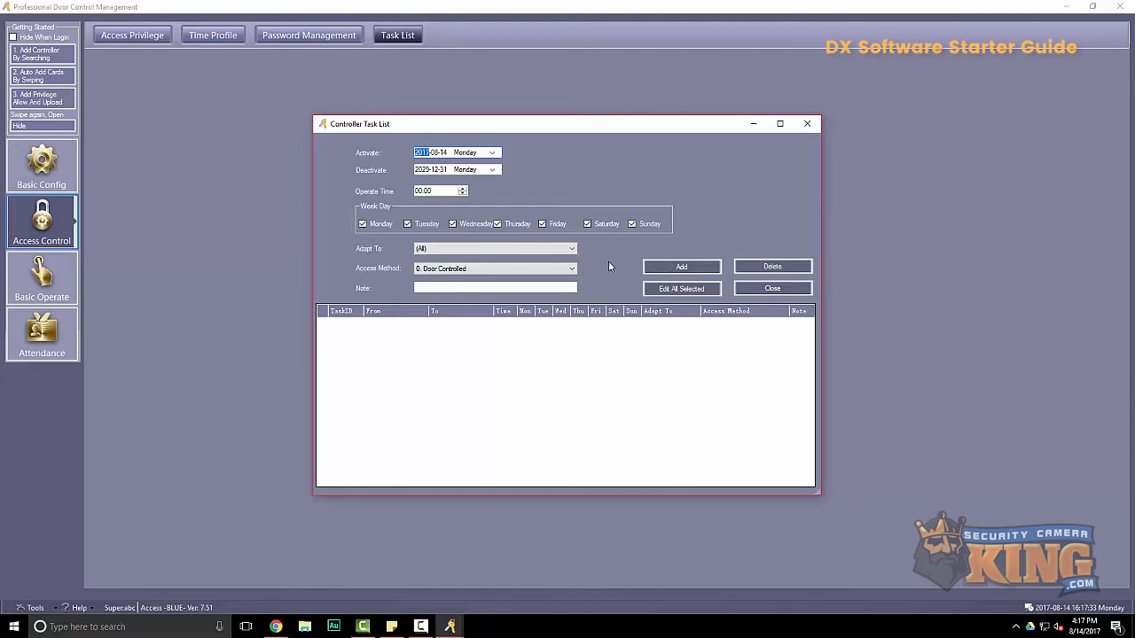
pyautogui.moveTo(612, 266)
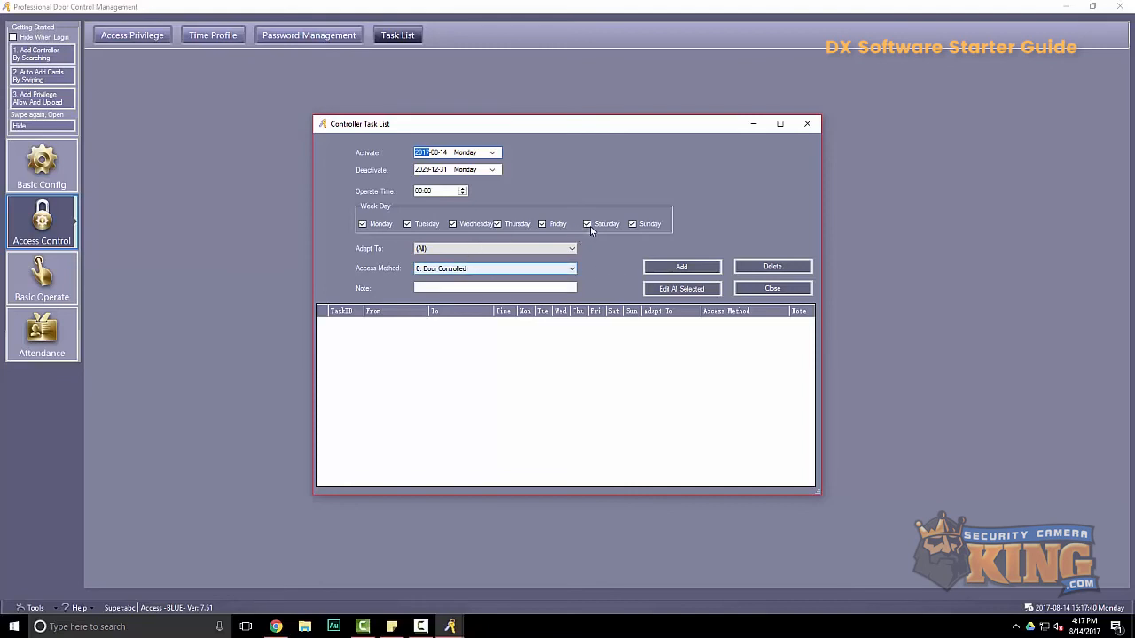
pyautogui.click(588, 224)
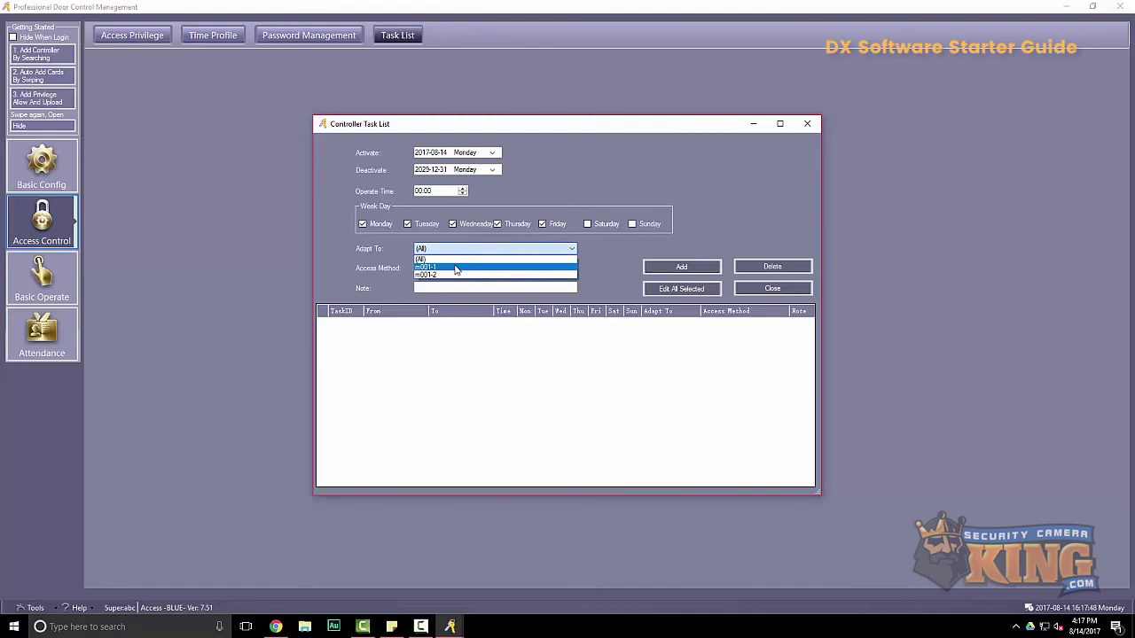
pyautogui.click(453, 268)
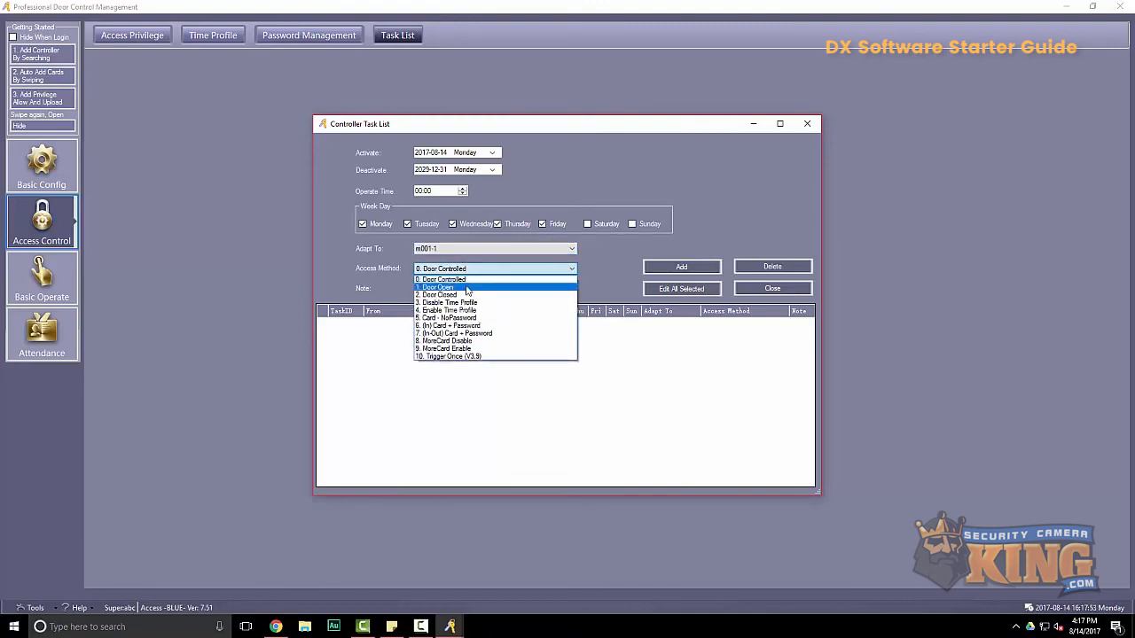
pyautogui.click(435, 287)
pyautogui.write('8')
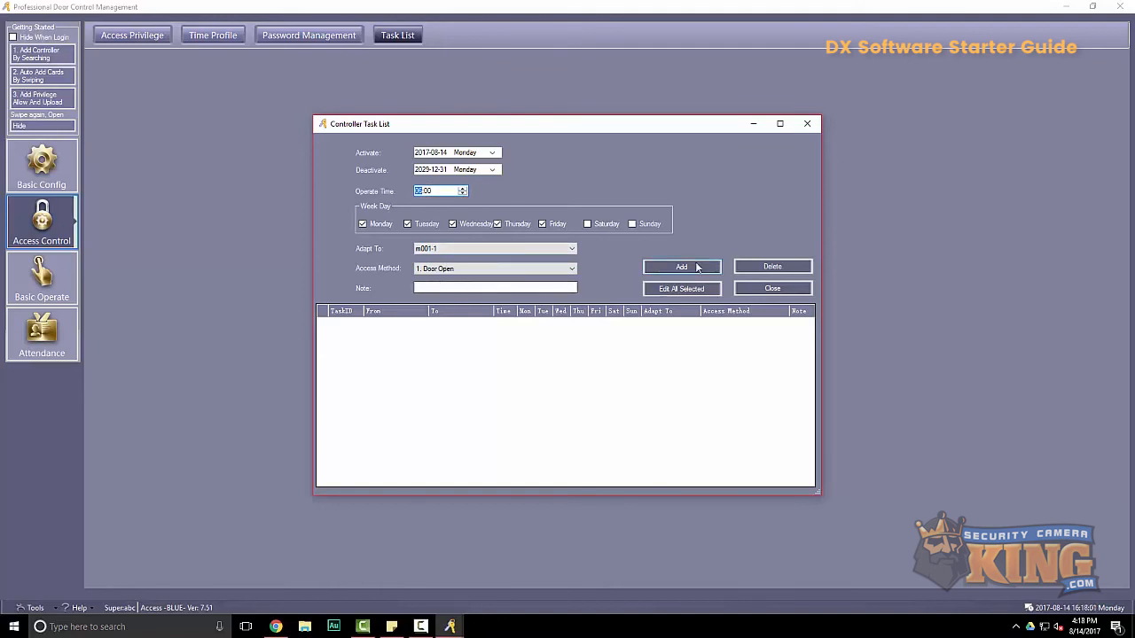
pyautogui.click(680, 266)
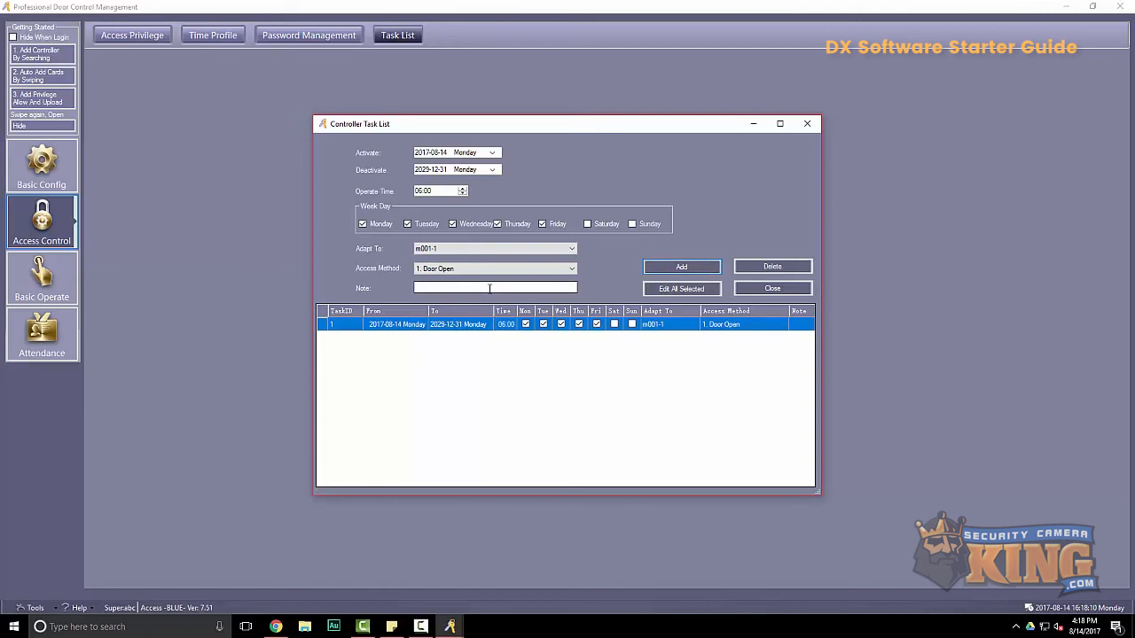
pyautogui.moveTo(520, 253)
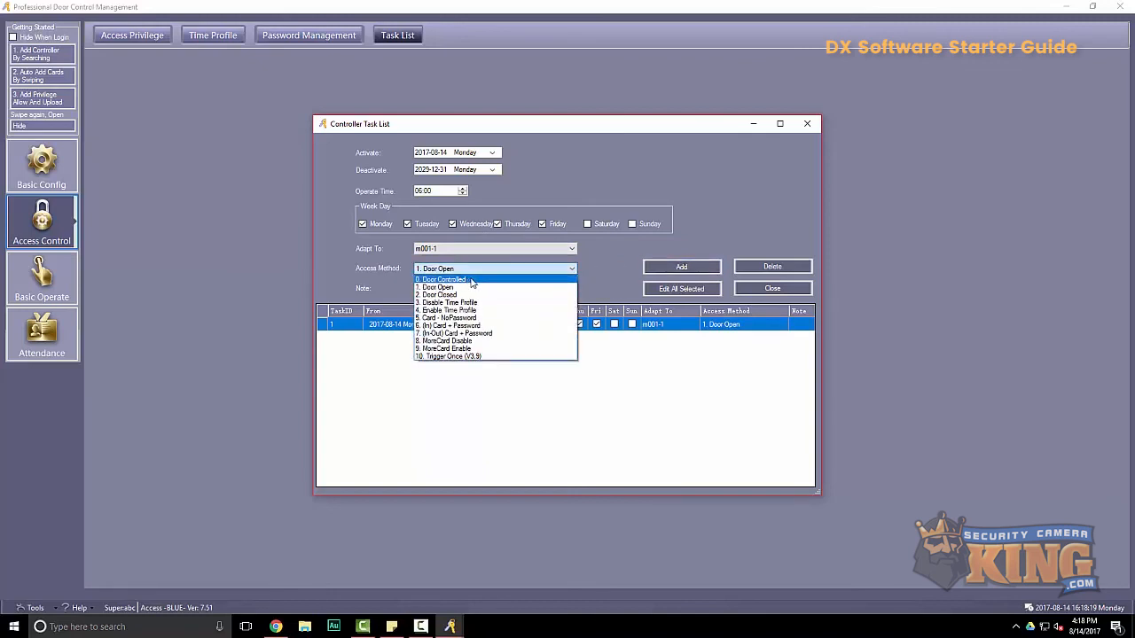
pyautogui.click(438, 279)
pyautogui.write('18')
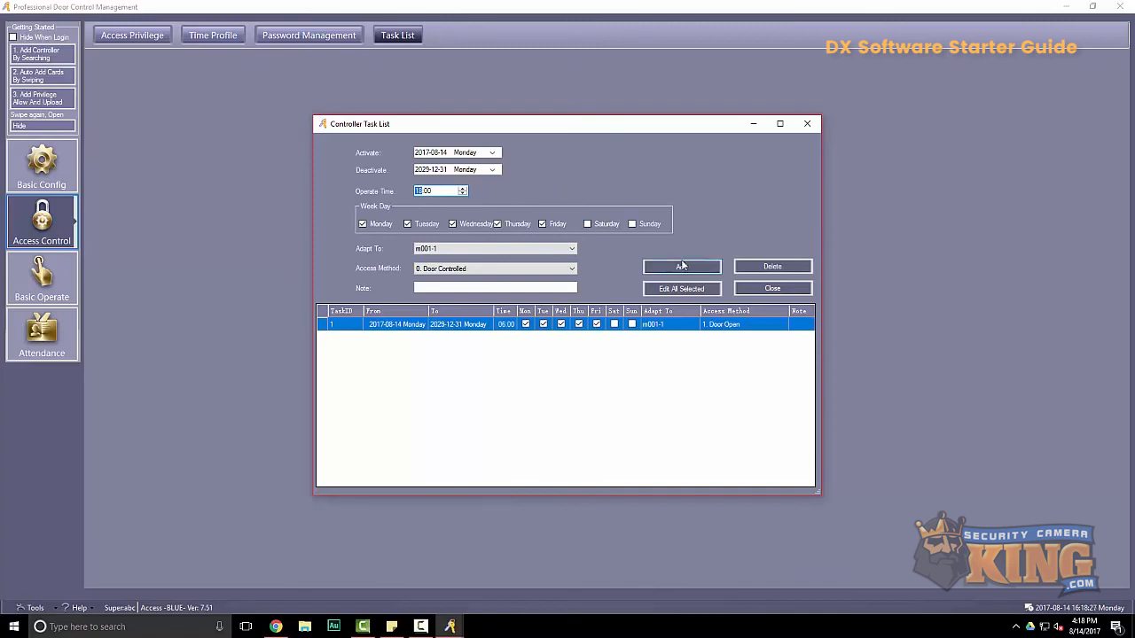
pyautogui.click(681, 267)
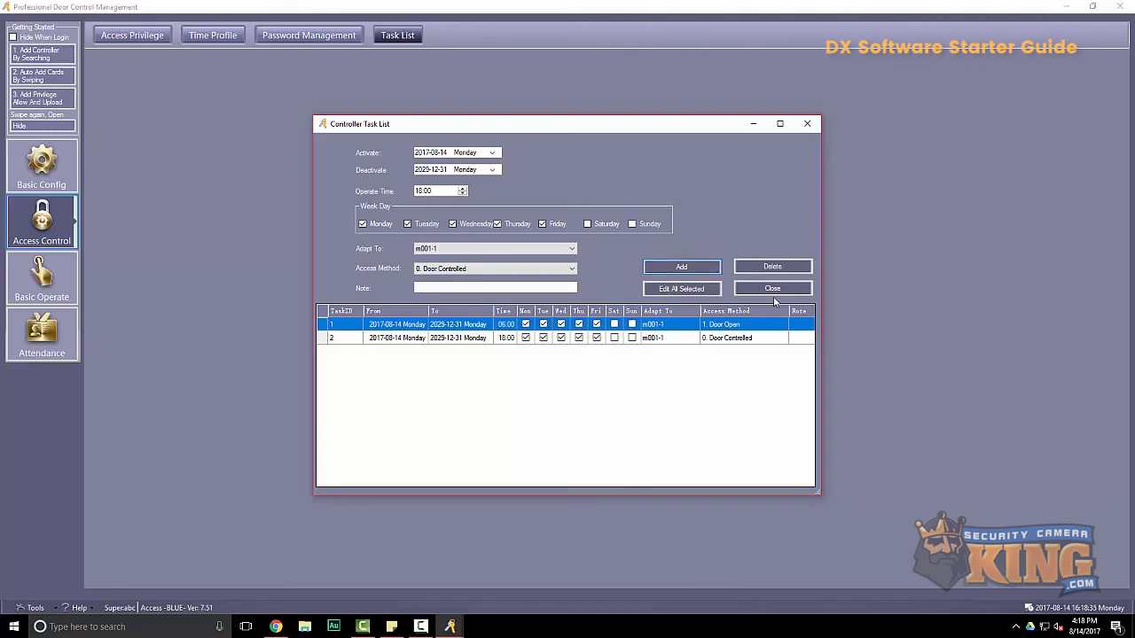
# Close the task list and upload configuration and privileges to the selected doors
pyautogui.click(771, 288)
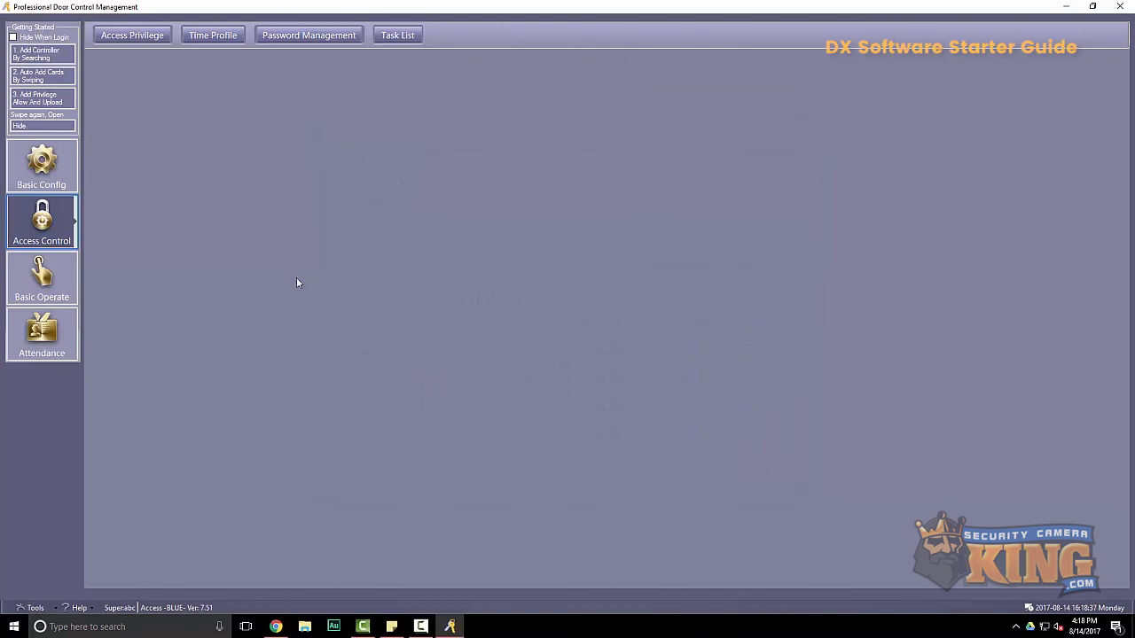
pyautogui.click(41, 279)
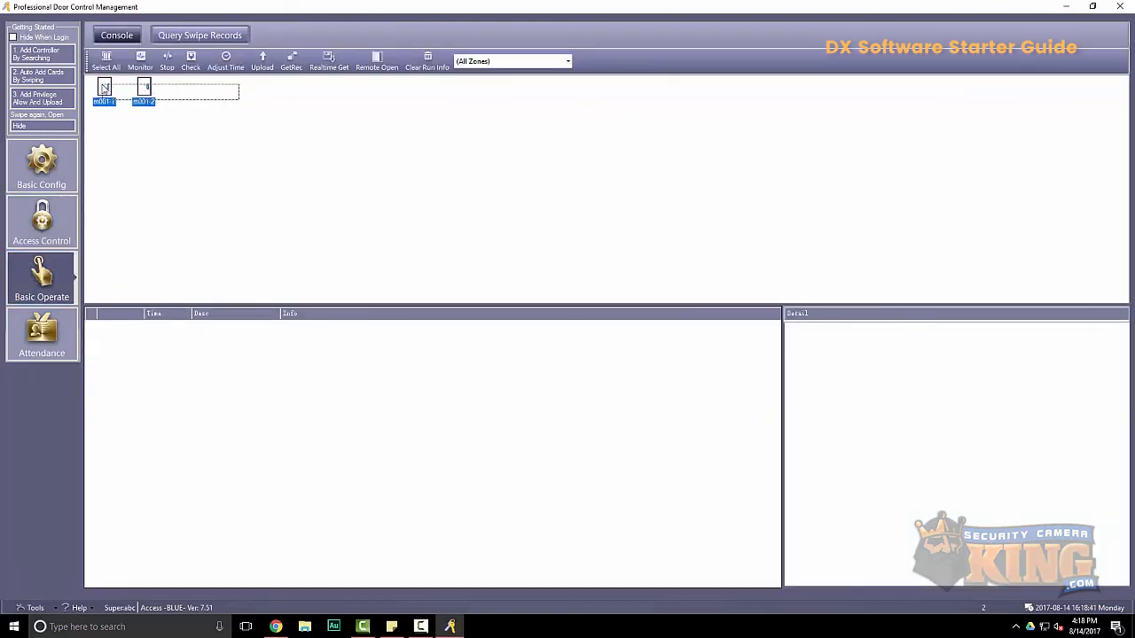
pyautogui.click(266, 59)
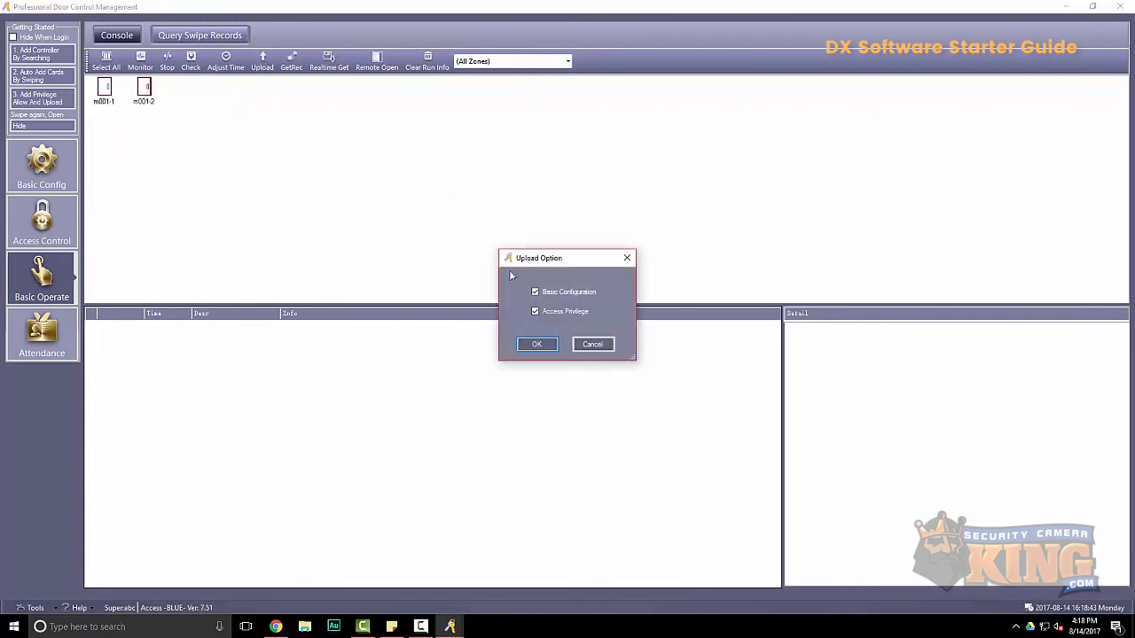
pyautogui.click(536, 344)
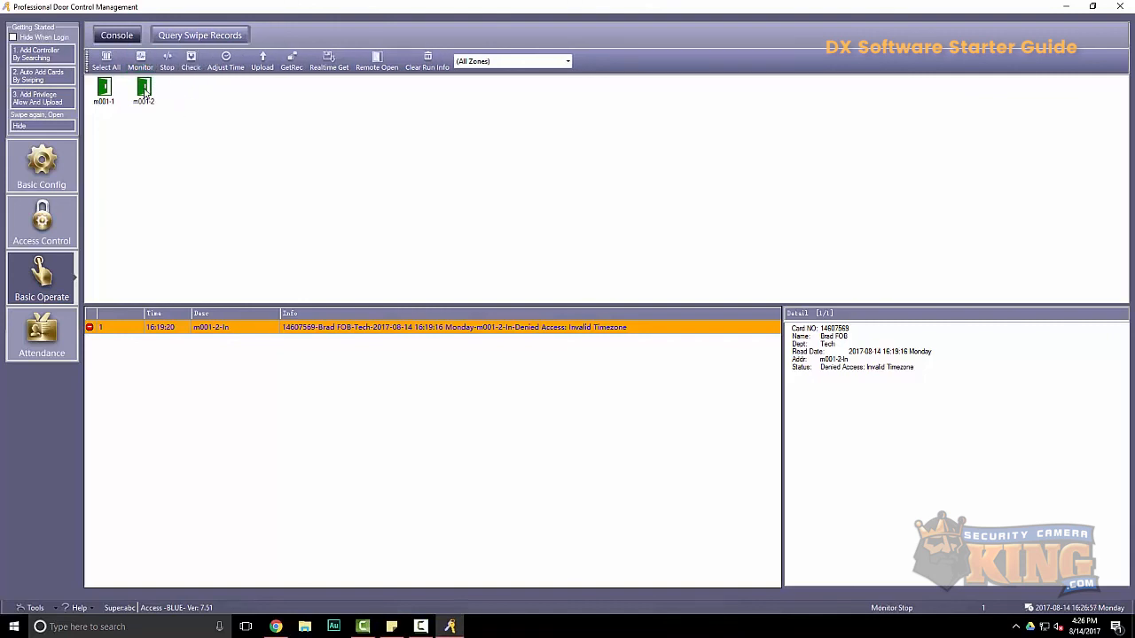
# Adjust door m001-2's controller time, then download the 195 swipe records
pyautogui.click(146, 60)
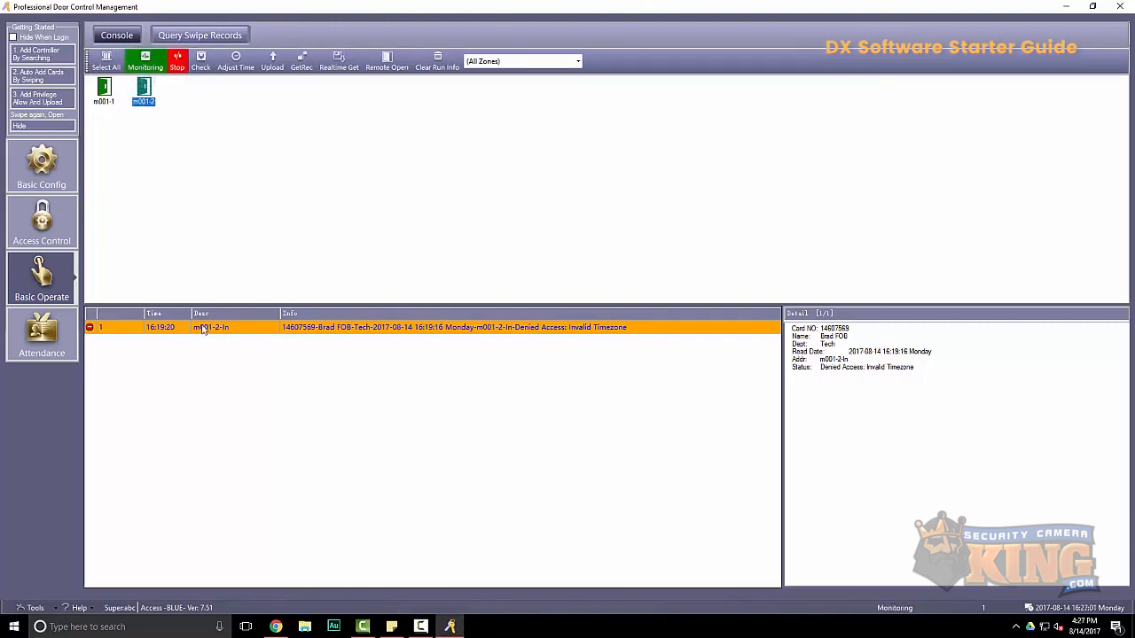
pyautogui.moveTo(362, 264)
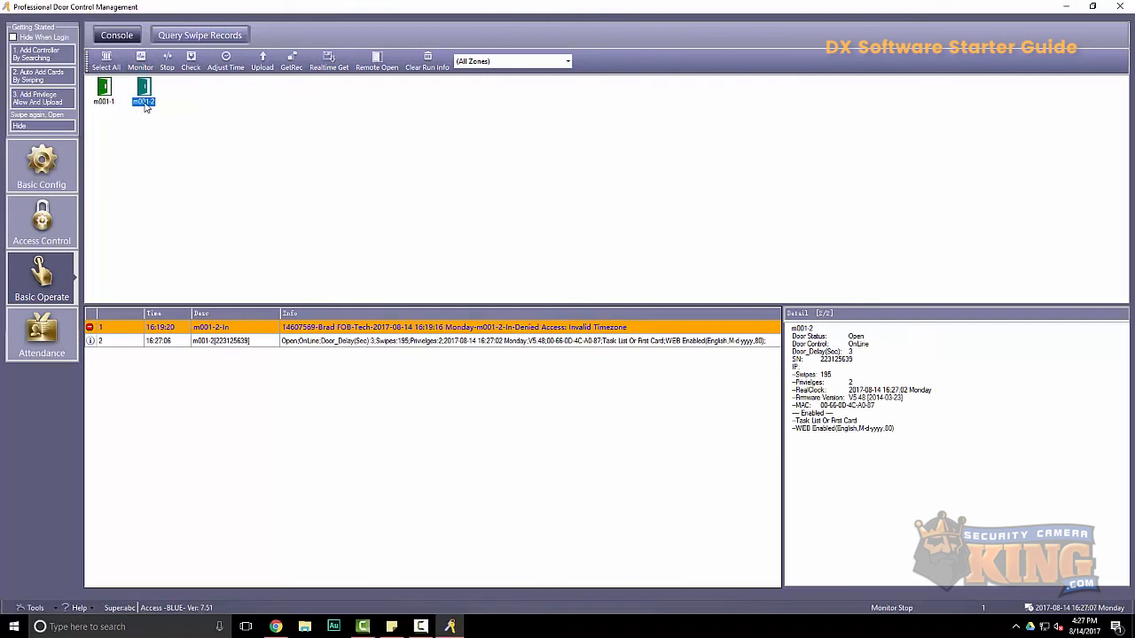
pyautogui.moveTo(172, 95)
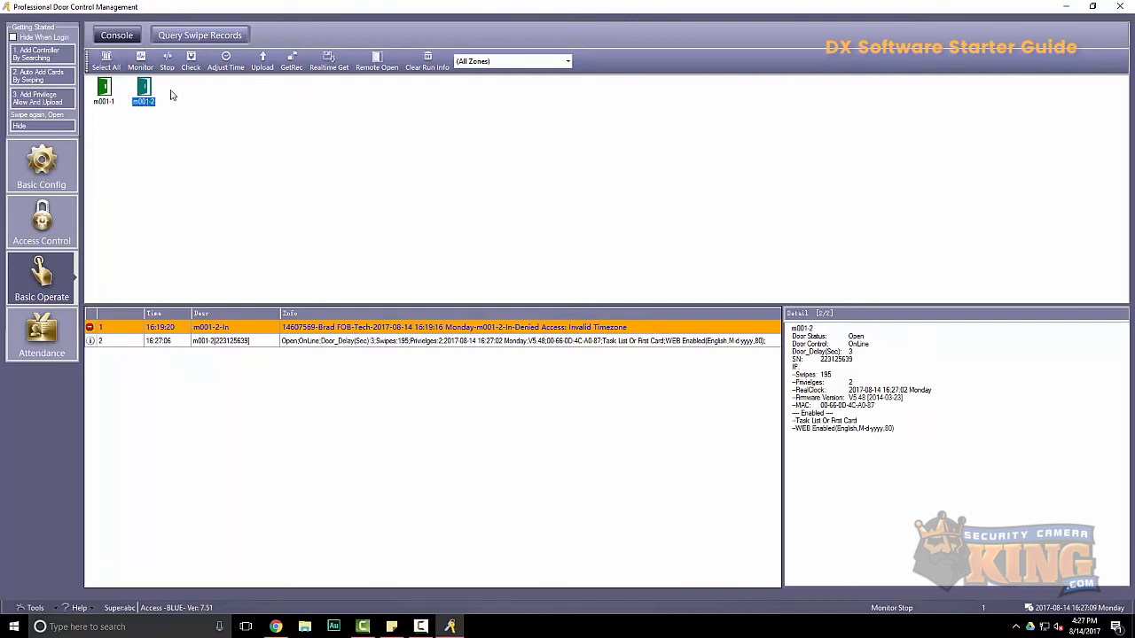
pyautogui.click(217, 56)
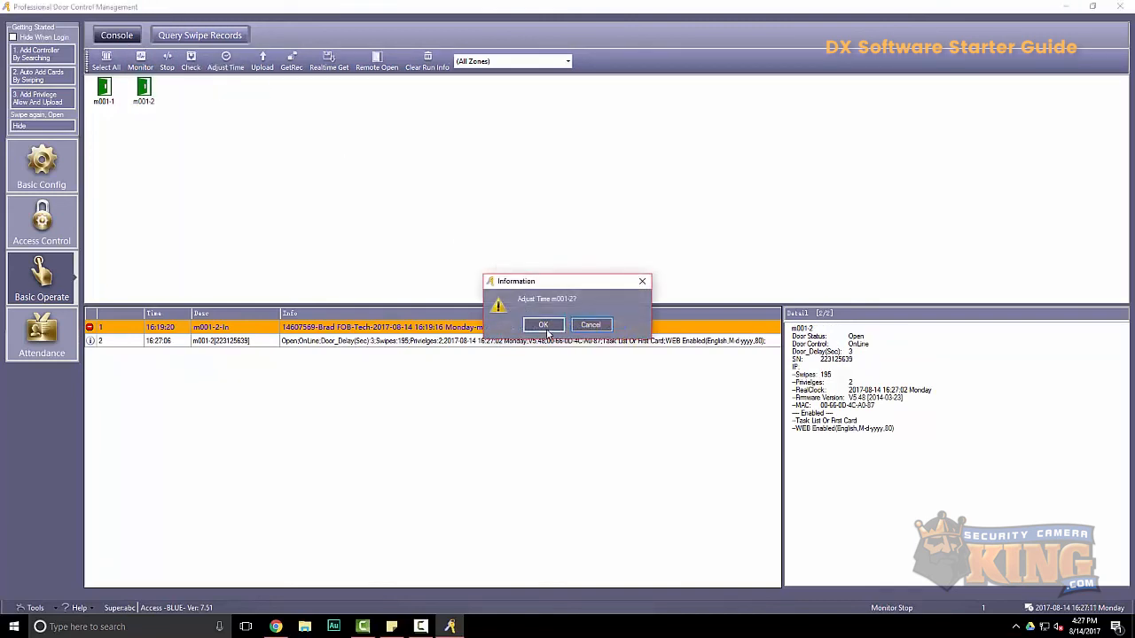
pyautogui.click(542, 325)
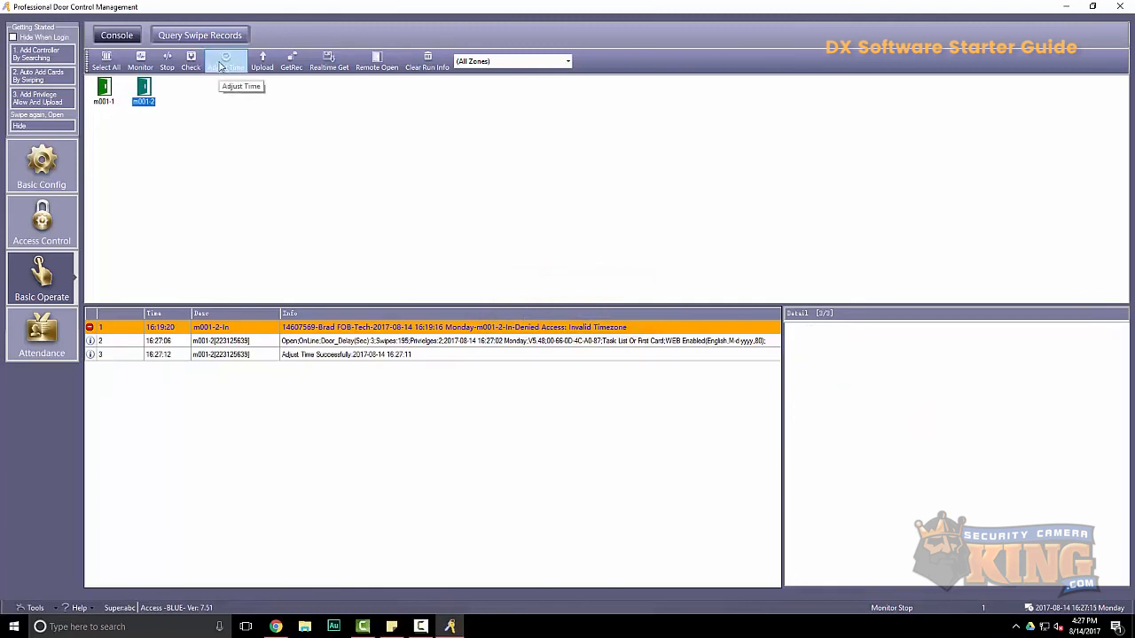
pyautogui.moveTo(293, 59)
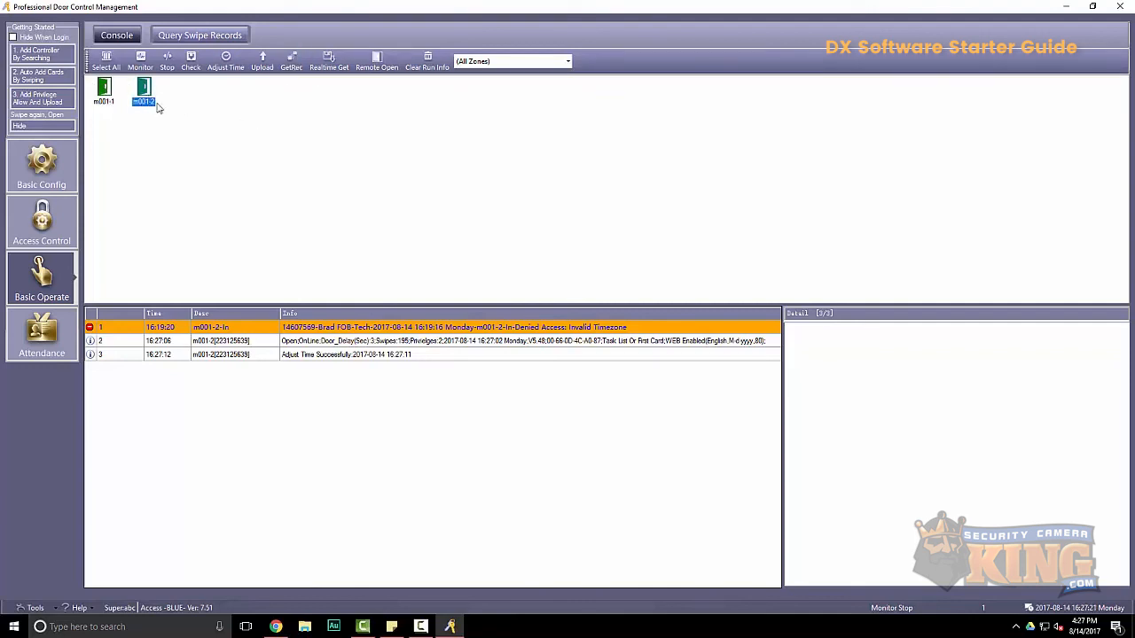
pyautogui.click(103, 64)
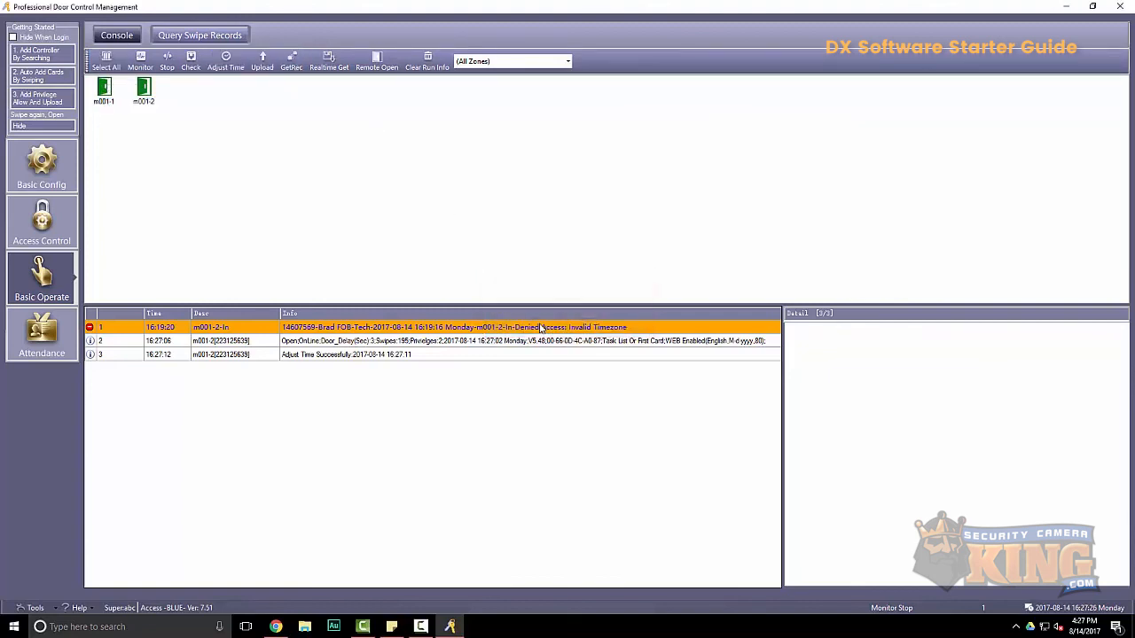
pyautogui.click(142, 60)
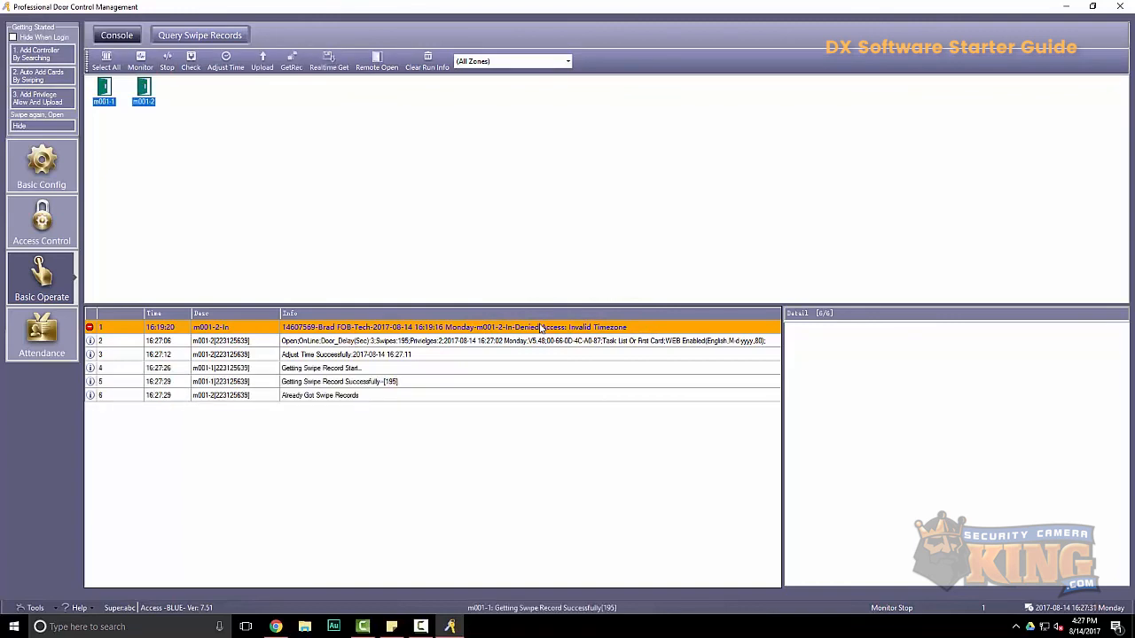
pyautogui.moveTo(534, 321)
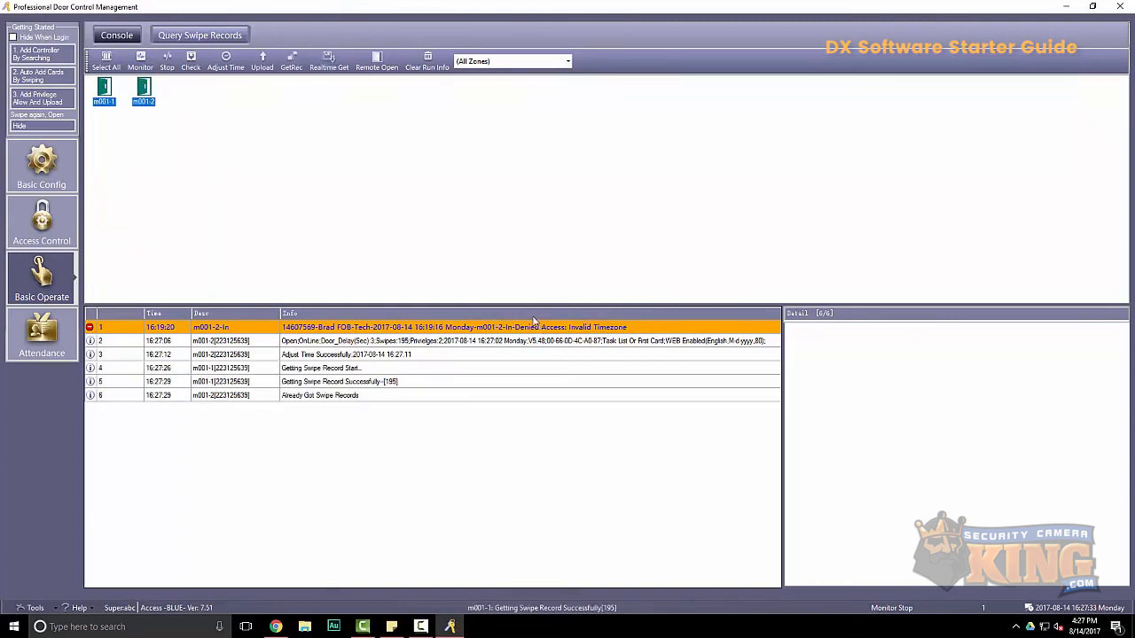
pyautogui.moveTo(202, 35)
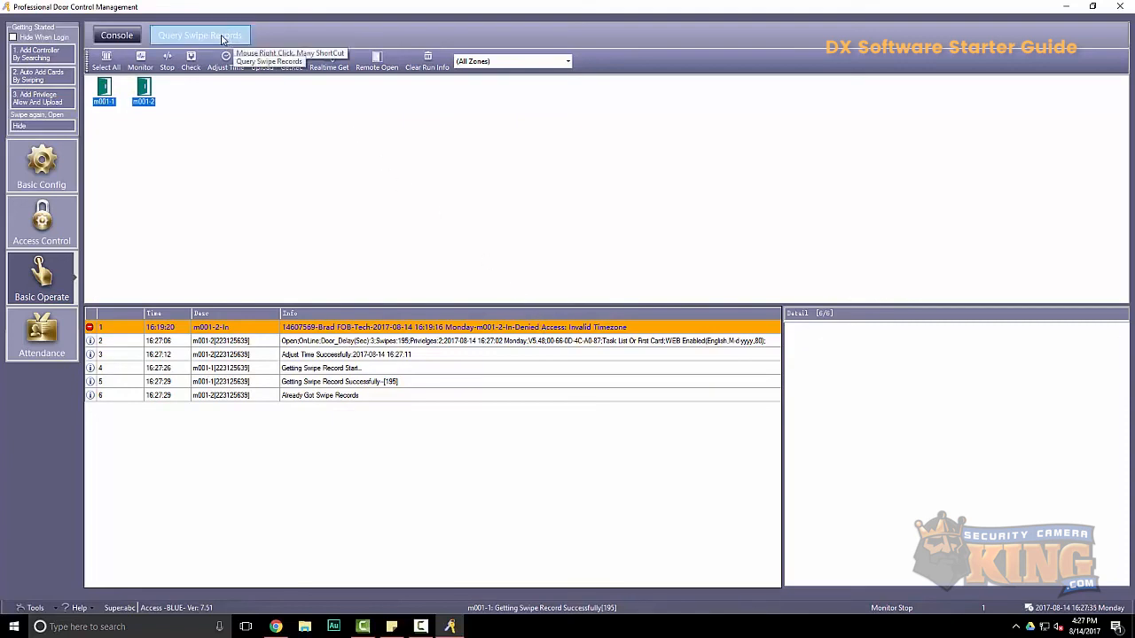
# View the 195 swipe records, including the denied invalid-timezone swipe, then return to the console
pyautogui.click(202, 34)
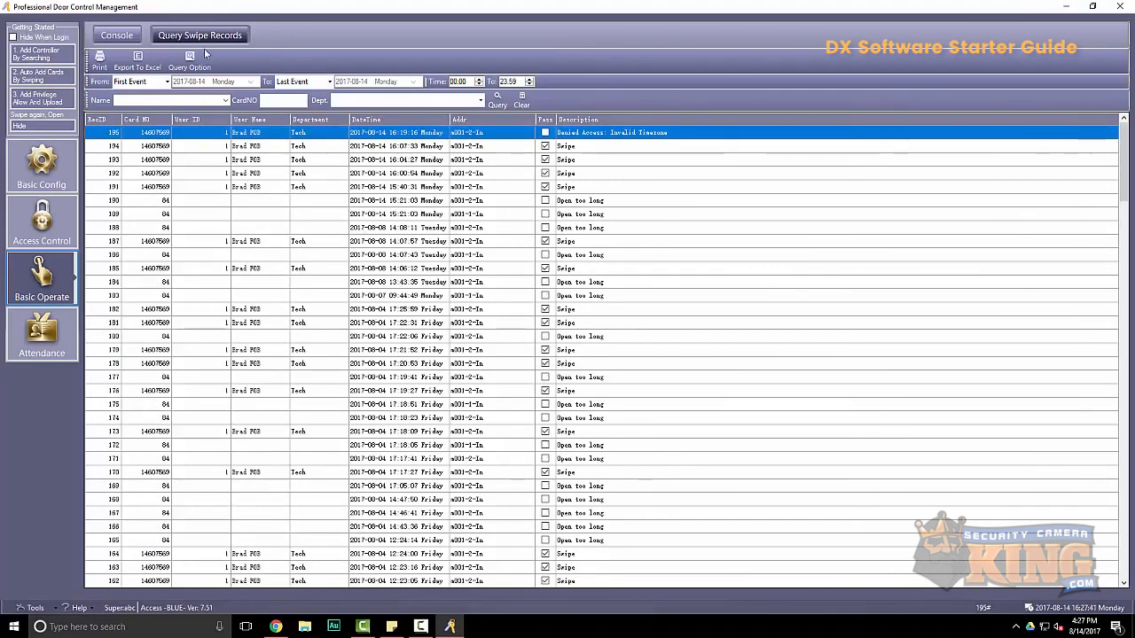
pyautogui.click(115, 35)
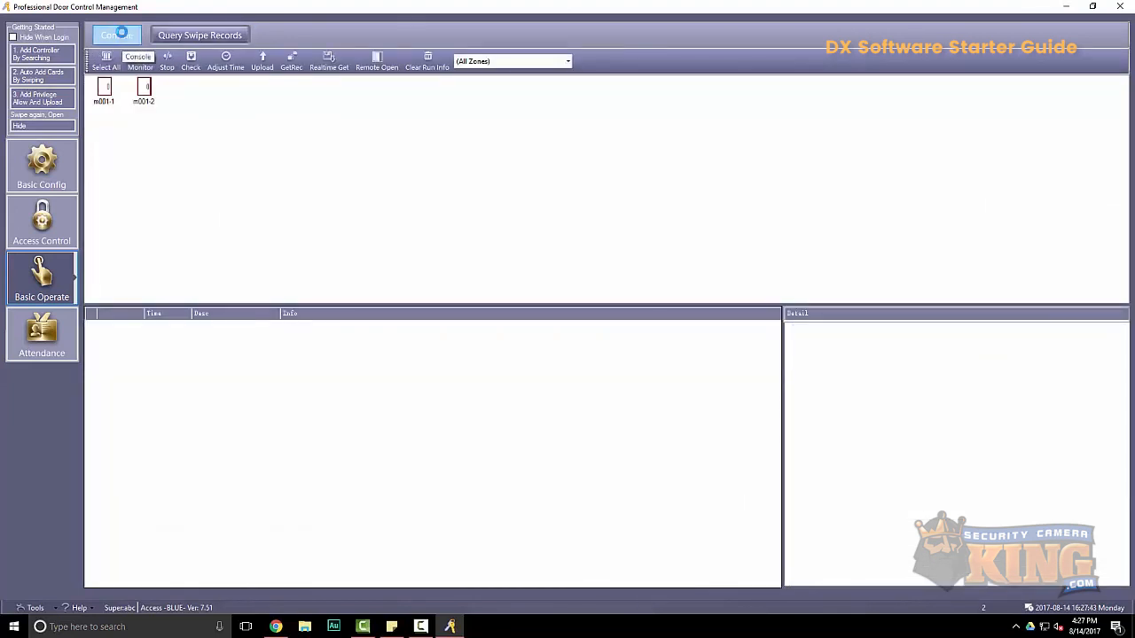
# Select doors m001-1 and m001-2 and open them remotely
pyautogui.click(143, 91)
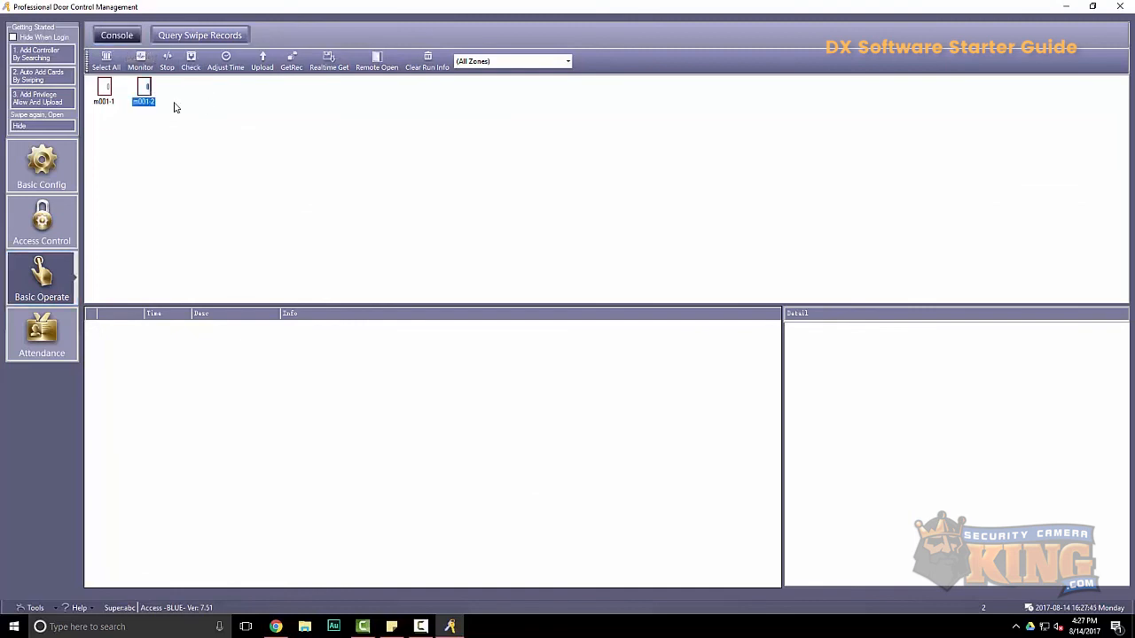
pyautogui.click(105, 60)
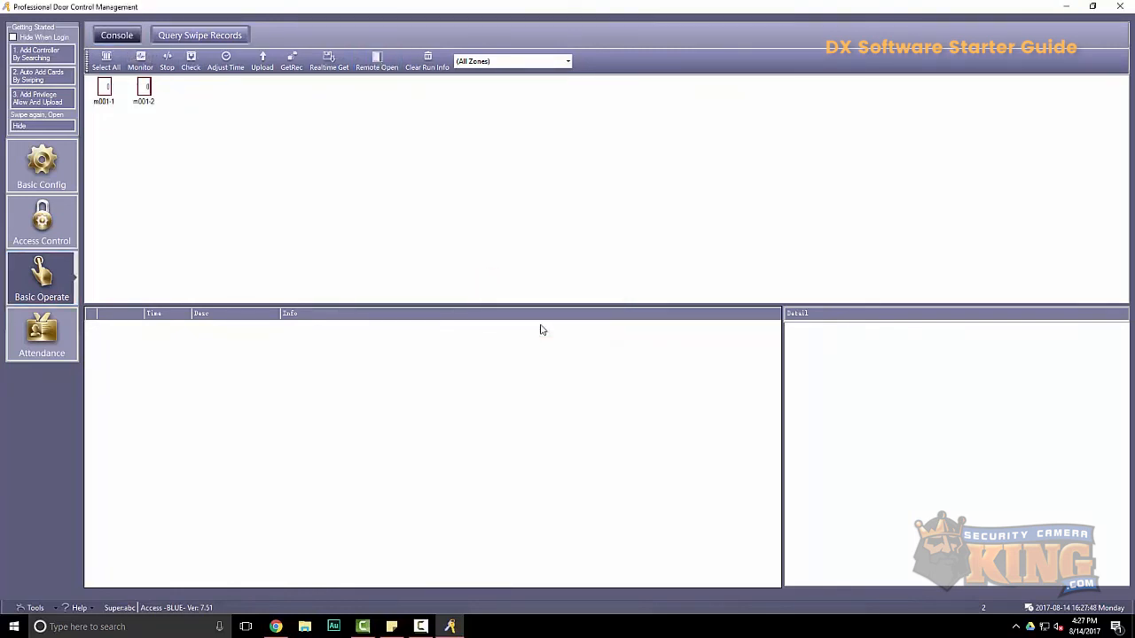
pyautogui.click(377, 60)
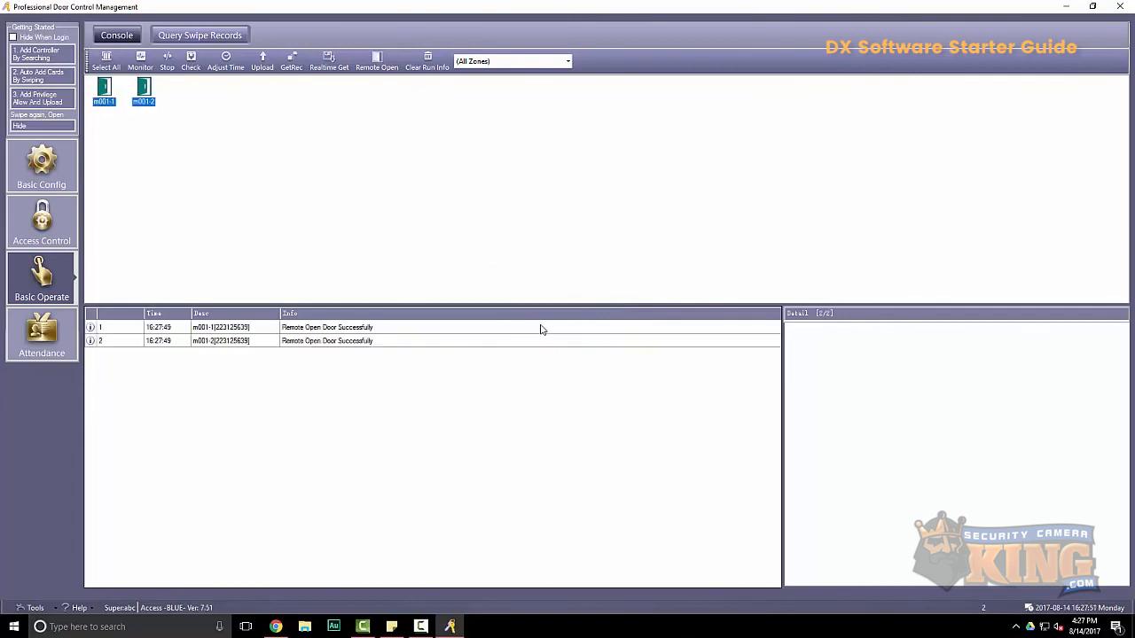
pyautogui.moveTo(535, 316)
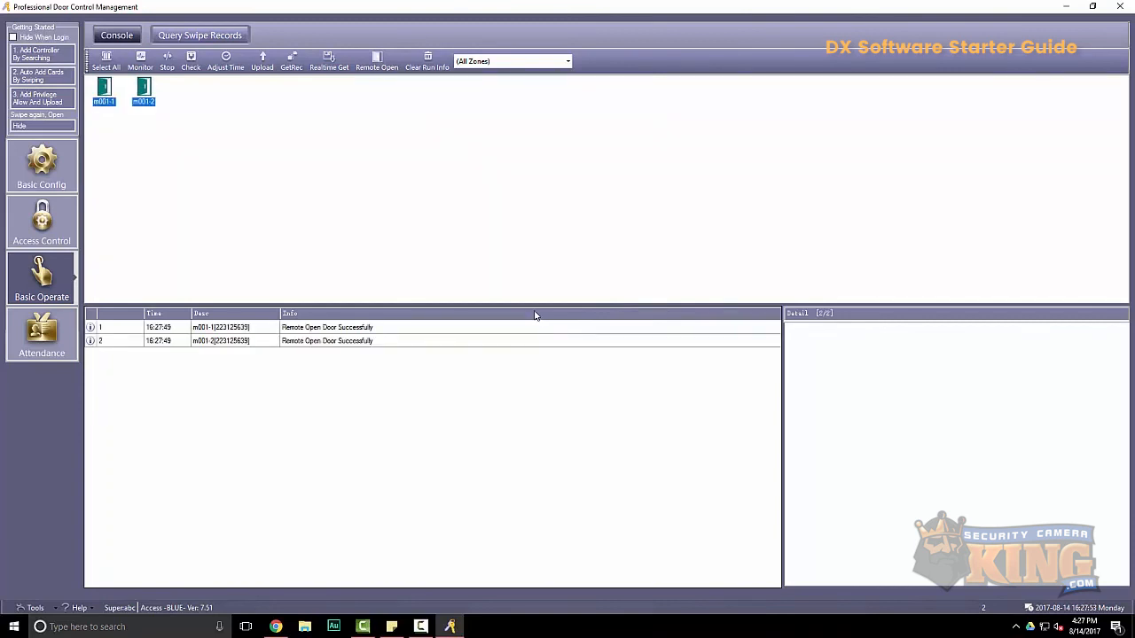
pyautogui.moveTo(489, 255)
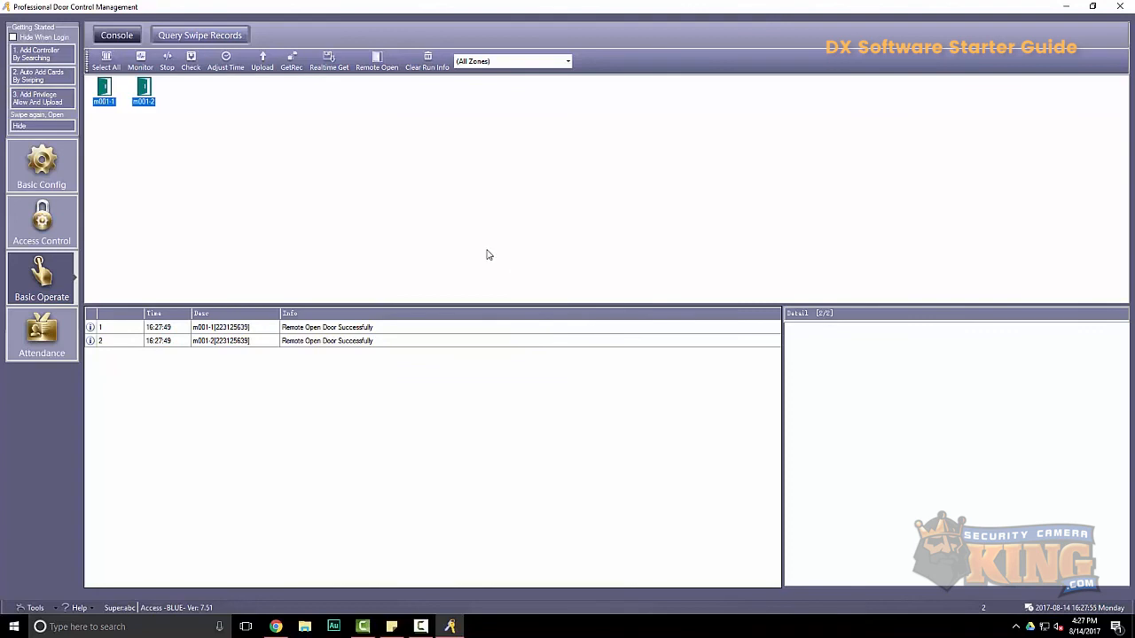
pyautogui.moveTo(272, 305)
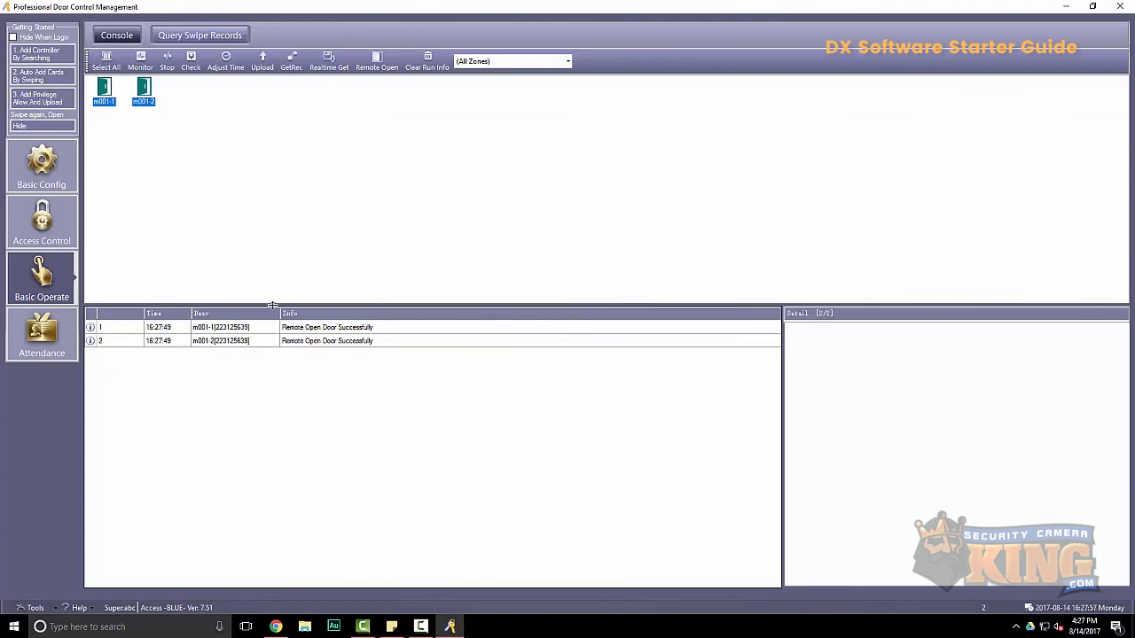
pyautogui.moveTo(667, 452)
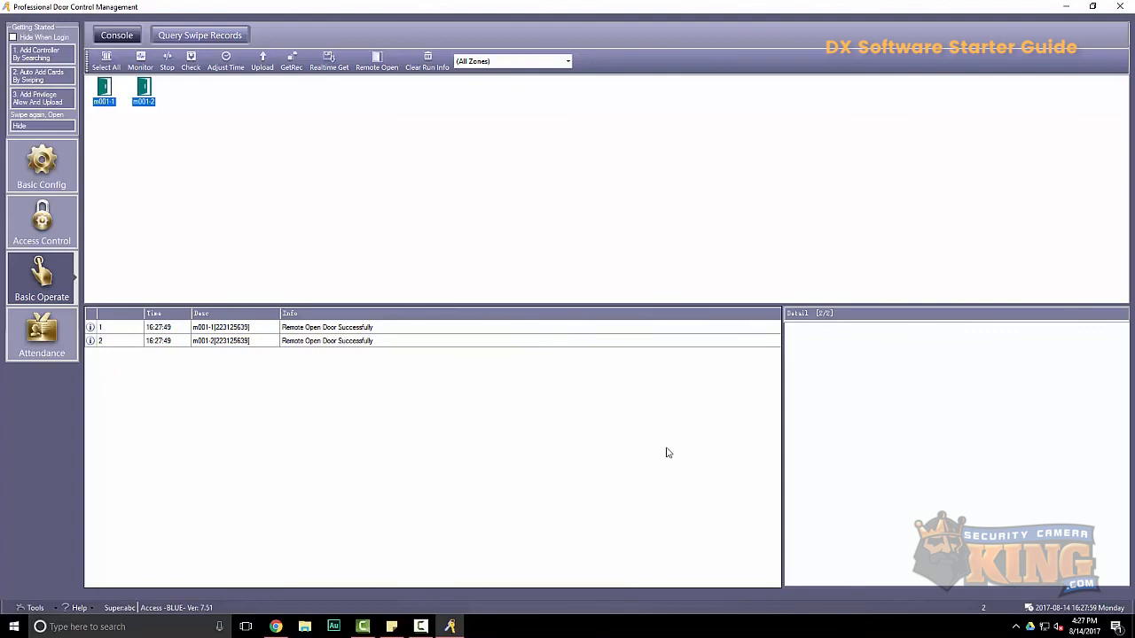